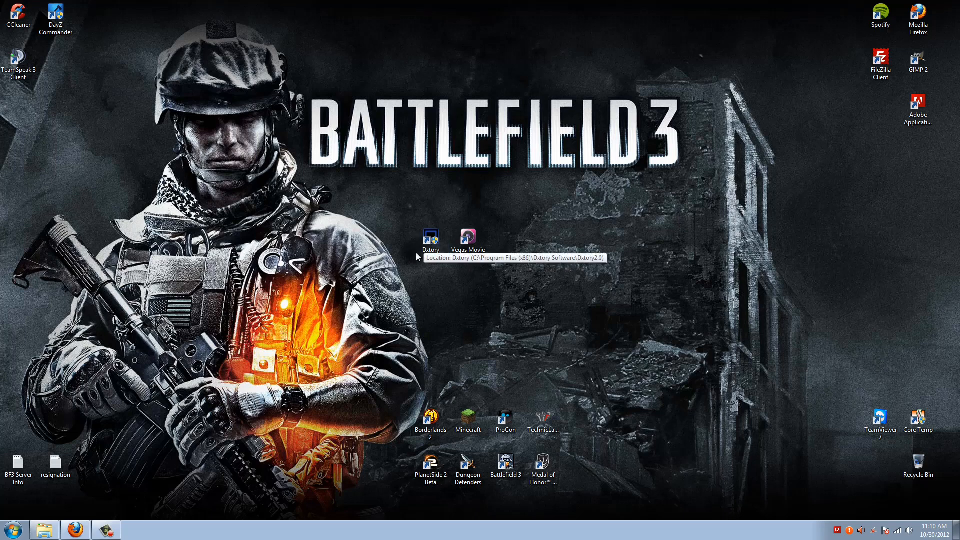
pyautogui.moveTo(88, 513)
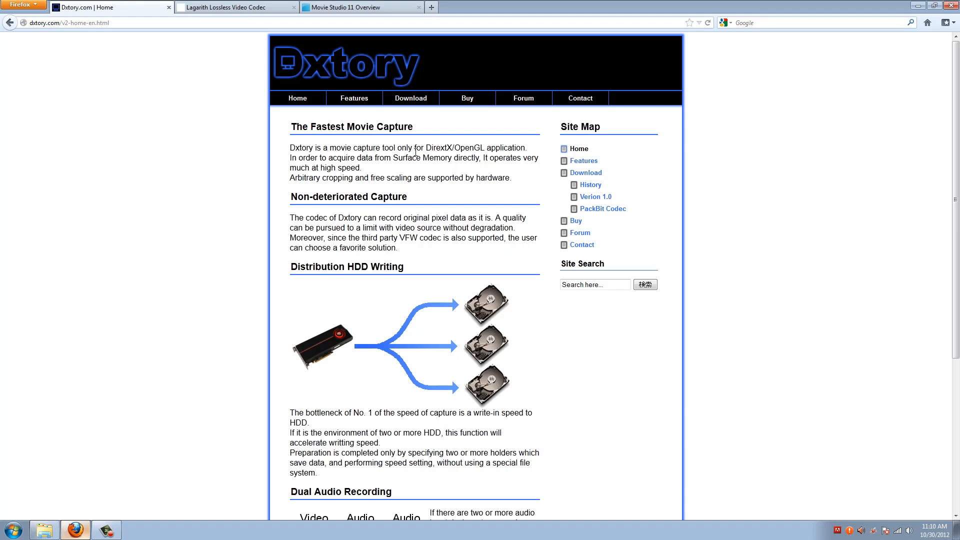
# View the Dxtory Download page and then the licence Buy page on dxtory.com.
pyautogui.click(414, 98)
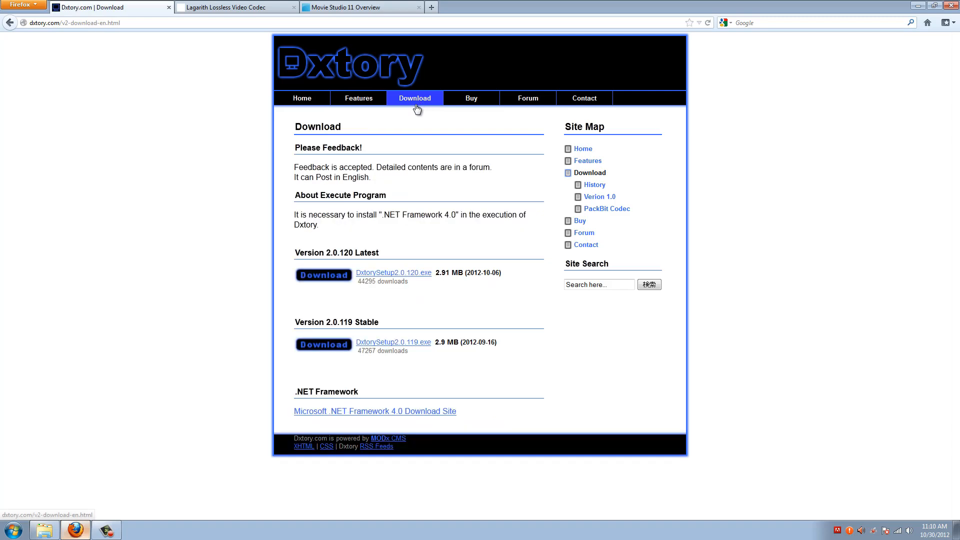
pyautogui.moveTo(400, 141)
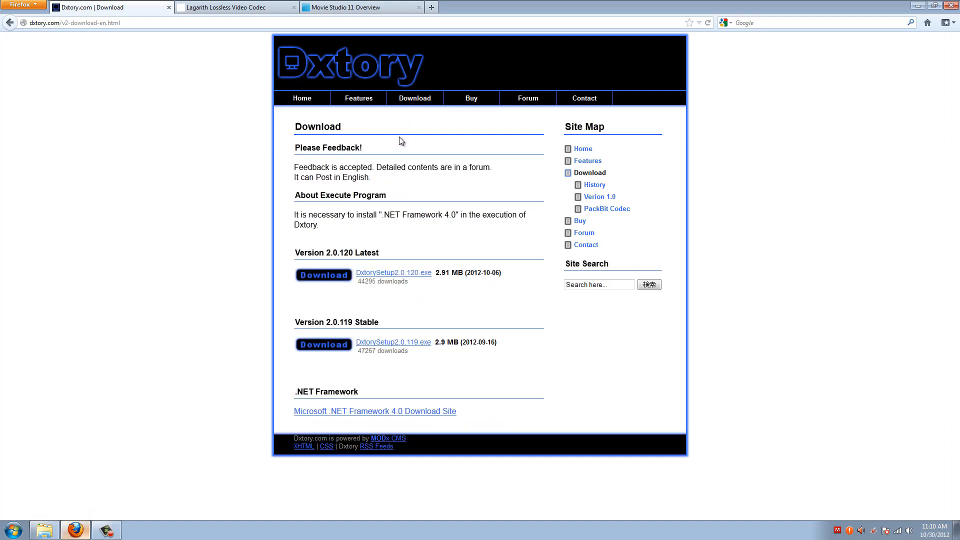
pyautogui.moveTo(400, 147)
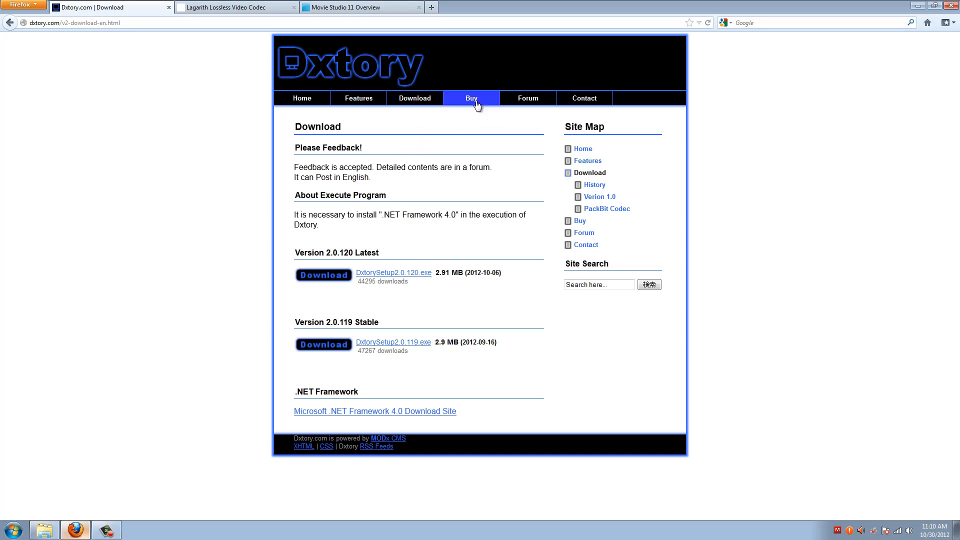
pyautogui.click(471, 98)
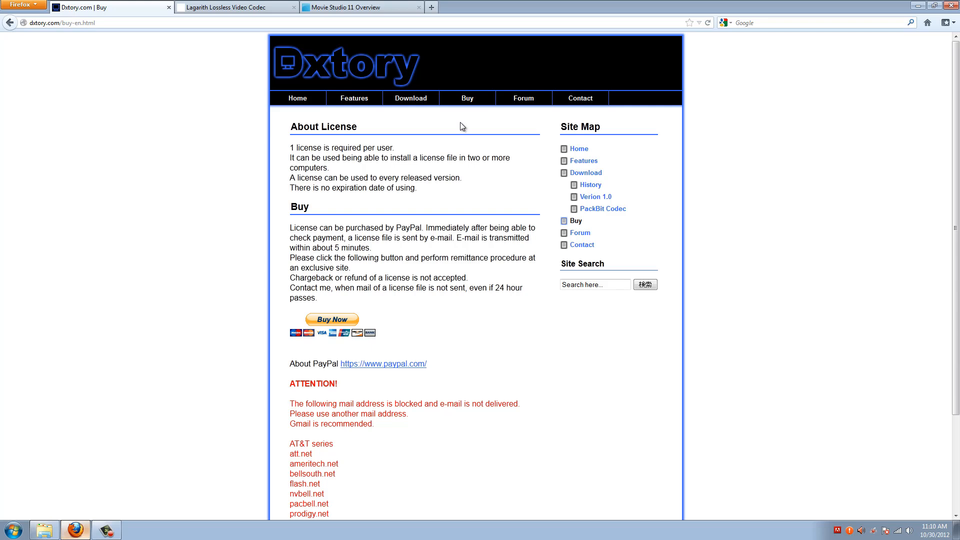
pyautogui.moveTo(417, 303)
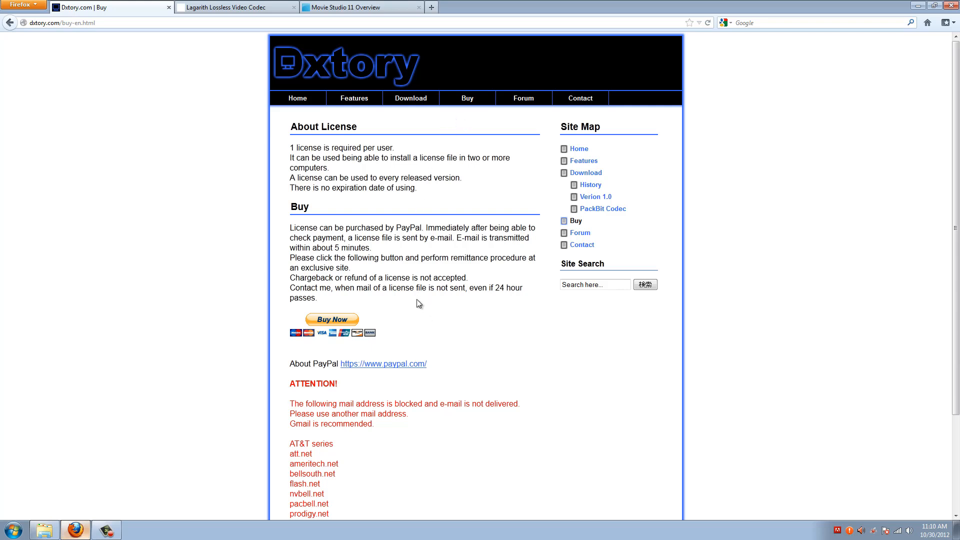
pyautogui.moveTo(322, 126)
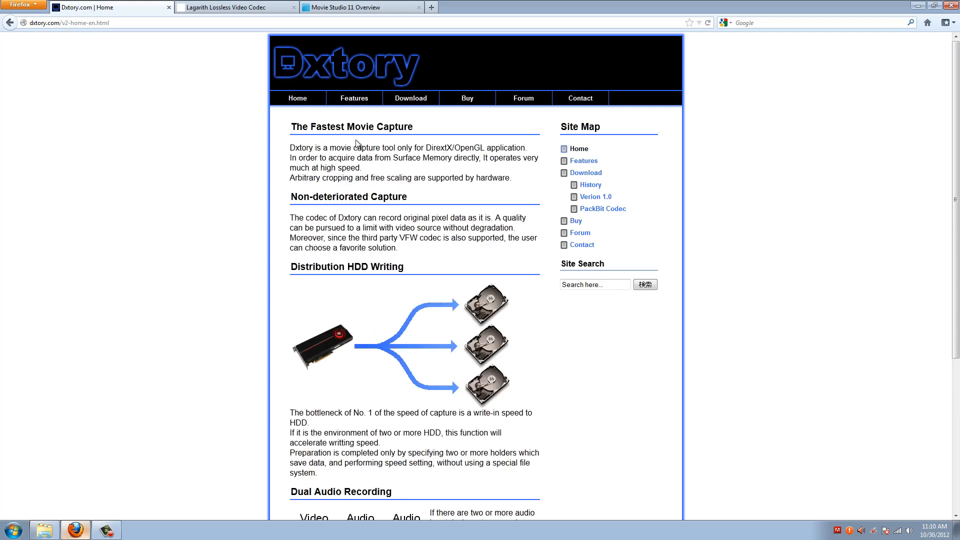
pyautogui.moveTo(354, 125)
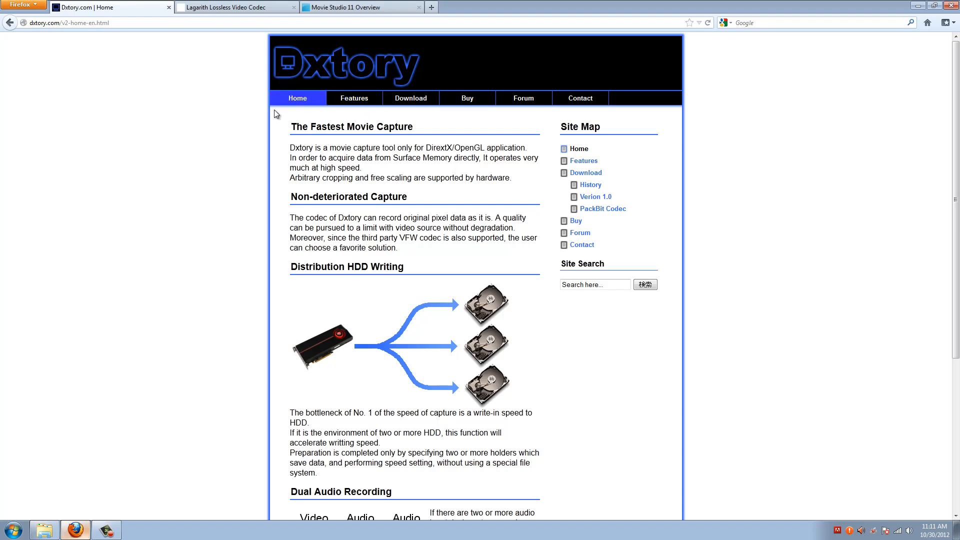
pyautogui.moveTo(67, 449)
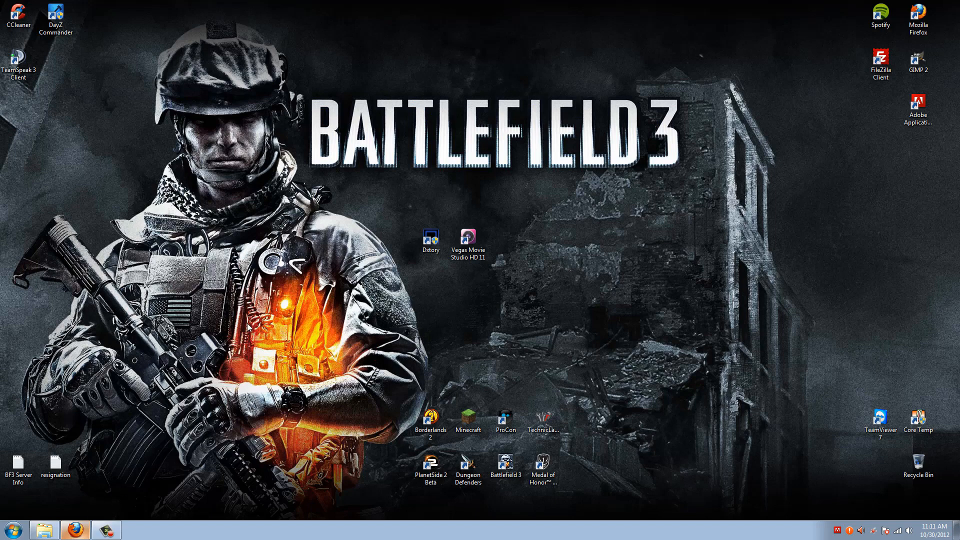
# Launch Dxtory from its desktop shortcut and select the Battlefield 3 capture profile.
pyautogui.click(430, 239)
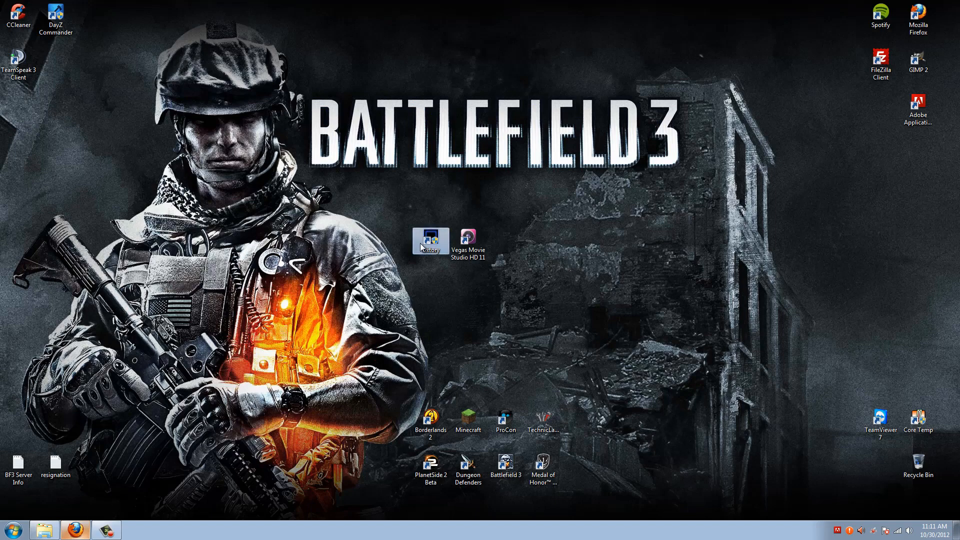
pyautogui.doubleClick(431, 237)
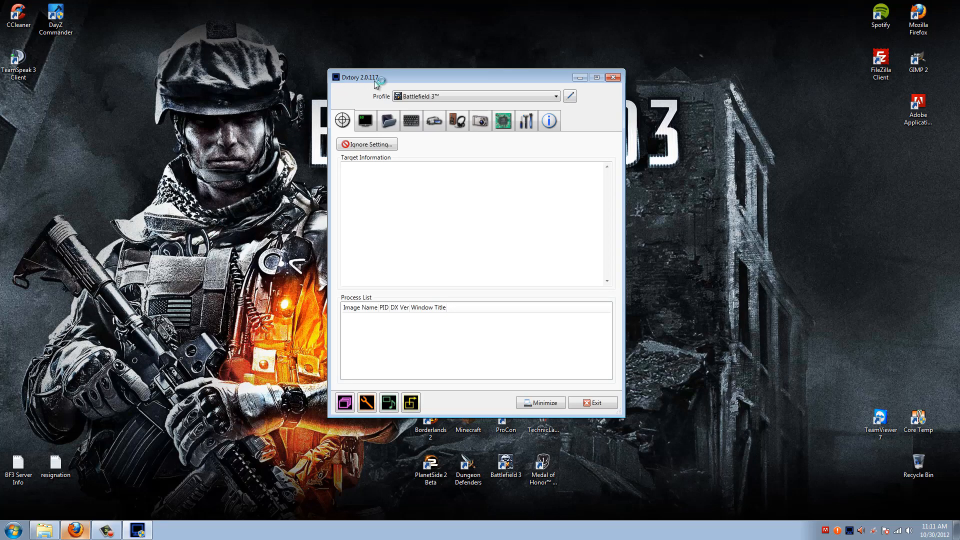
pyautogui.moveTo(401, 98)
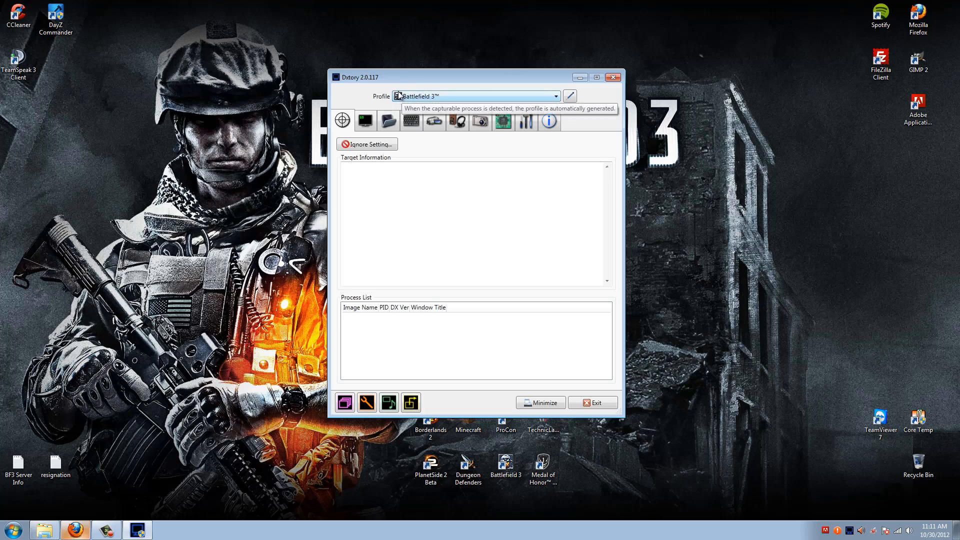
pyautogui.click(554, 96)
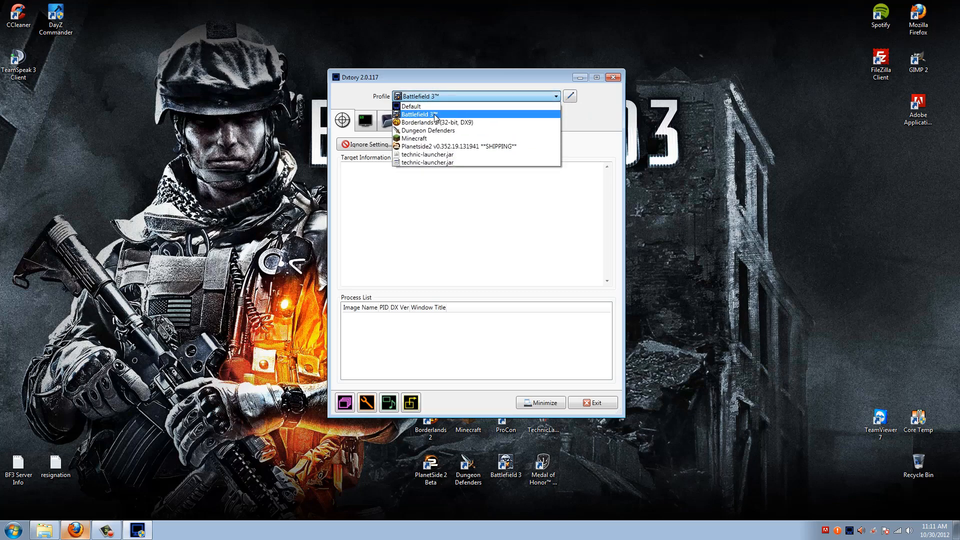
pyautogui.click(432, 114)
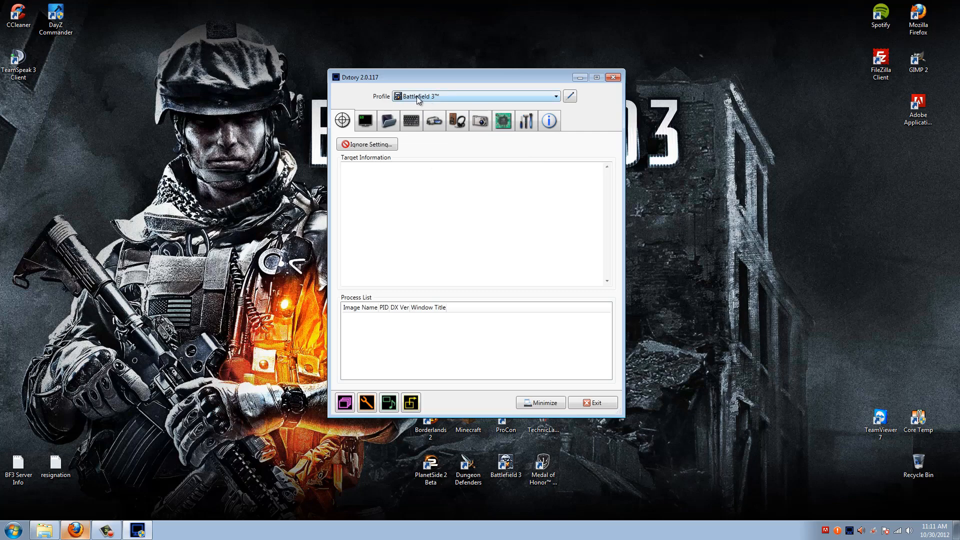
pyautogui.moveTo(373, 103)
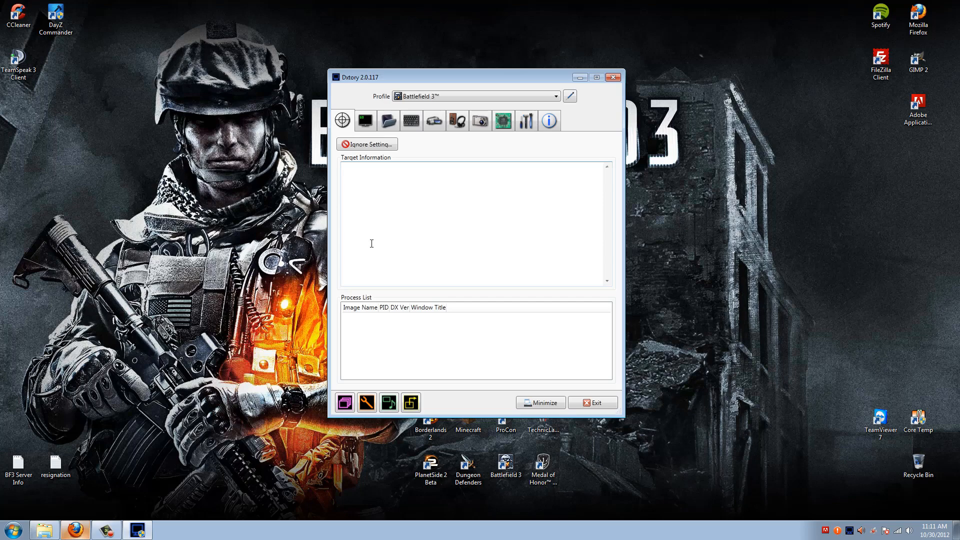
pyautogui.moveTo(371, 241)
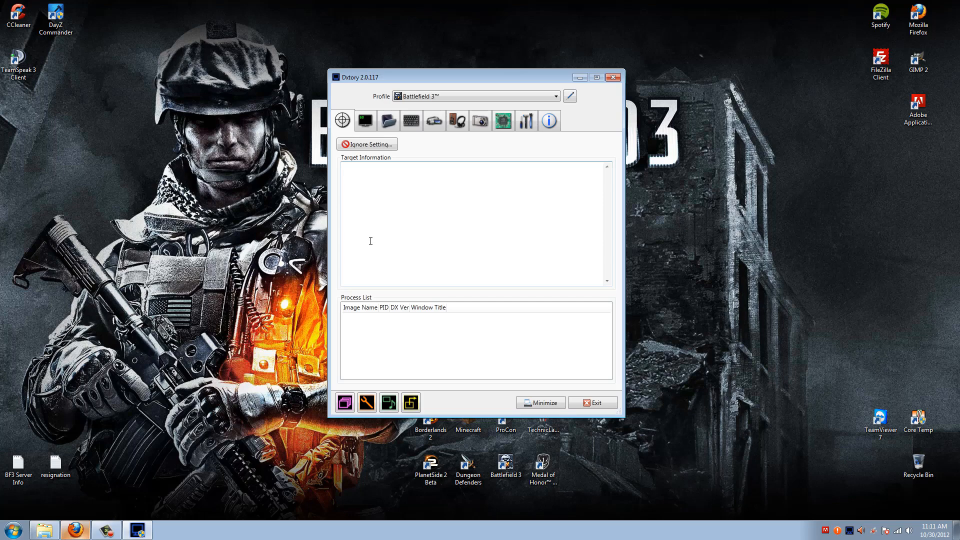
pyautogui.click(365, 120)
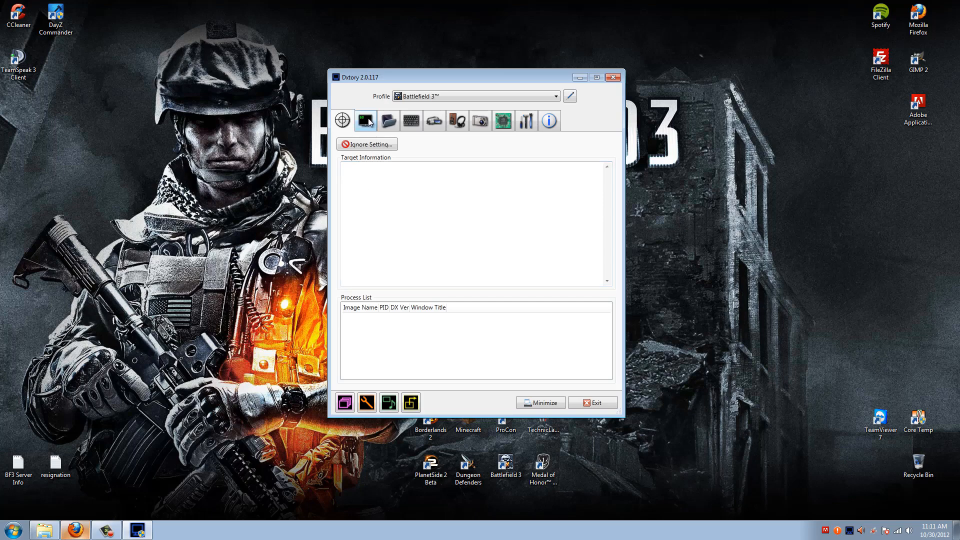
# Show the Overlay tab with Video FPS, Write File FPS and Record Status enabled.
pyautogui.click(365, 120)
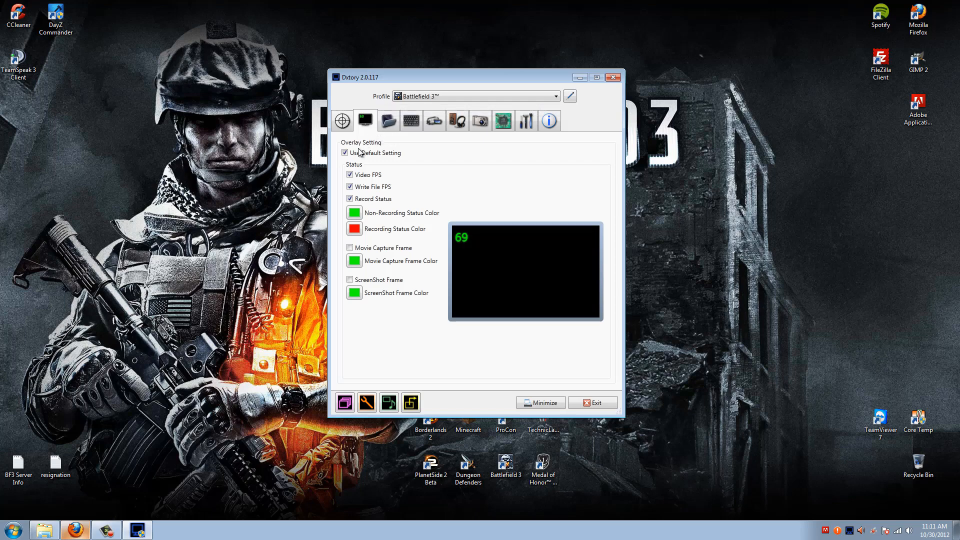
pyautogui.moveTo(357, 153)
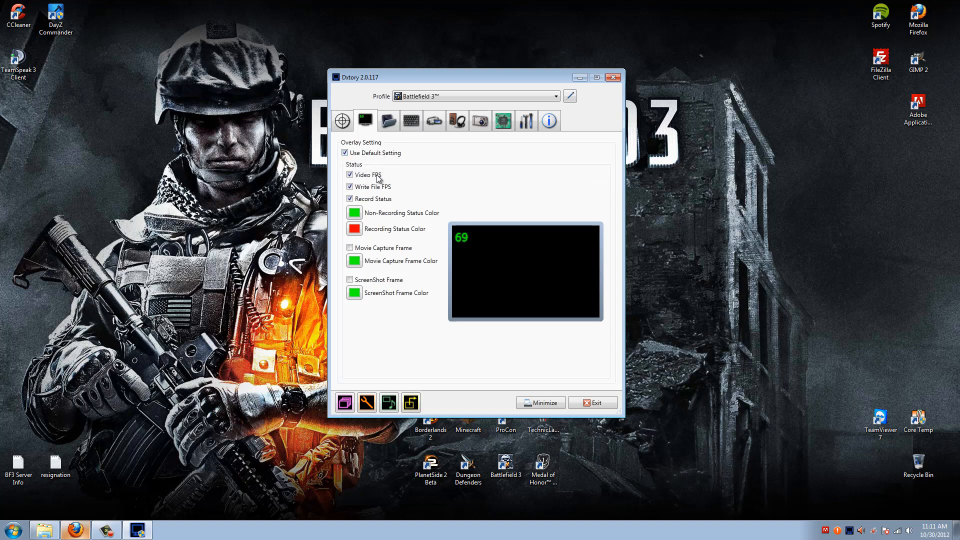
pyautogui.moveTo(384, 187)
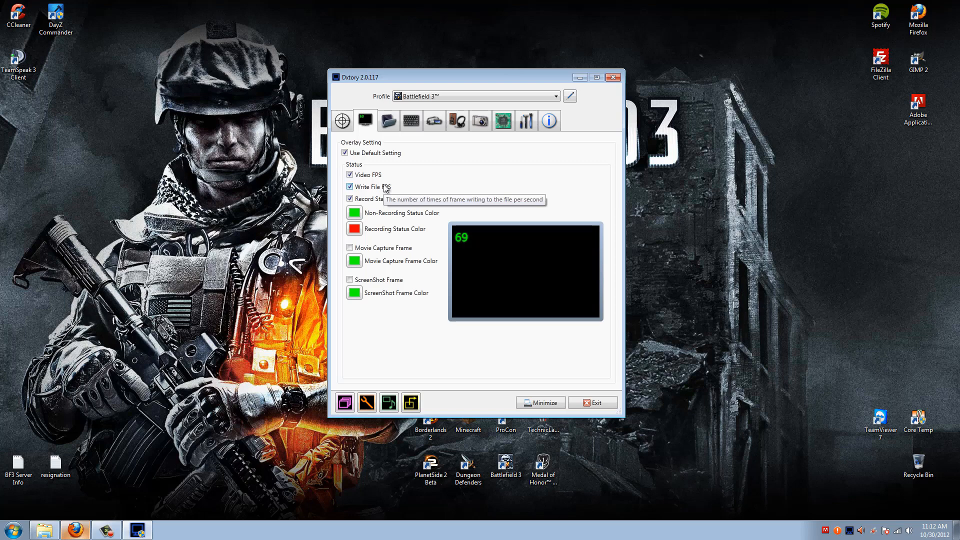
pyautogui.moveTo(388, 188)
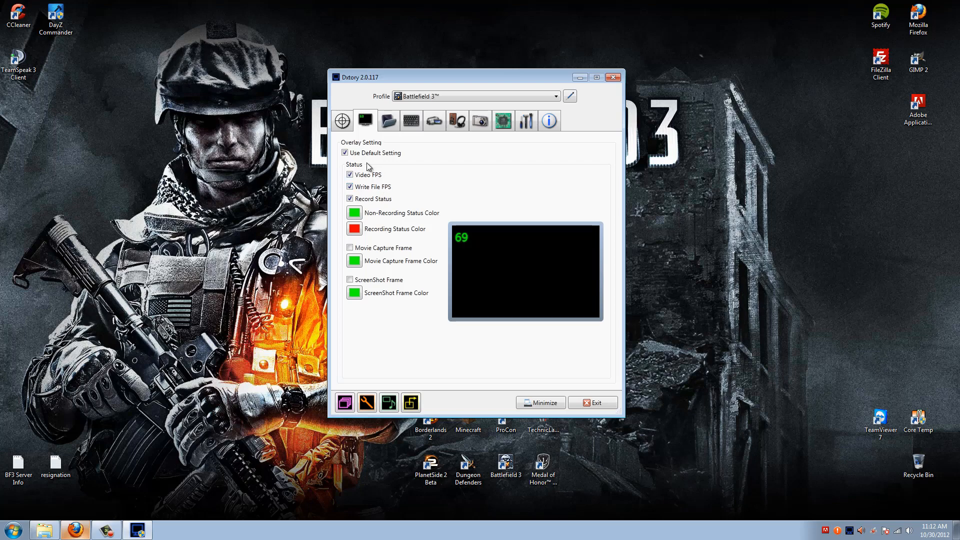
pyautogui.moveTo(413, 151)
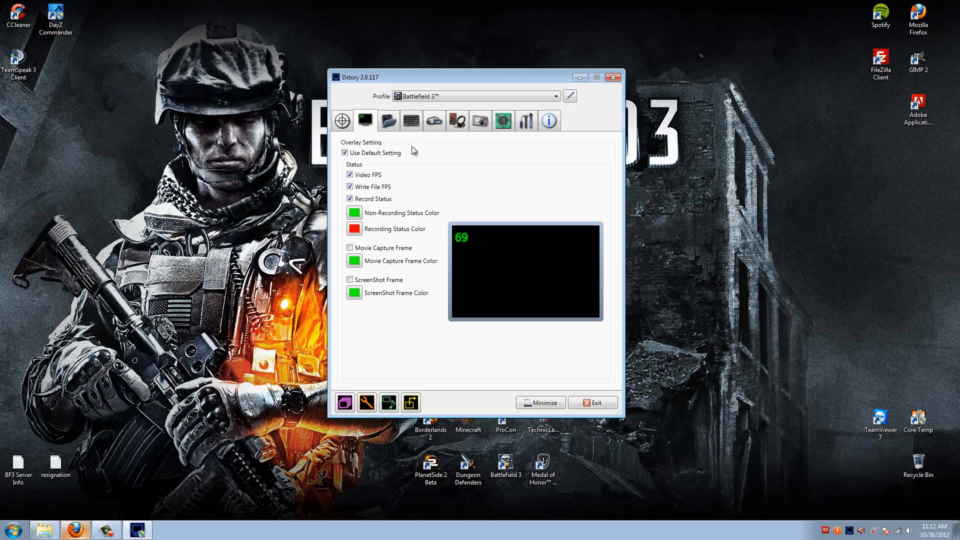
pyautogui.moveTo(416, 158)
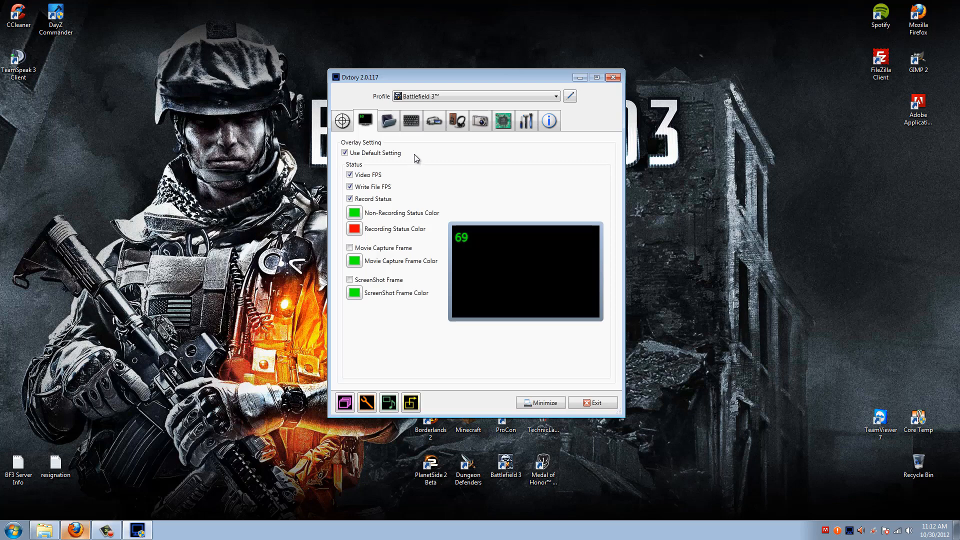
pyautogui.moveTo(355, 174)
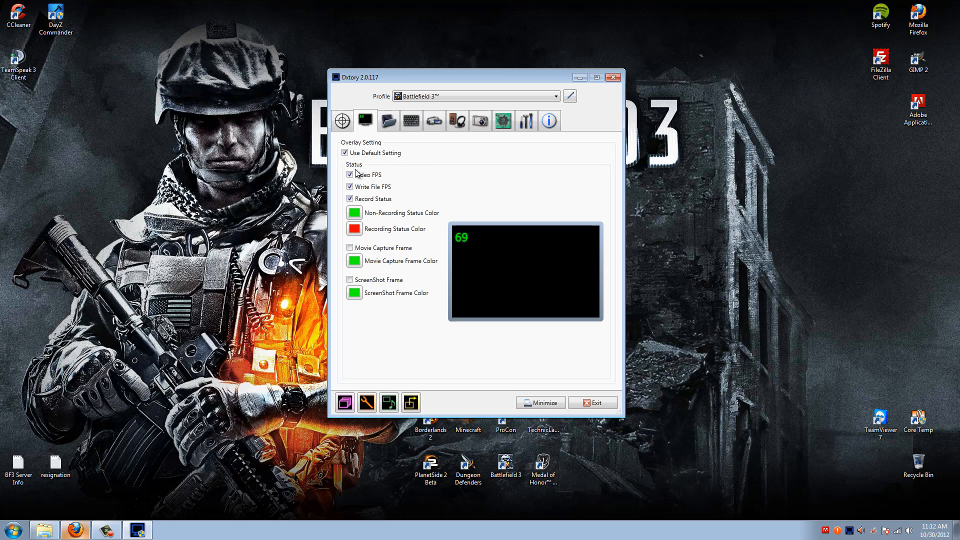
pyautogui.moveTo(357, 175)
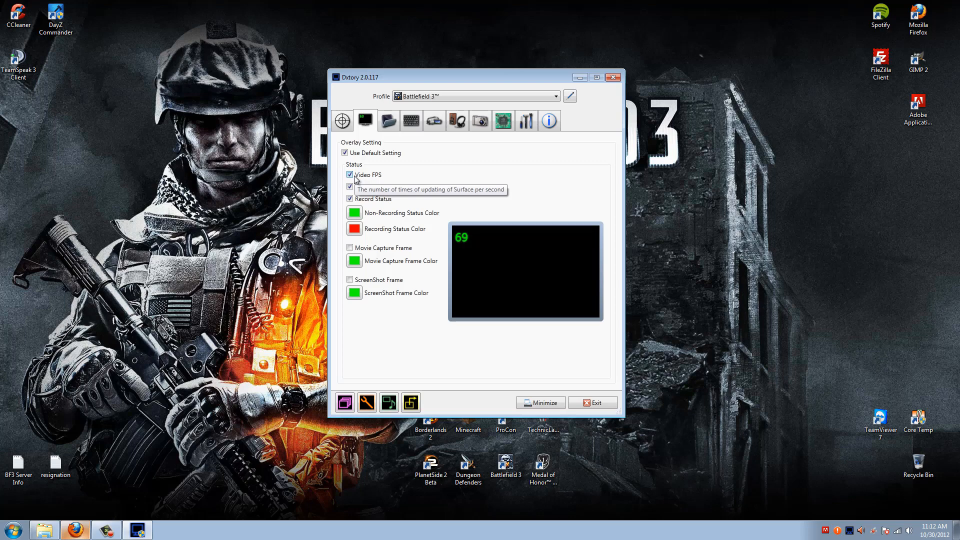
pyautogui.moveTo(365, 181)
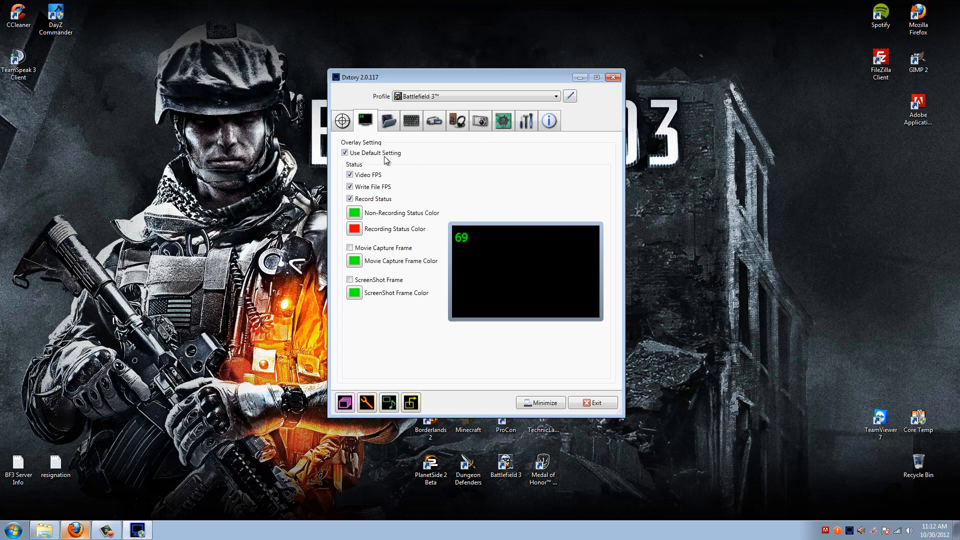
pyautogui.moveTo(370, 187)
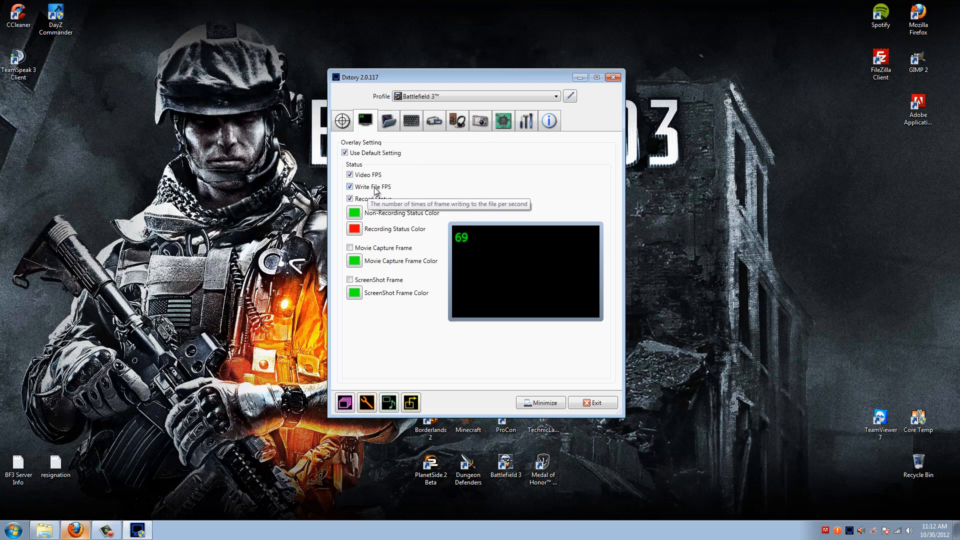
pyautogui.moveTo(383, 199)
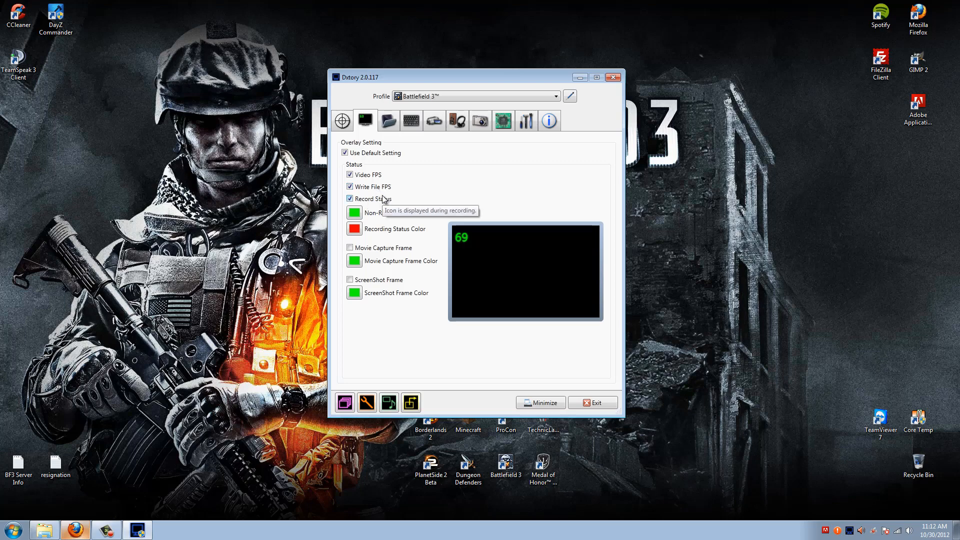
pyautogui.moveTo(382, 180)
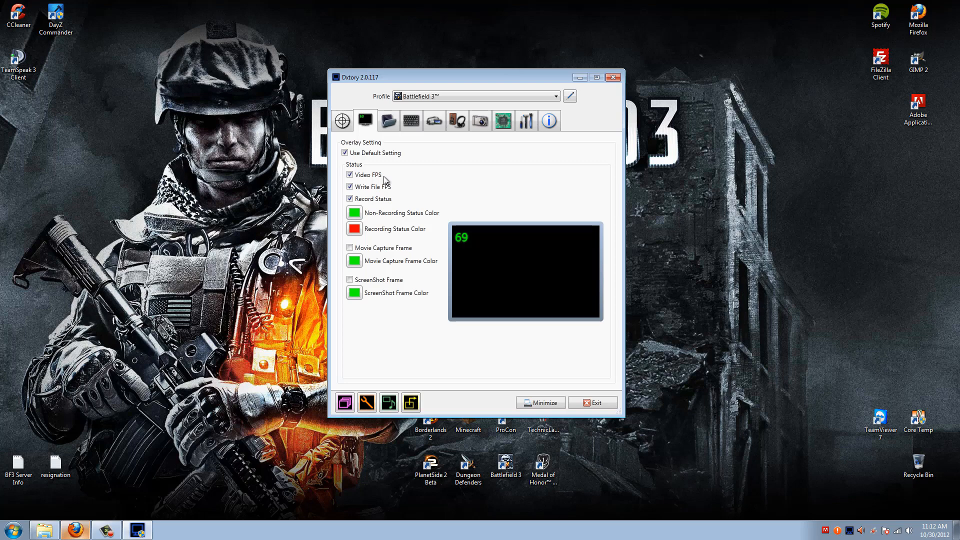
pyautogui.moveTo(383, 179)
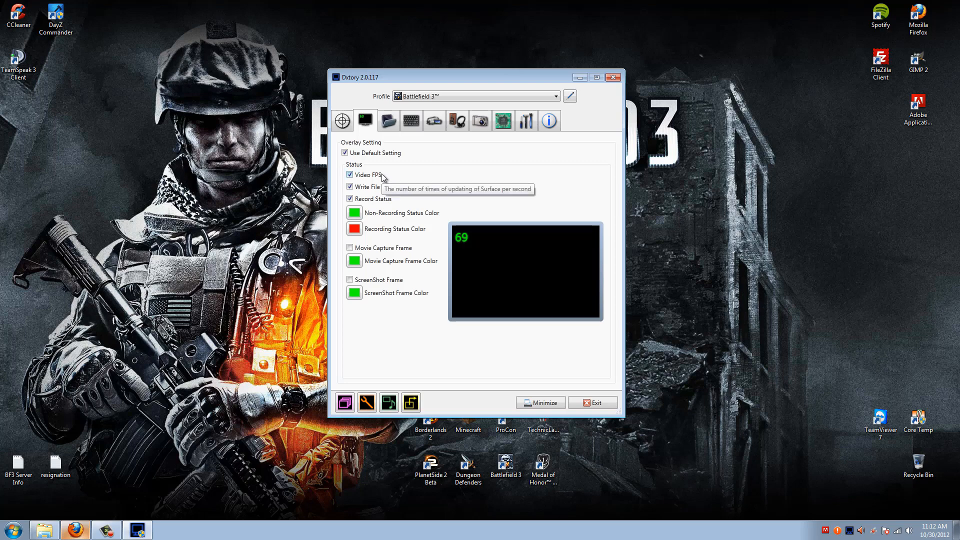
pyautogui.moveTo(443, 183)
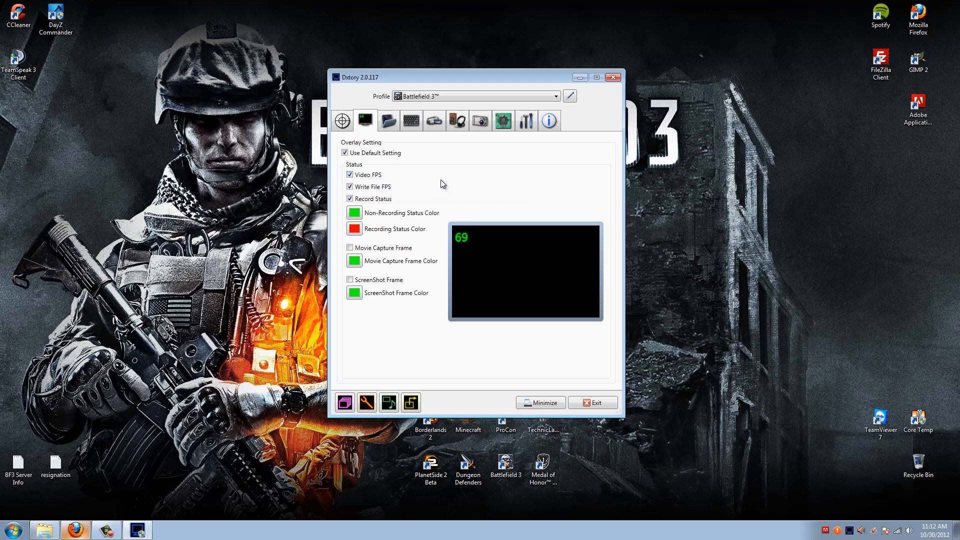
pyautogui.moveTo(383, 201)
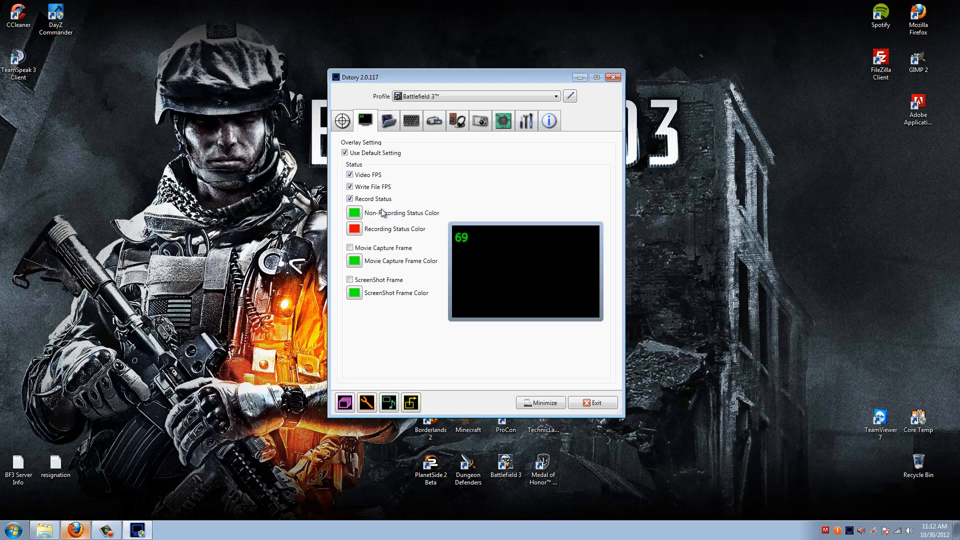
pyautogui.moveTo(375, 220)
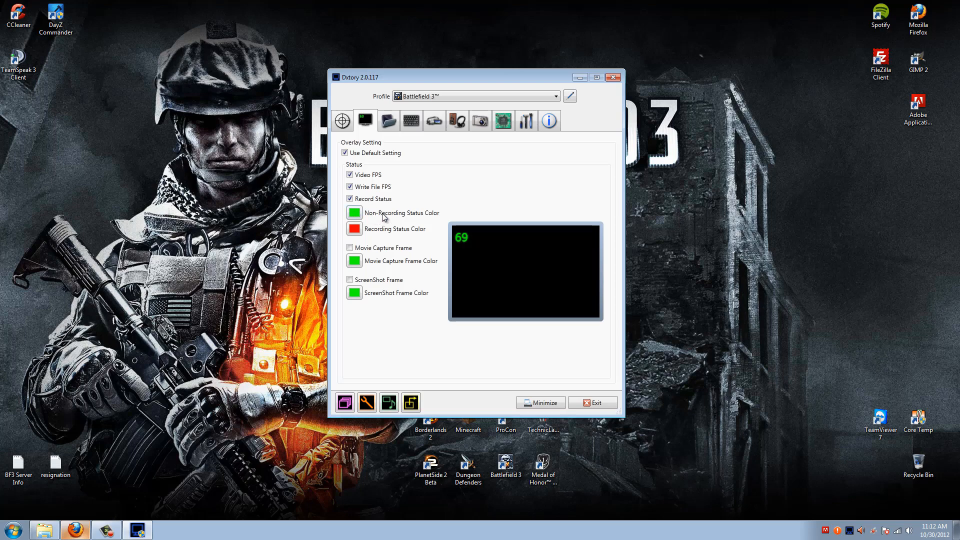
pyautogui.moveTo(372, 232)
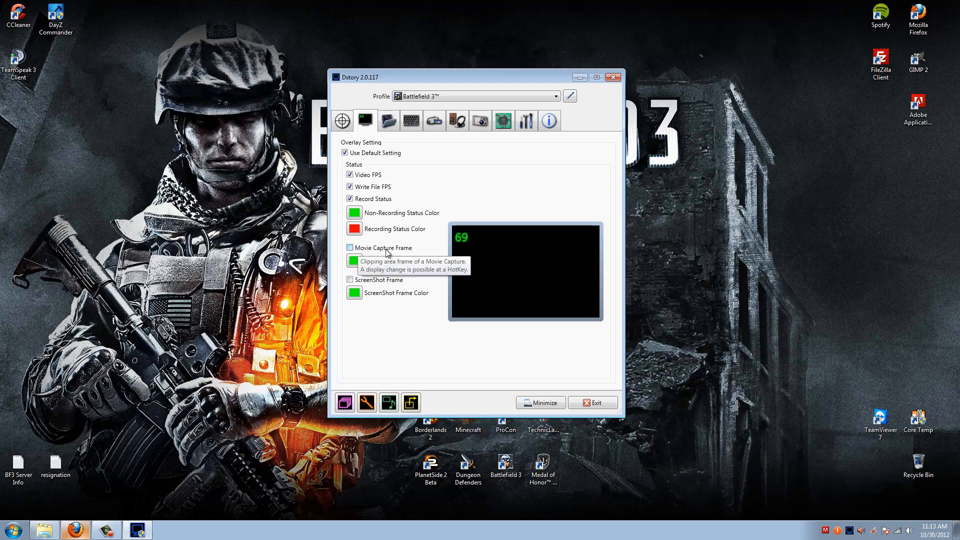
pyautogui.moveTo(393, 293)
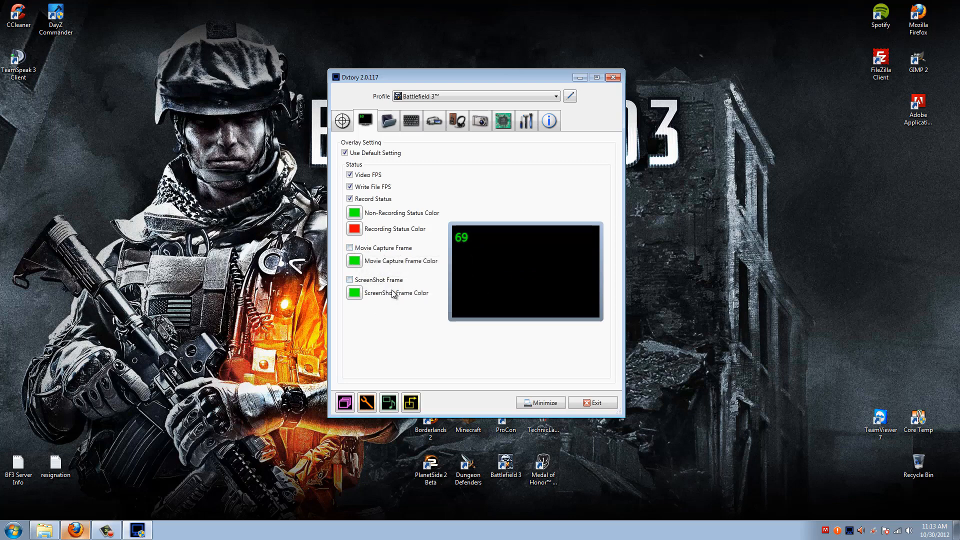
pyautogui.moveTo(387, 286)
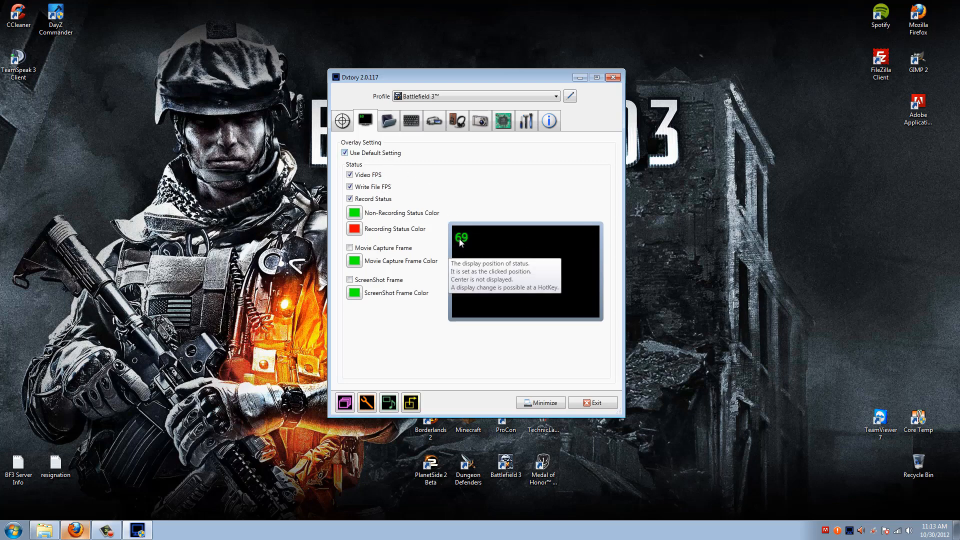
pyautogui.moveTo(412, 173)
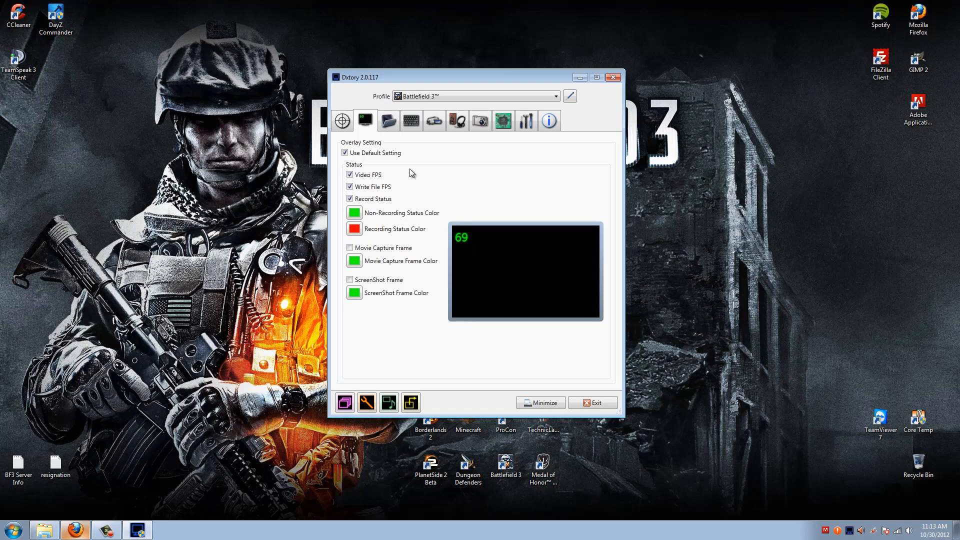
# Show the Folder tab: movies under Videos\Recorded, screenshots under Dxtory Screenshots.
pyautogui.click(387, 121)
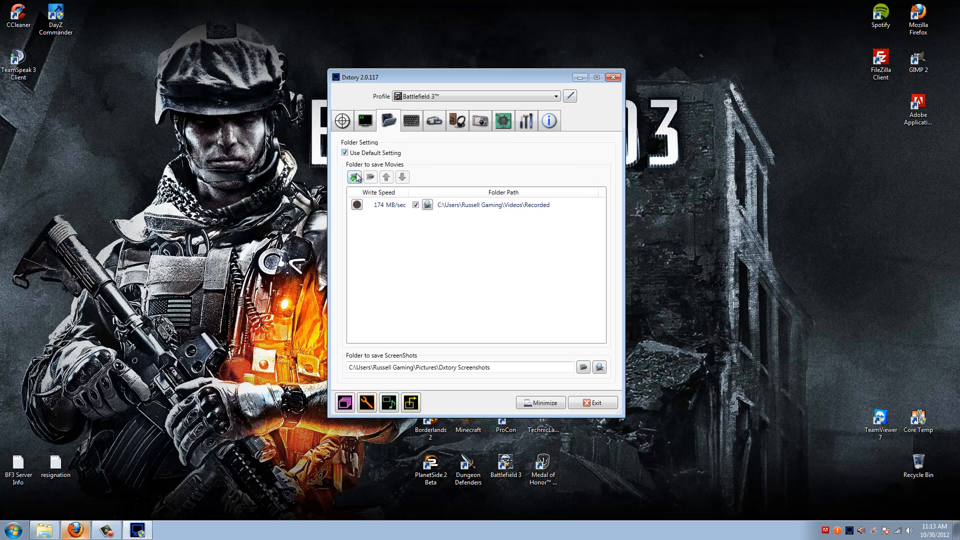
pyautogui.moveTo(354, 178)
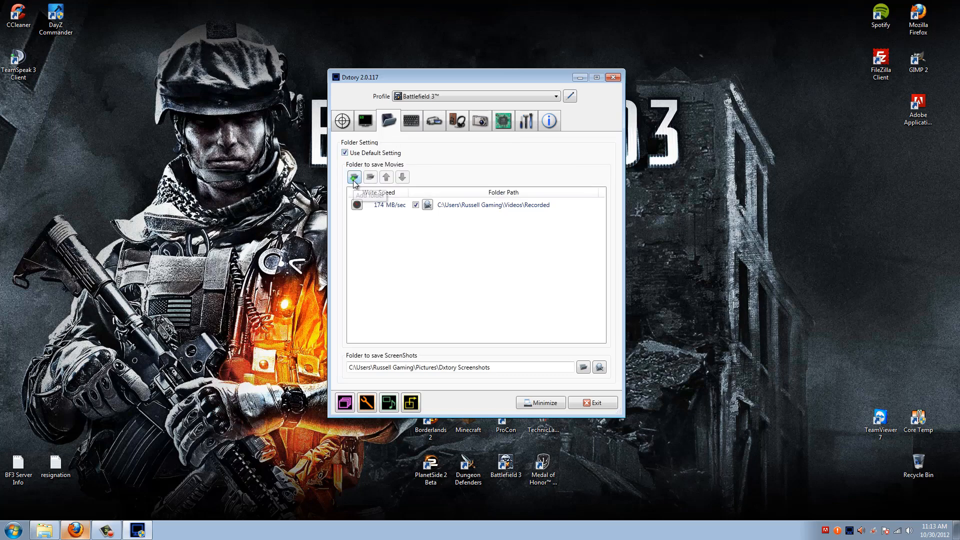
pyautogui.click(353, 177)
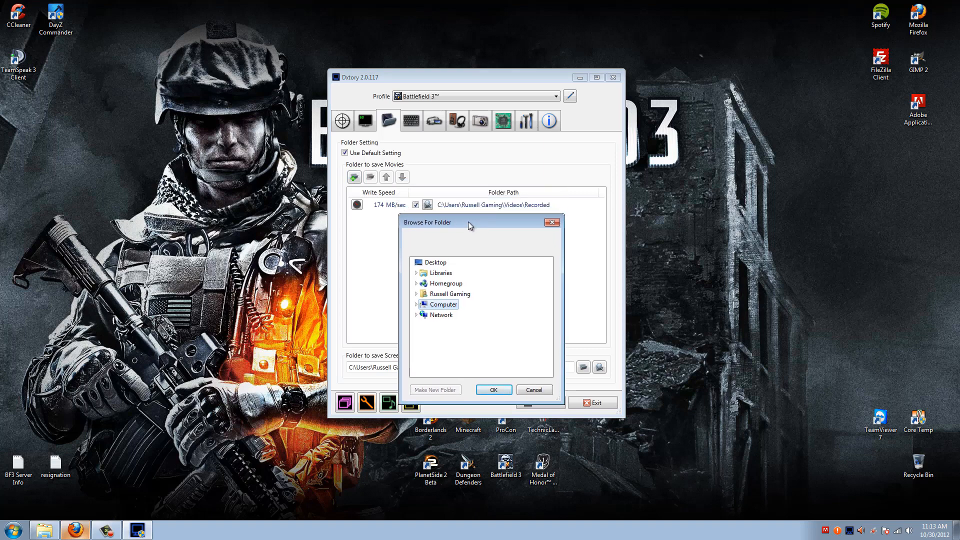
pyautogui.moveTo(517, 214)
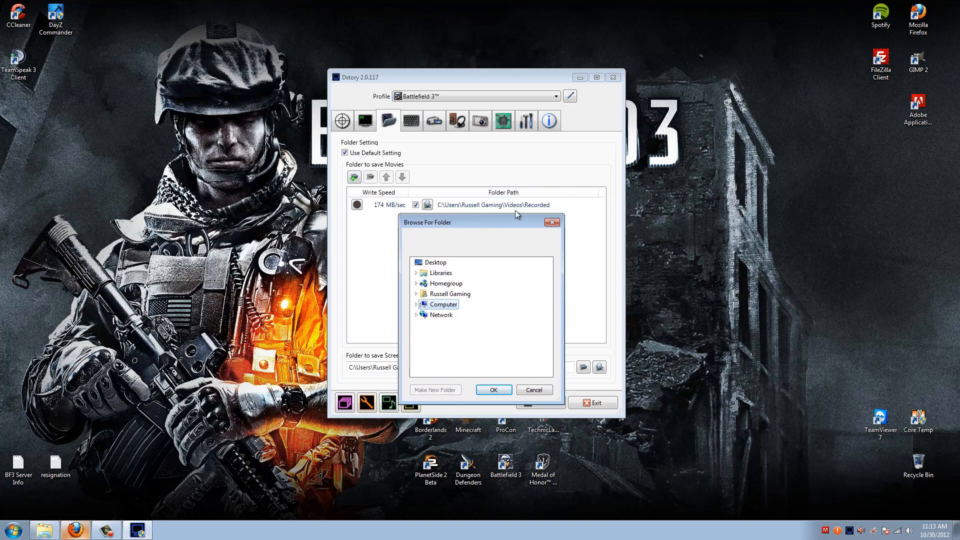
pyautogui.click(415, 293)
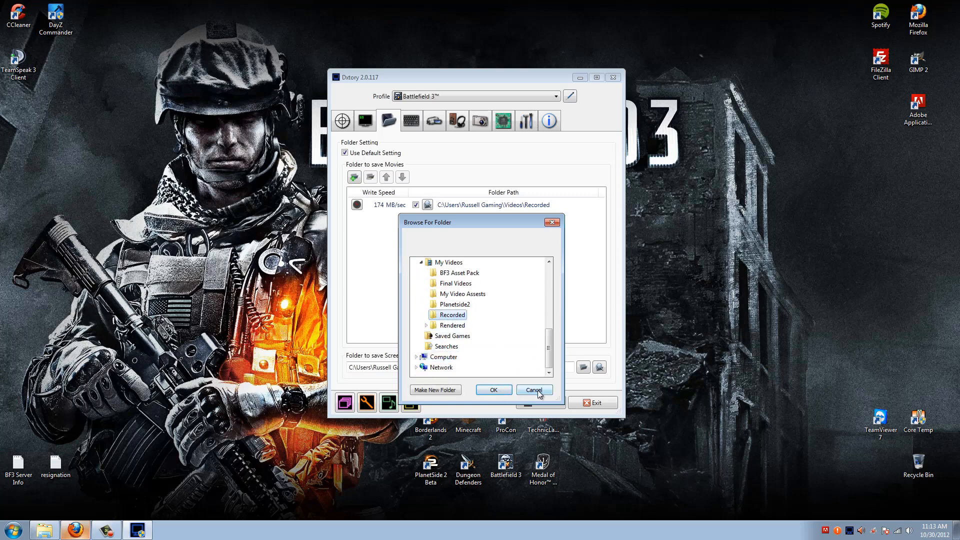
pyautogui.click(534, 389)
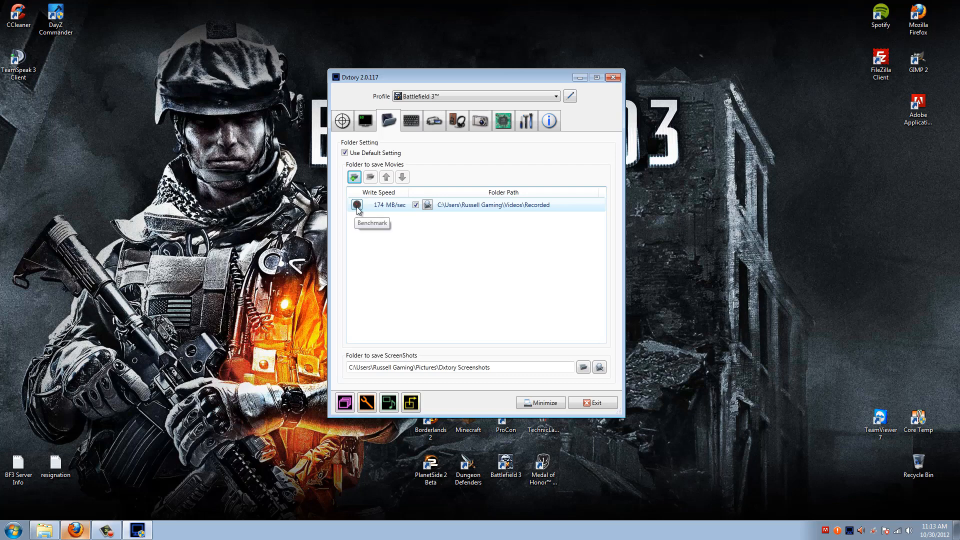
pyautogui.click(357, 205)
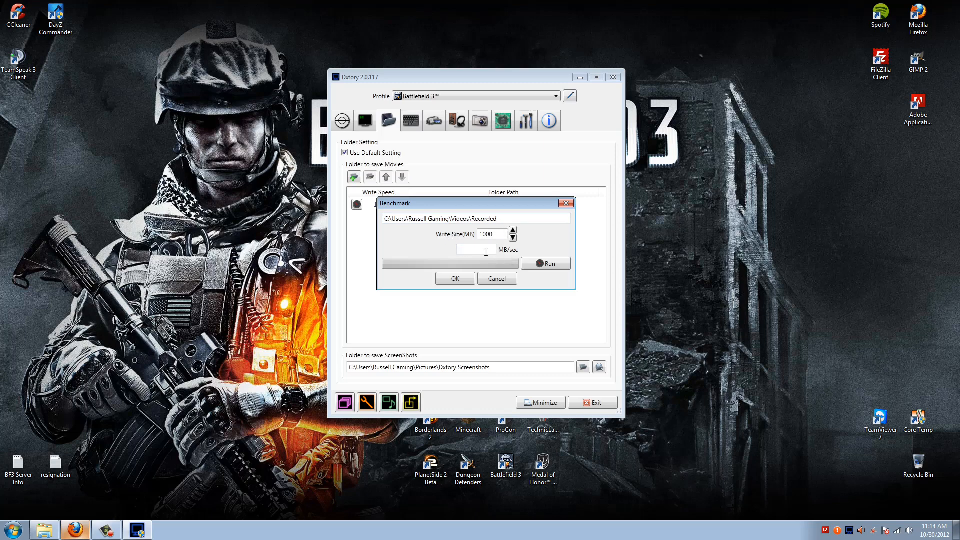
pyautogui.click(455, 278)
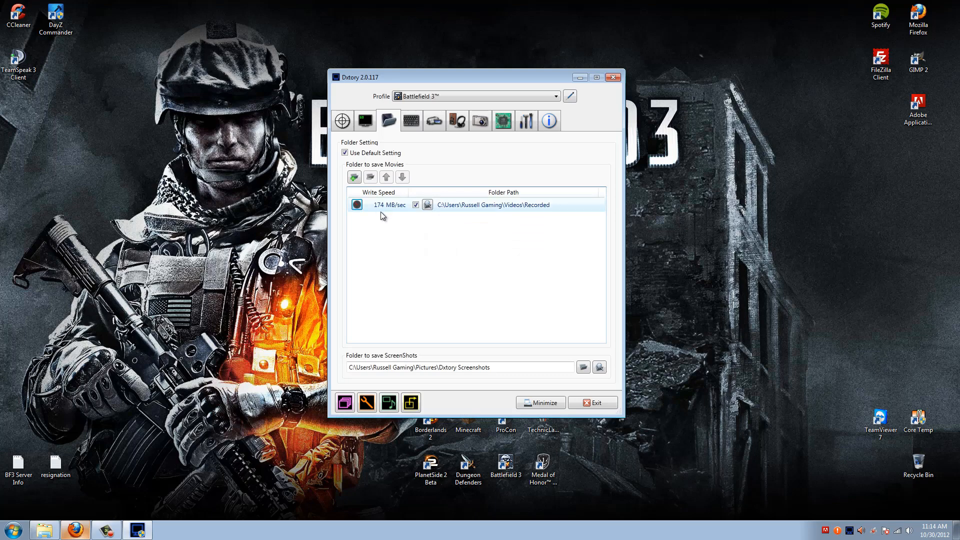
pyautogui.moveTo(387, 213)
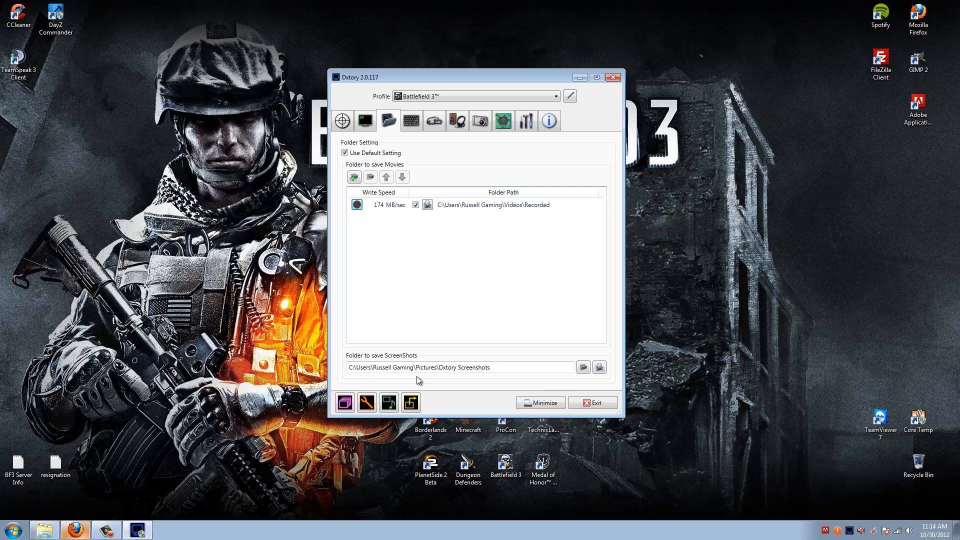
# Show the HotKey tab: Home toggles movie capture, F11 takes a screenshot.
pyautogui.click(507, 367)
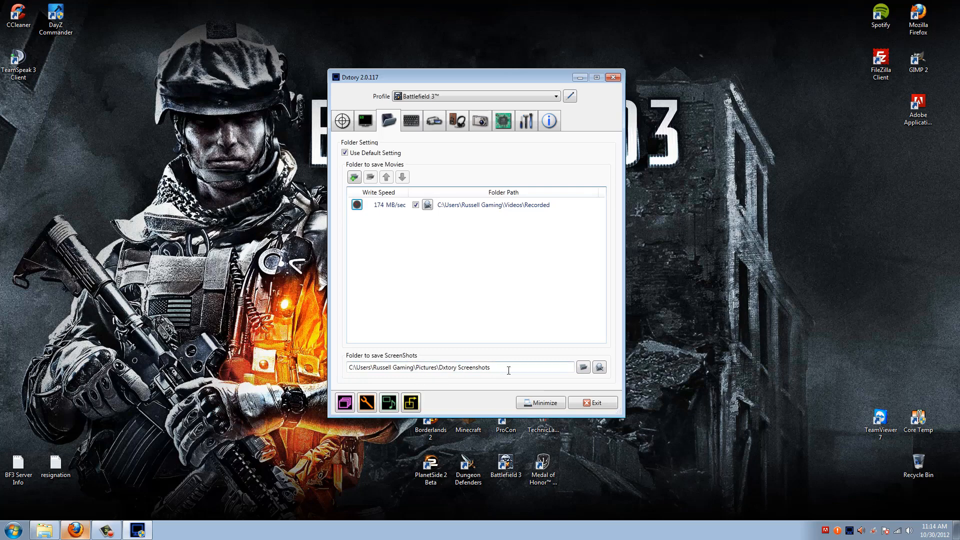
pyautogui.click(411, 121)
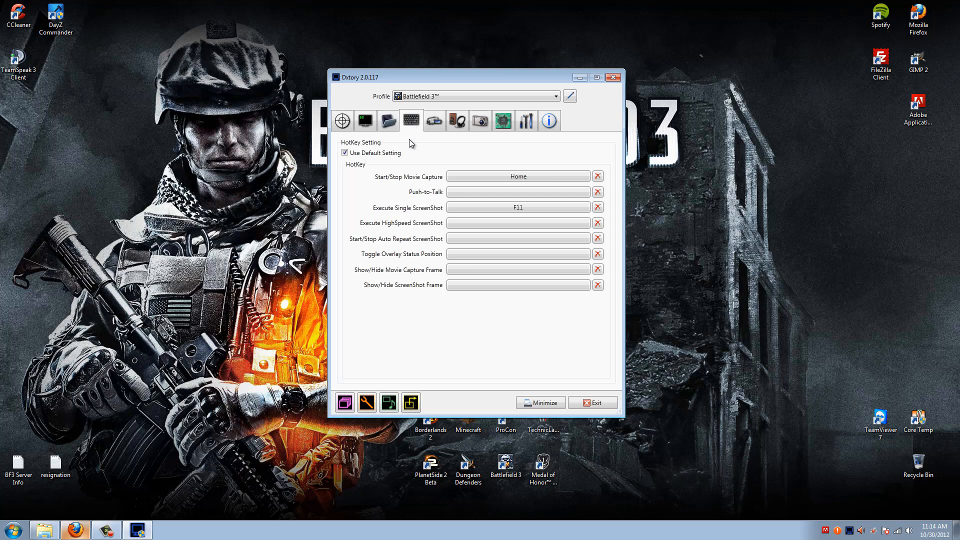
pyautogui.moveTo(382, 181)
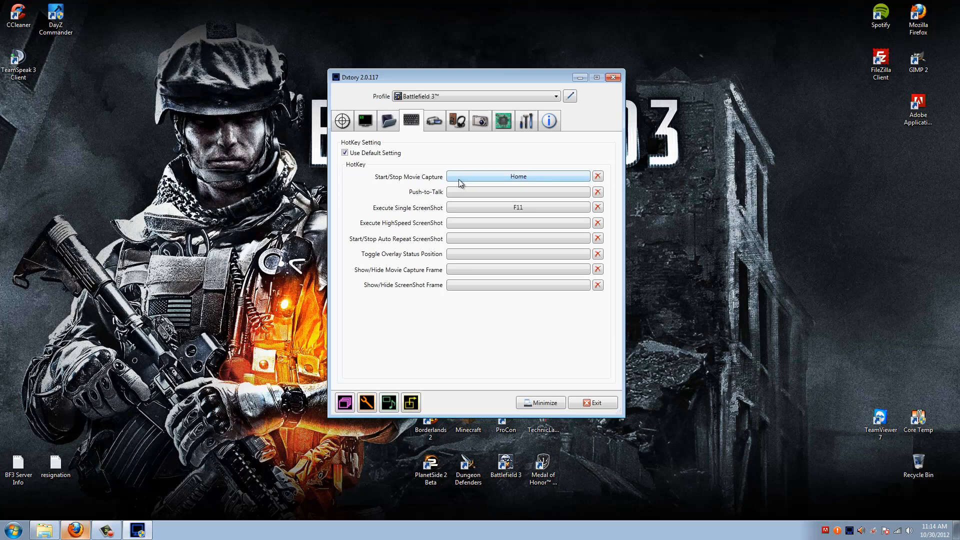
pyautogui.moveTo(480, 180)
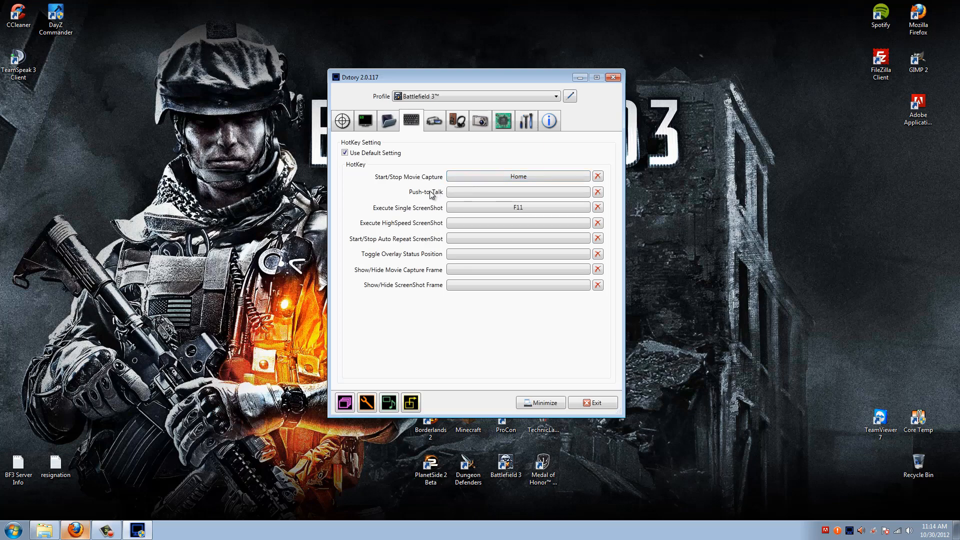
pyautogui.moveTo(422, 199)
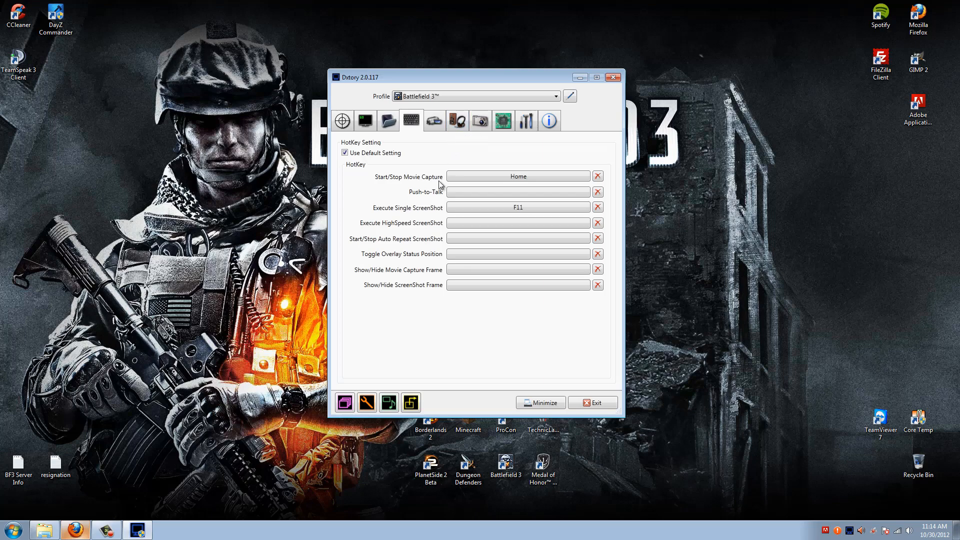
pyautogui.moveTo(423, 193)
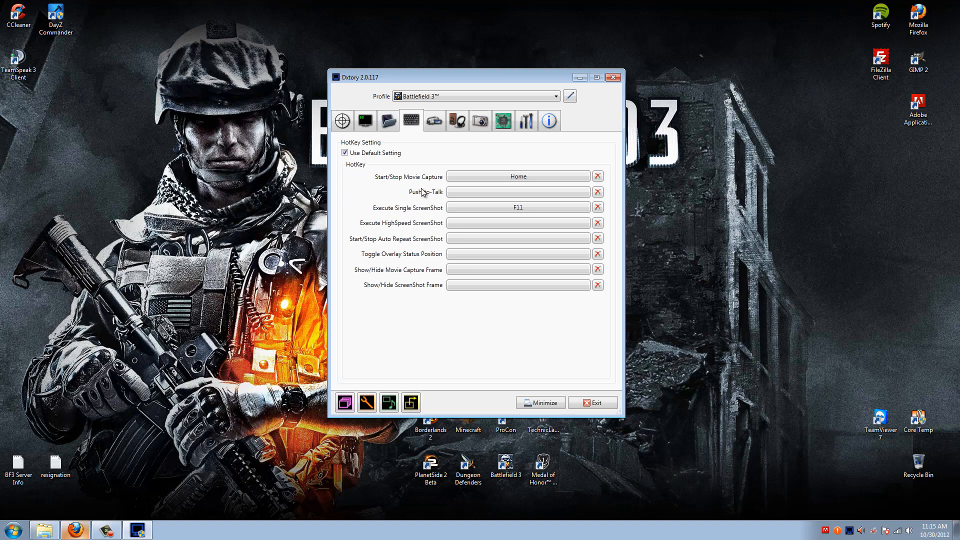
pyautogui.moveTo(428, 196)
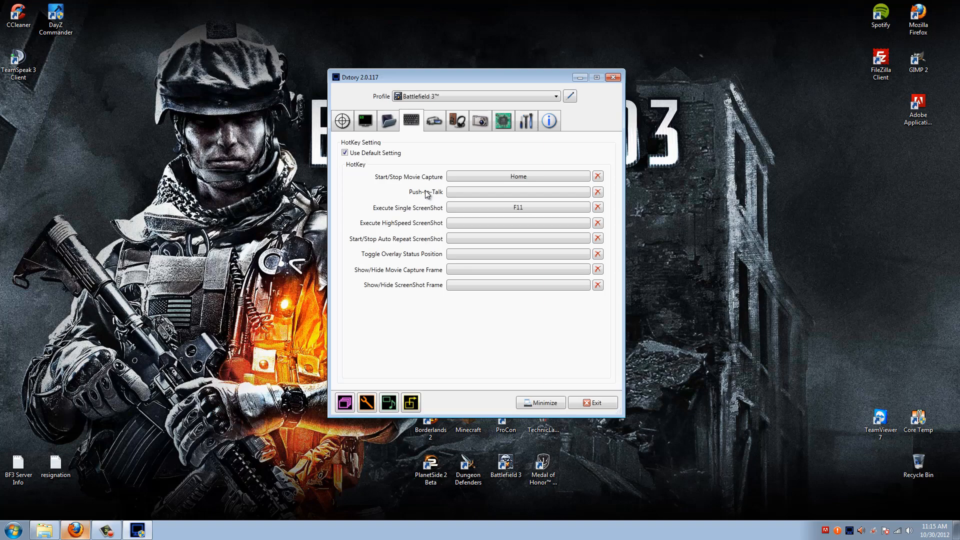
pyautogui.moveTo(408, 201)
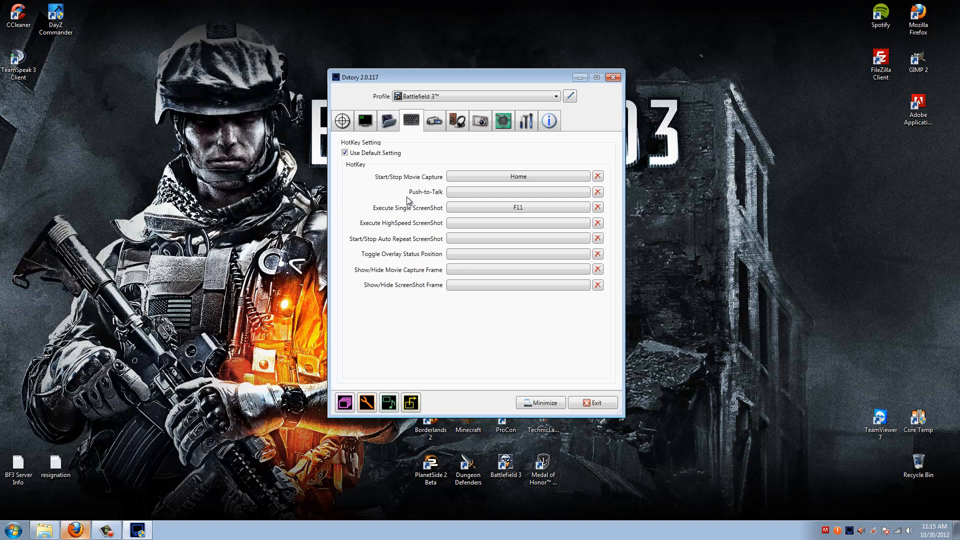
pyautogui.moveTo(389, 214)
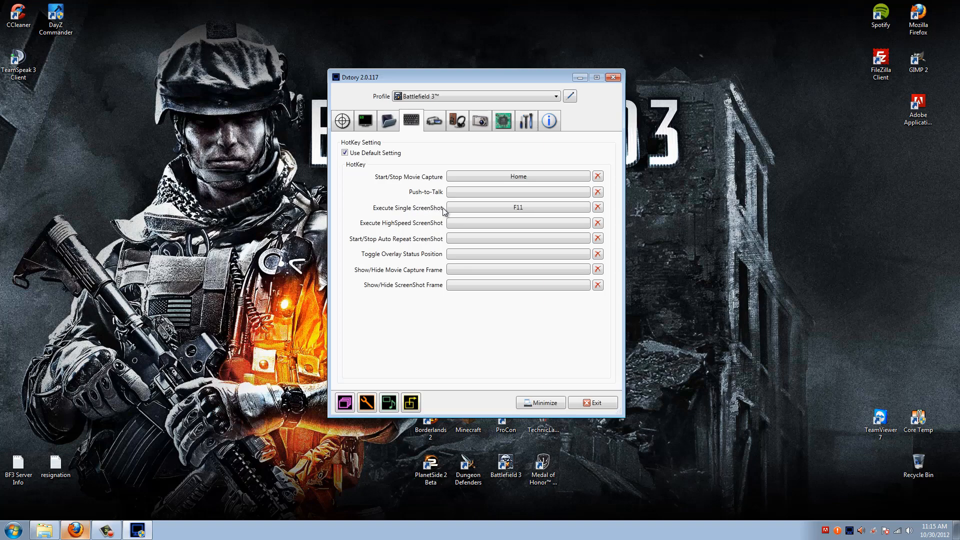
pyautogui.moveTo(421, 212)
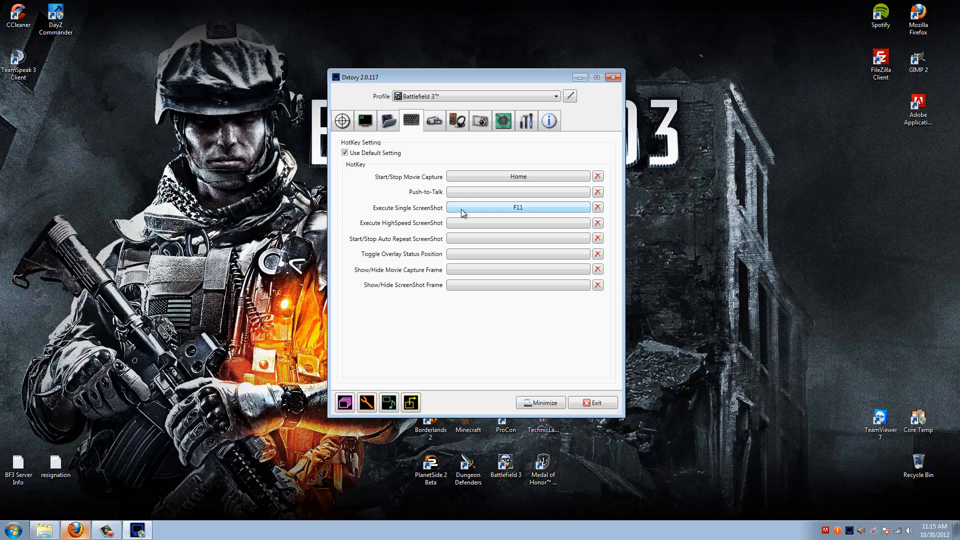
pyautogui.moveTo(371, 254)
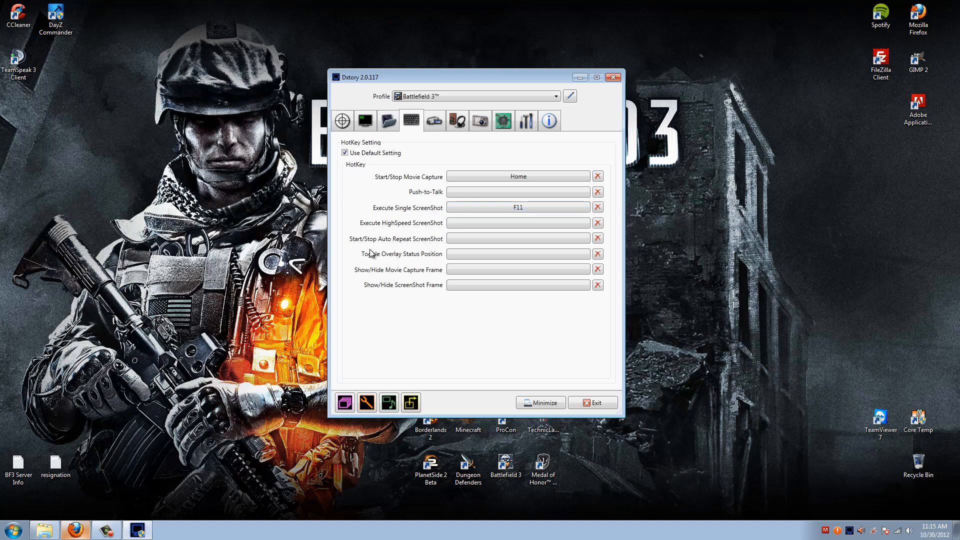
pyautogui.moveTo(371, 287)
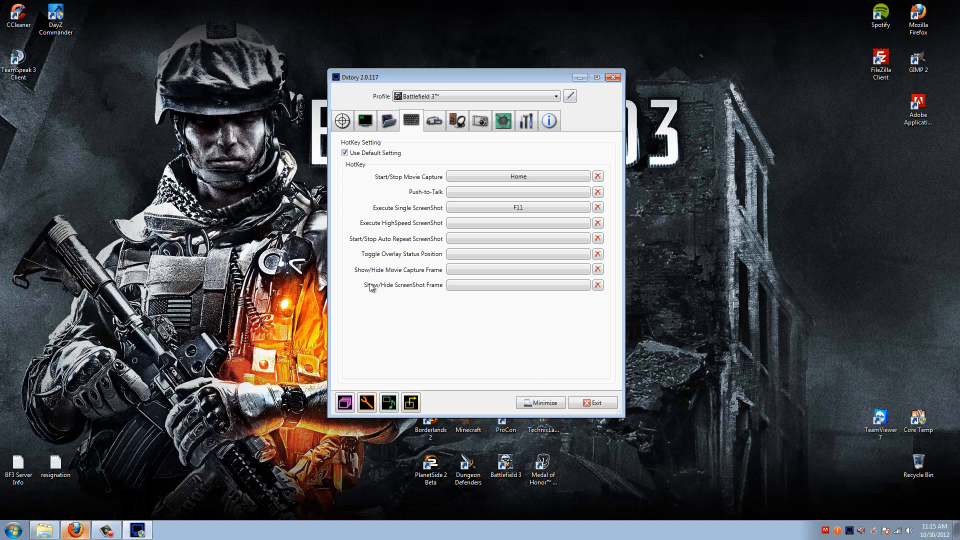
pyautogui.moveTo(382, 297)
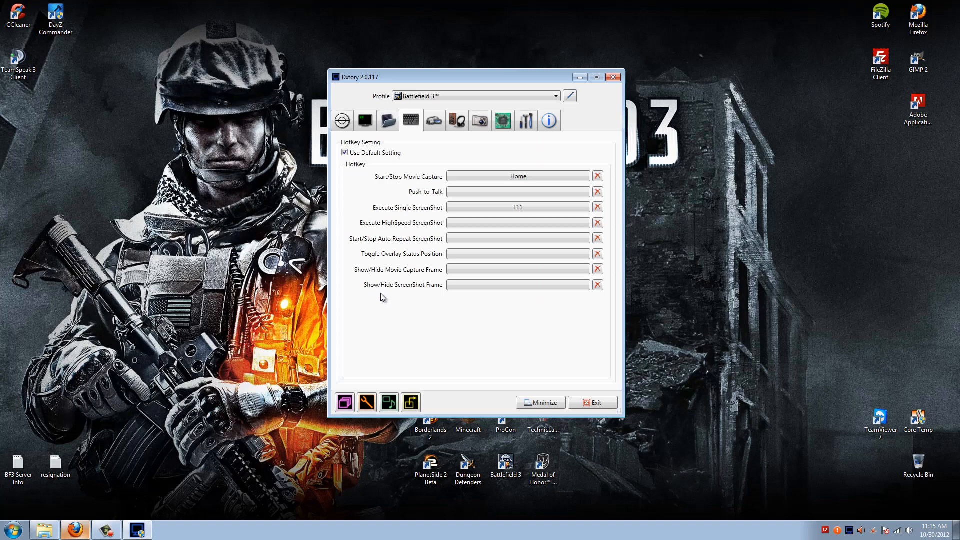
pyautogui.moveTo(403, 190)
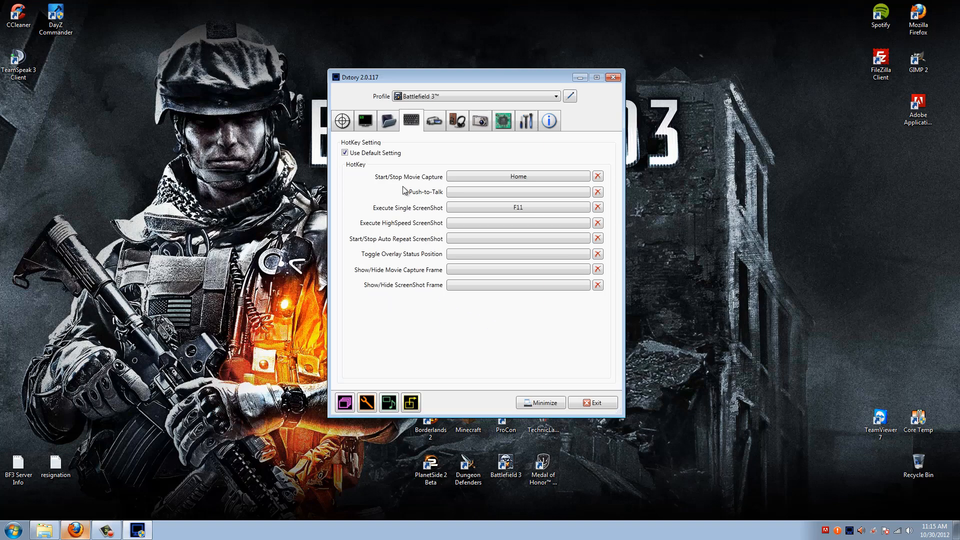
pyautogui.click(434, 120)
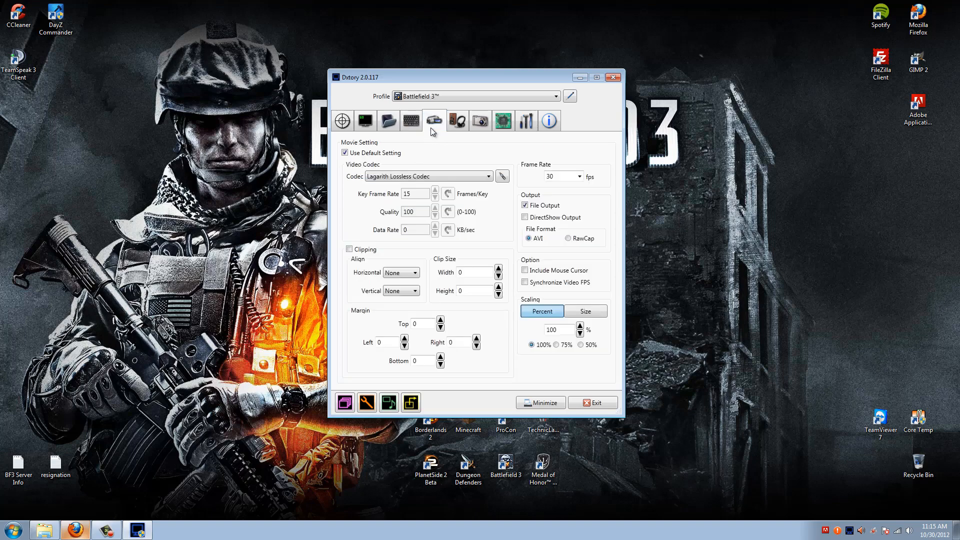
pyautogui.moveTo(391, 169)
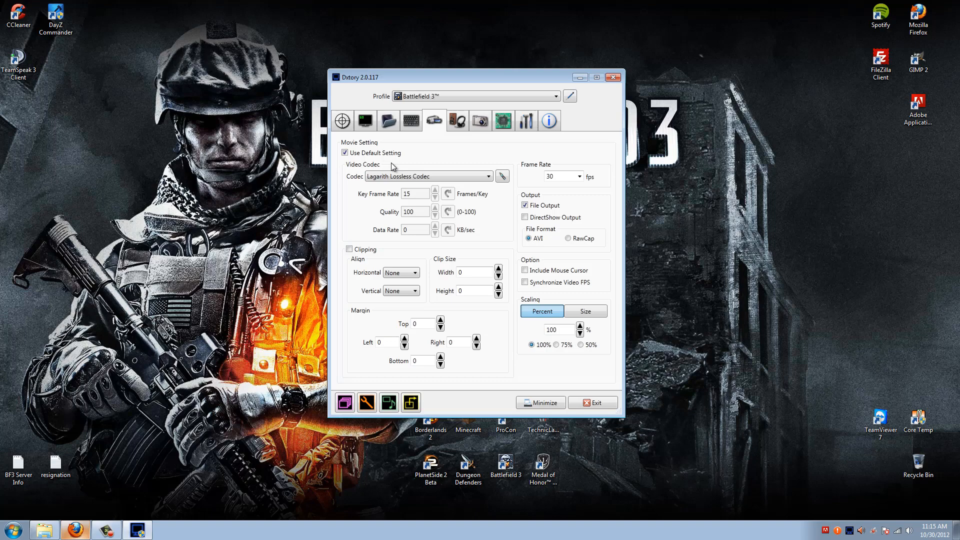
pyautogui.moveTo(379, 176)
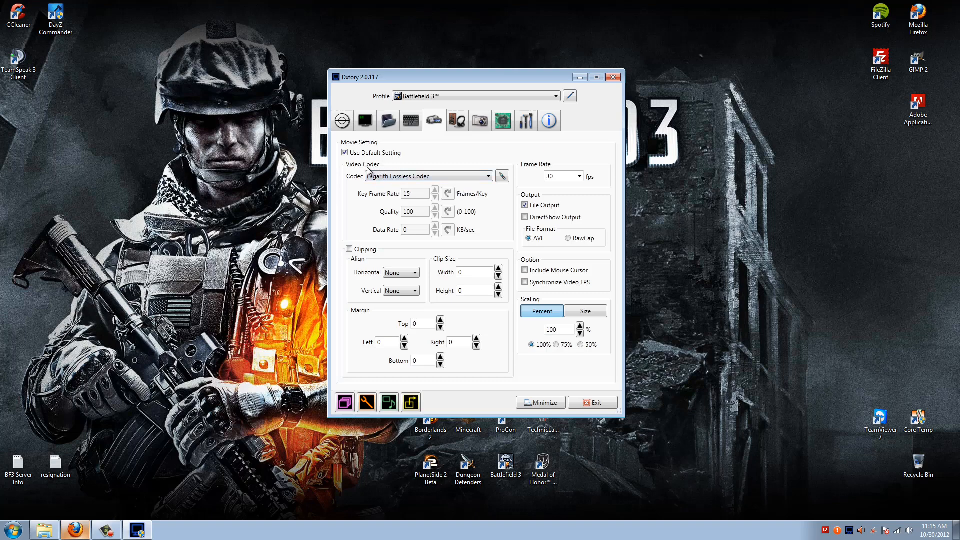
pyautogui.moveTo(406, 180)
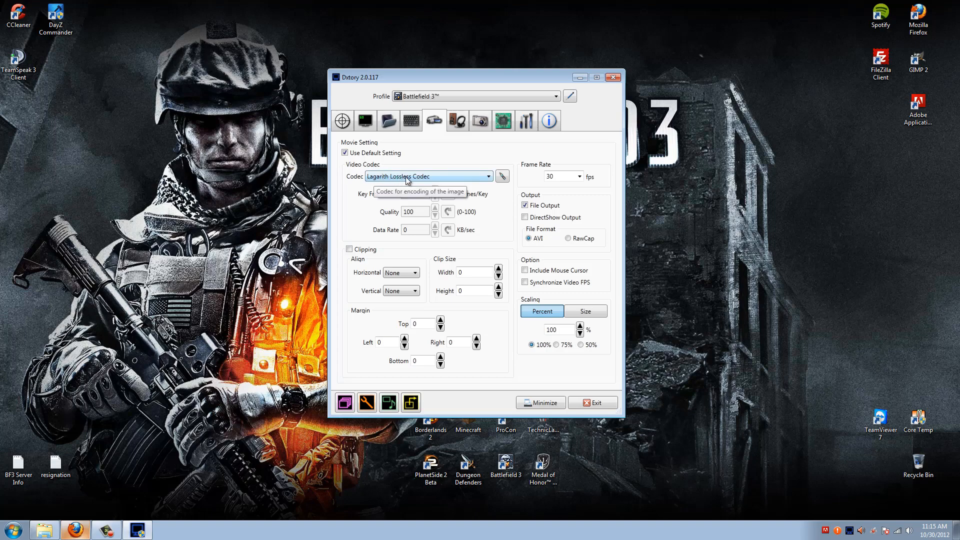
pyautogui.moveTo(501, 178)
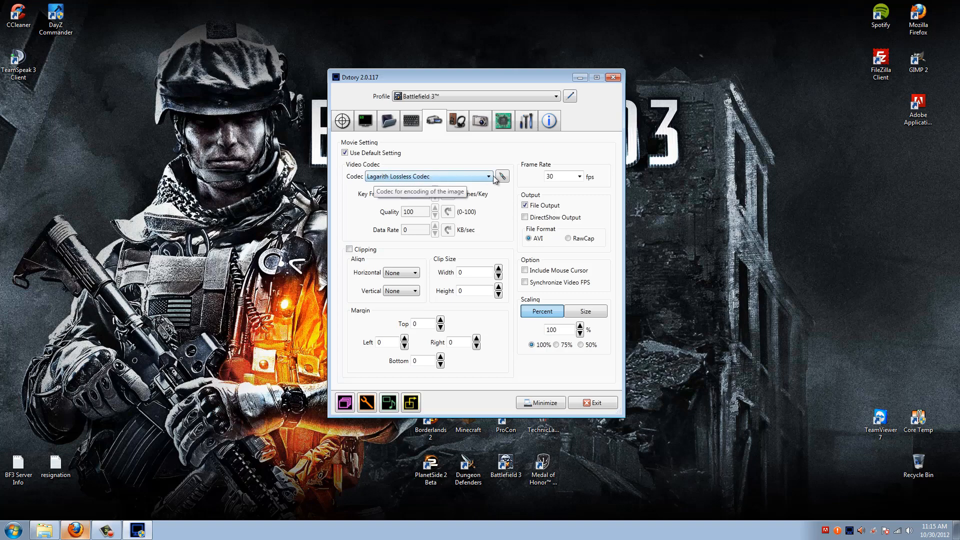
pyautogui.click(487, 176)
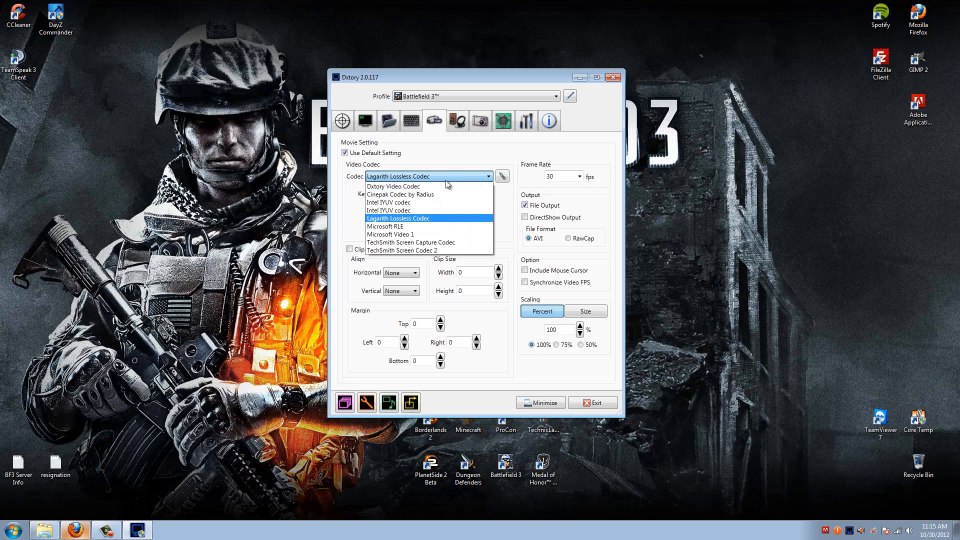
pyautogui.moveTo(406, 186)
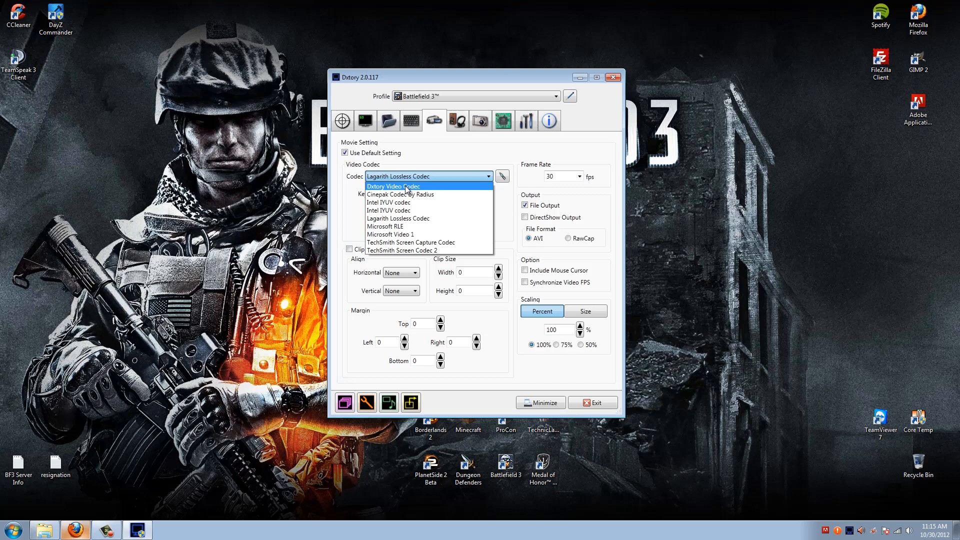
pyautogui.click(398, 219)
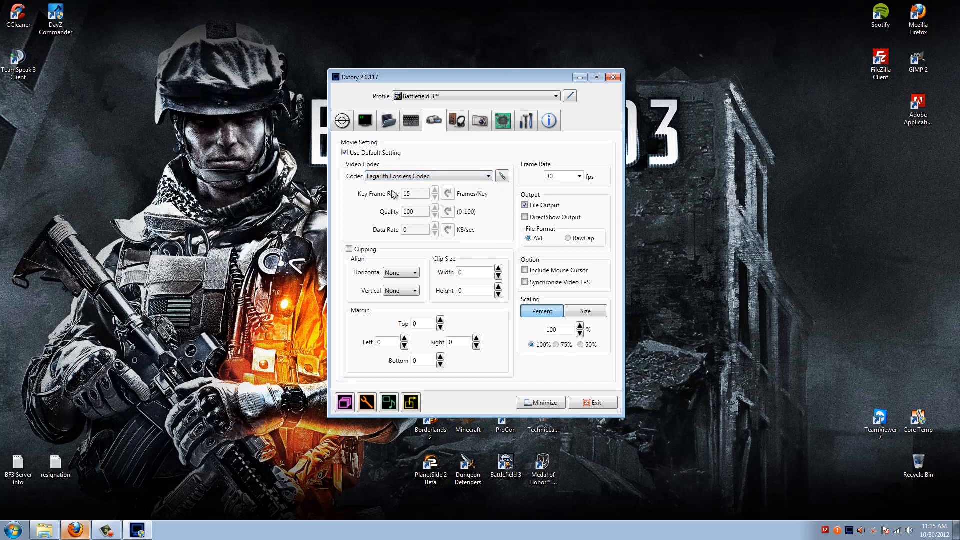
pyautogui.moveTo(388, 190)
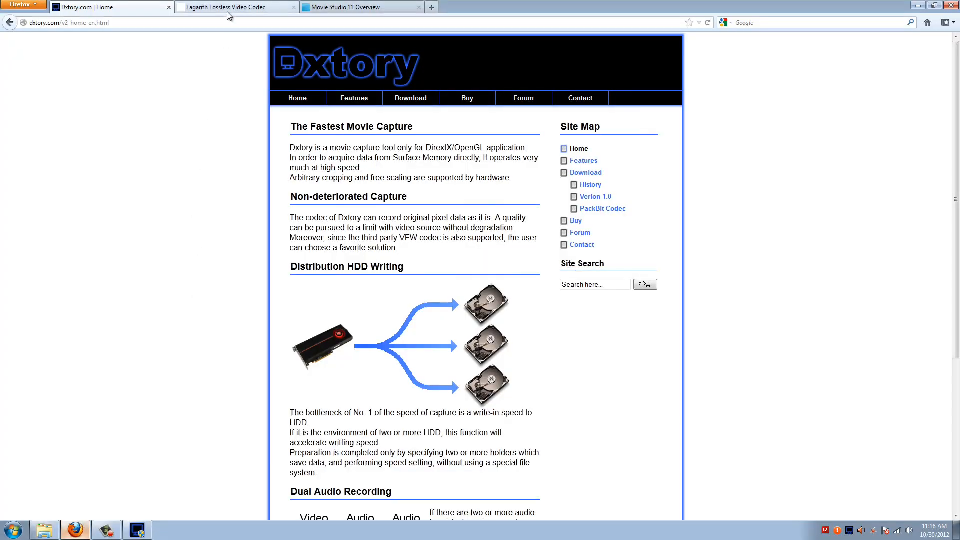
# Switch Firefox to the Lagarith Lossless Video Codec download page tab.
pyautogui.click(233, 7)
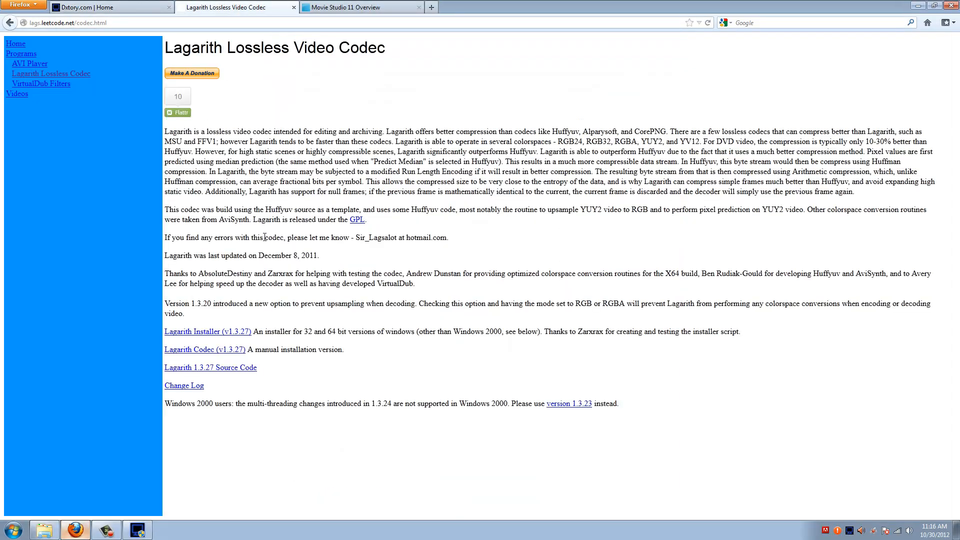
pyautogui.moveTo(235, 336)
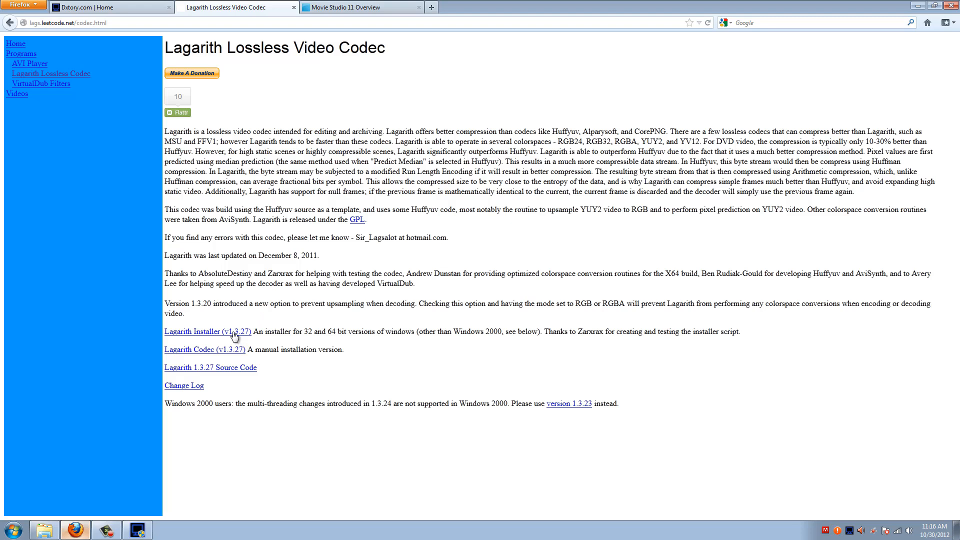
pyautogui.moveTo(240, 324)
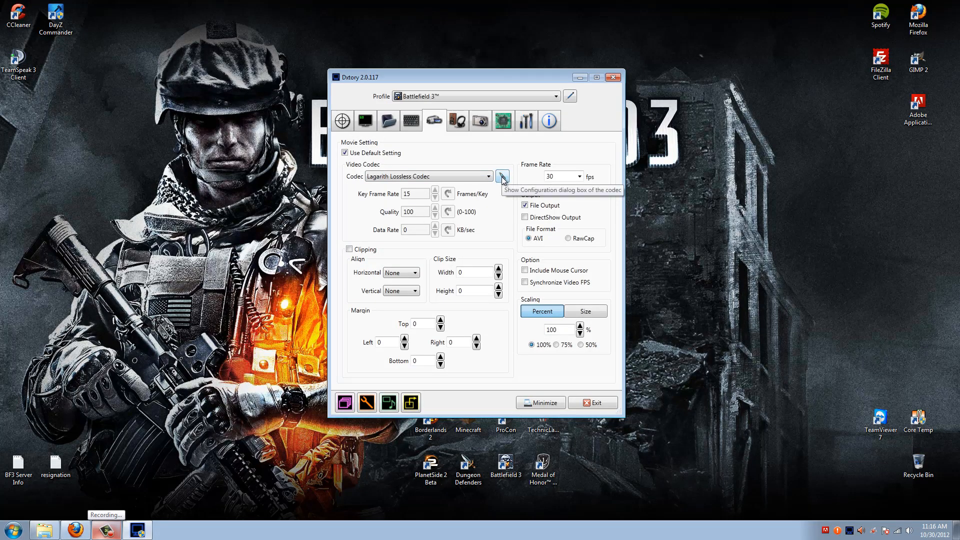
# Open the Lagarith configuration dialog from the wrench beside the Codec dropdown.
pyautogui.click(503, 176)
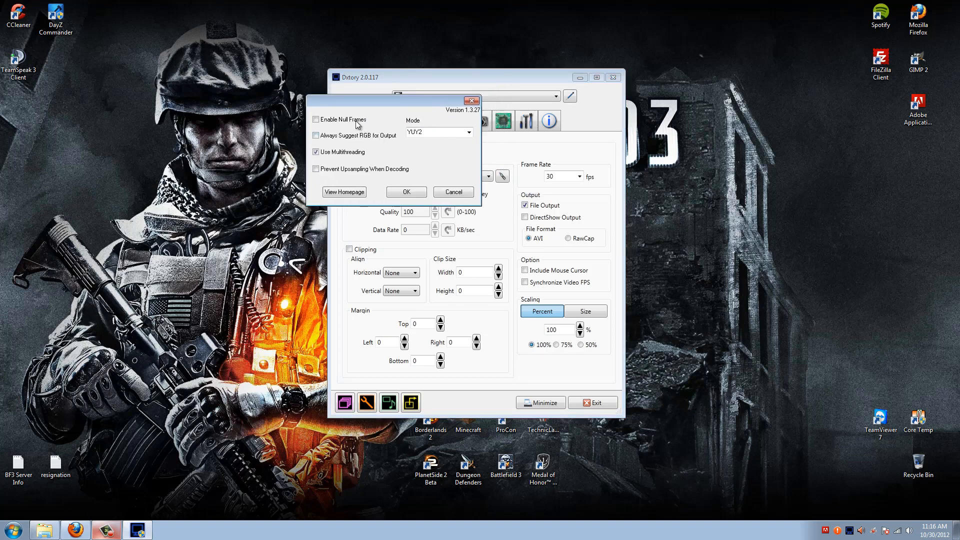
pyautogui.moveTo(353, 143)
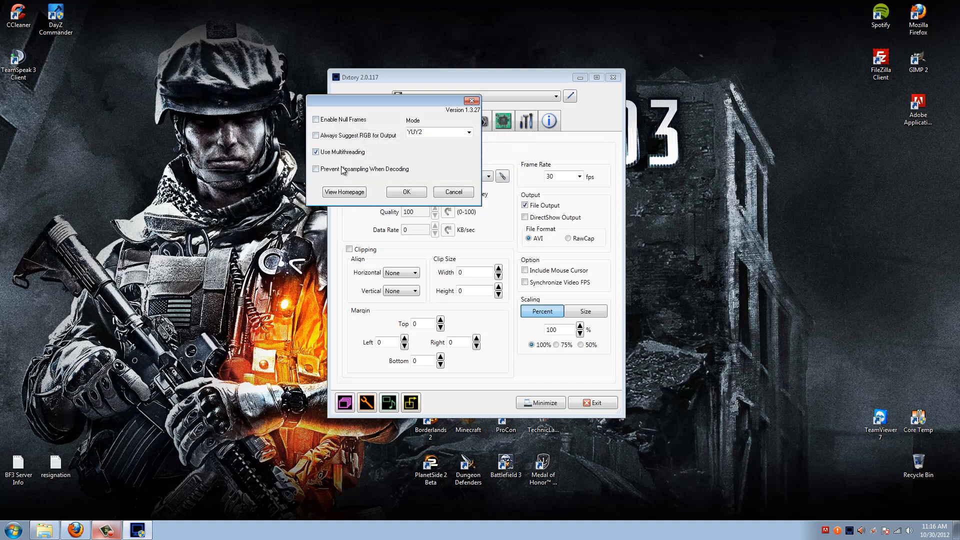
pyautogui.moveTo(324, 159)
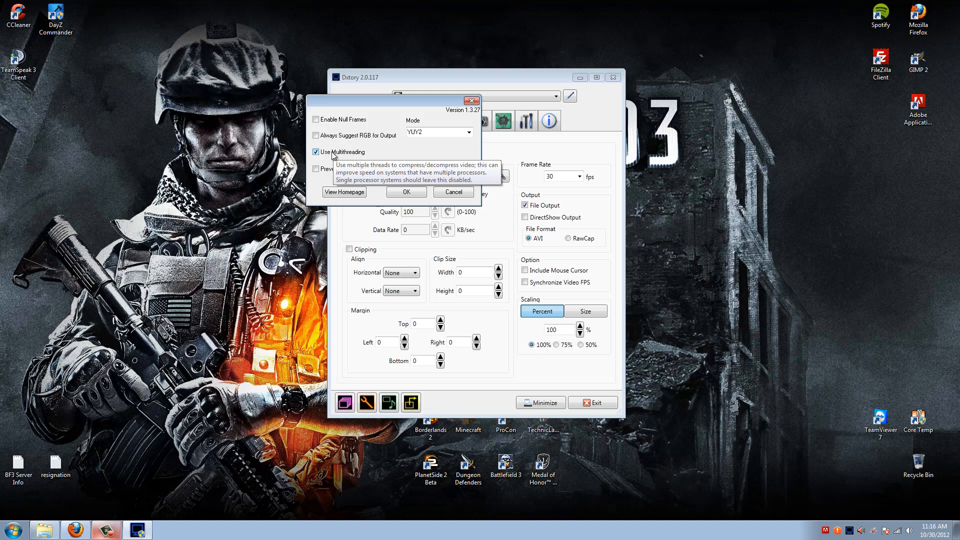
pyautogui.moveTo(427, 153)
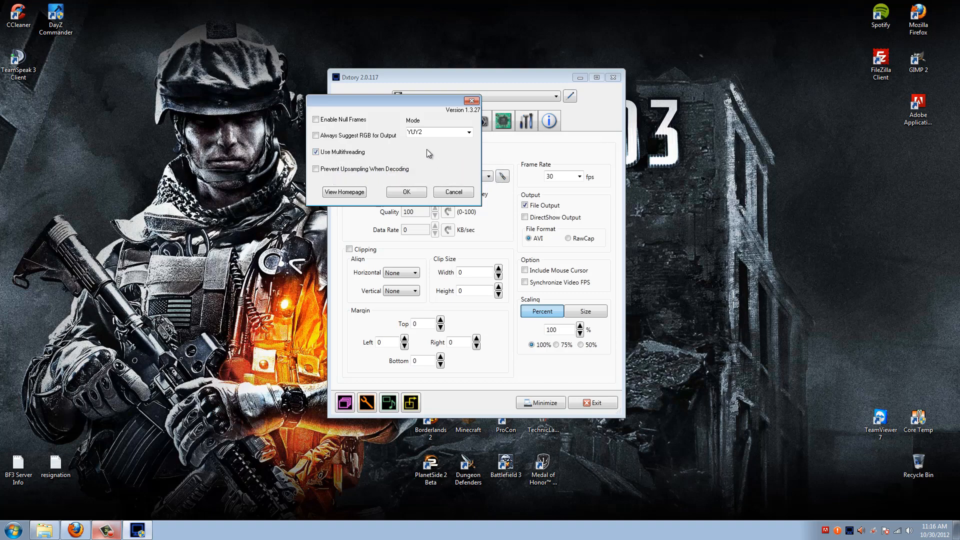
pyautogui.moveTo(412, 128)
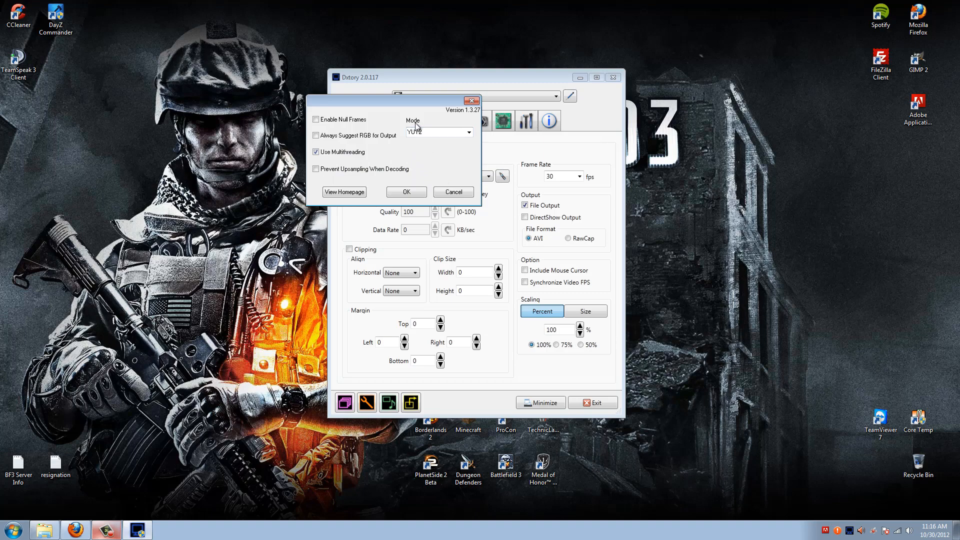
# Set Lagarith's mode to YUY2, confirm, and keep Lagarith Lossless as the codec.
pyautogui.click(468, 131)
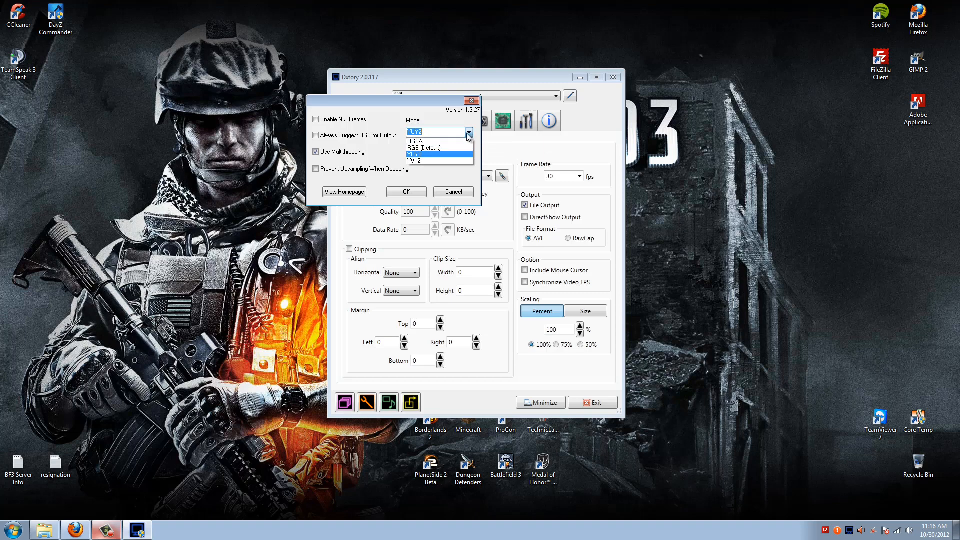
pyautogui.moveTo(416, 142)
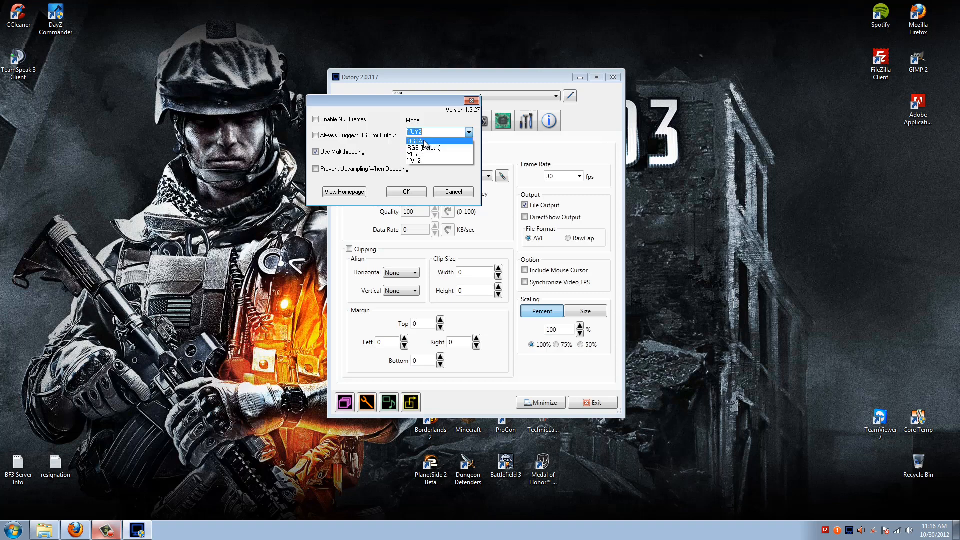
pyautogui.moveTo(427, 159)
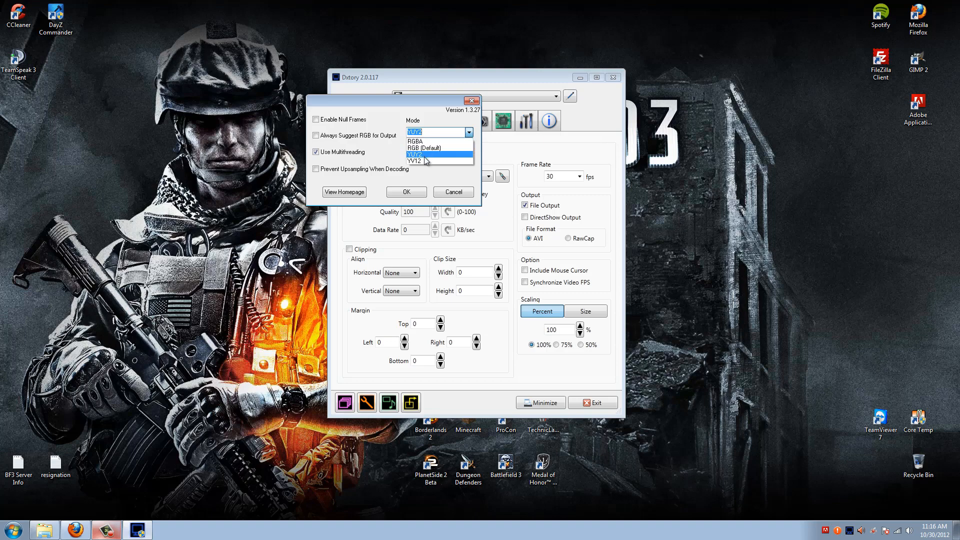
pyautogui.moveTo(427, 163)
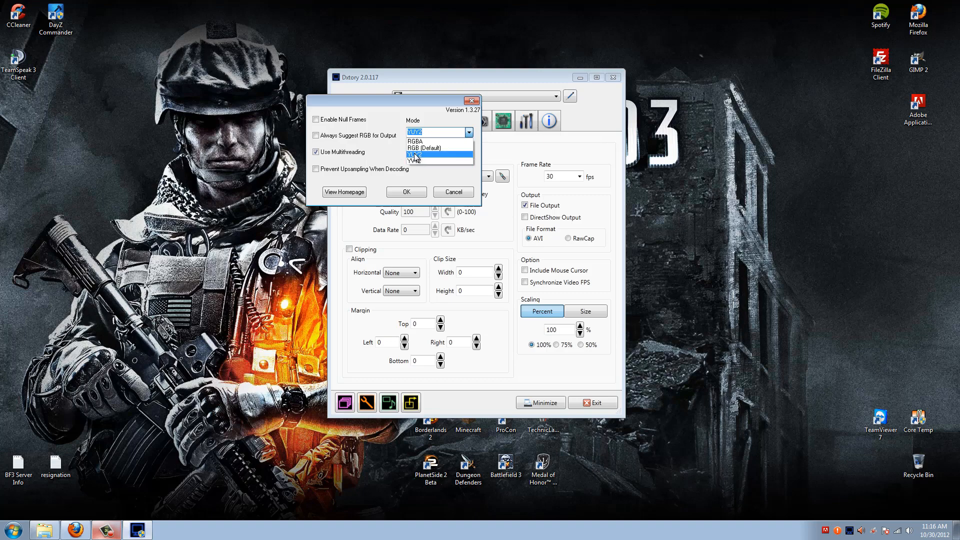
pyautogui.click(414, 155)
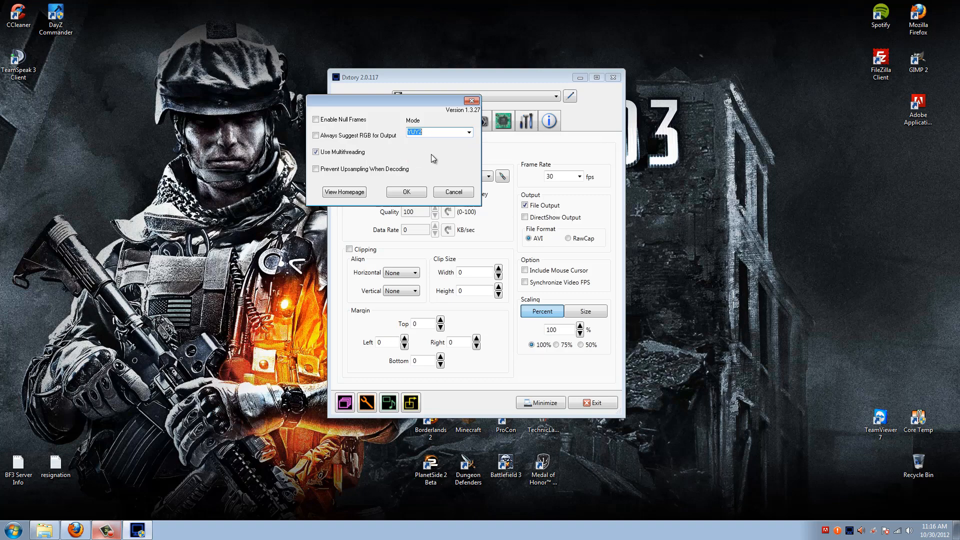
pyautogui.moveTo(411, 152)
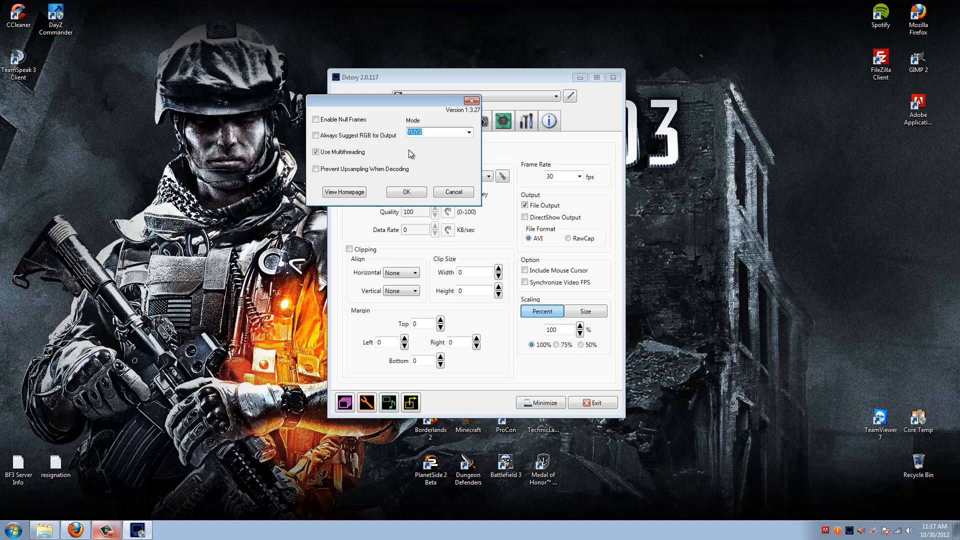
pyautogui.moveTo(417, 159)
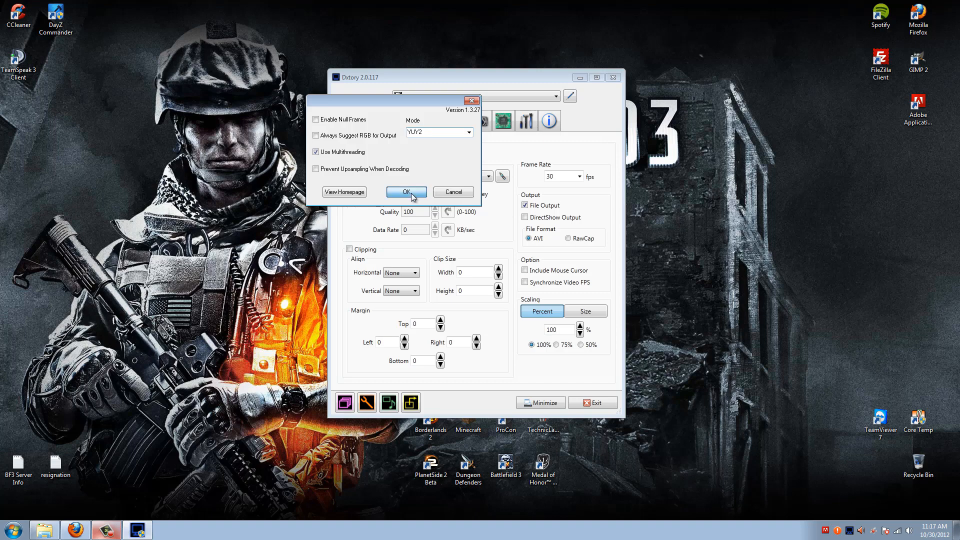
pyautogui.click(406, 192)
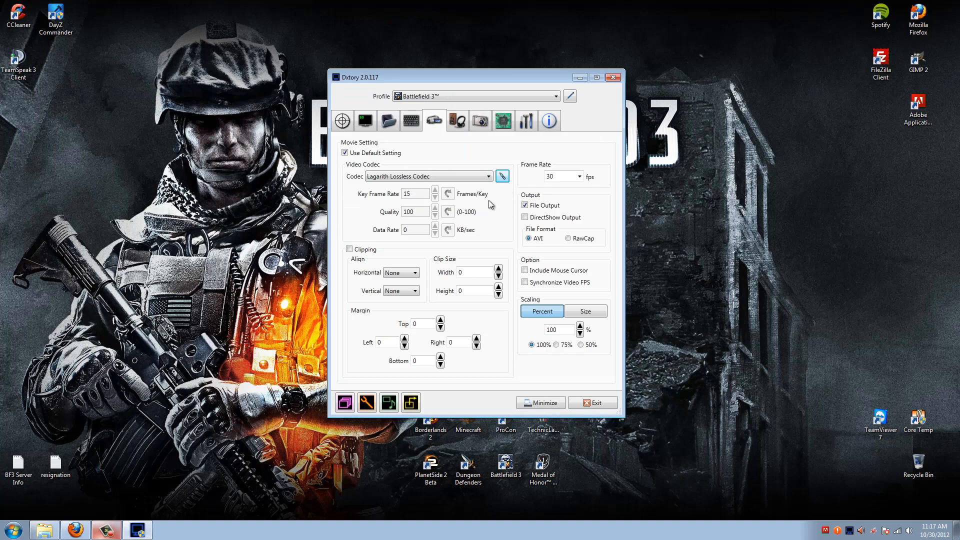
pyautogui.moveTo(456, 196)
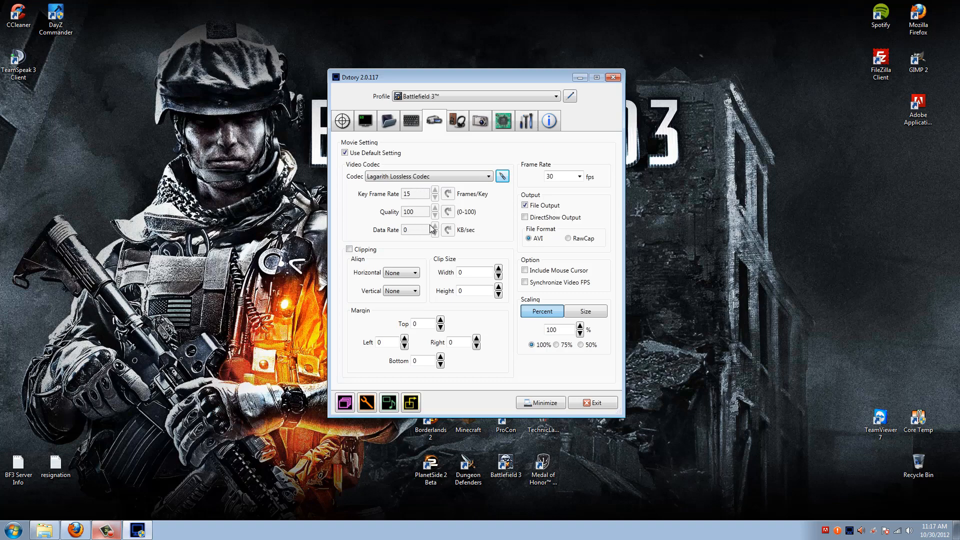
pyautogui.click(487, 176)
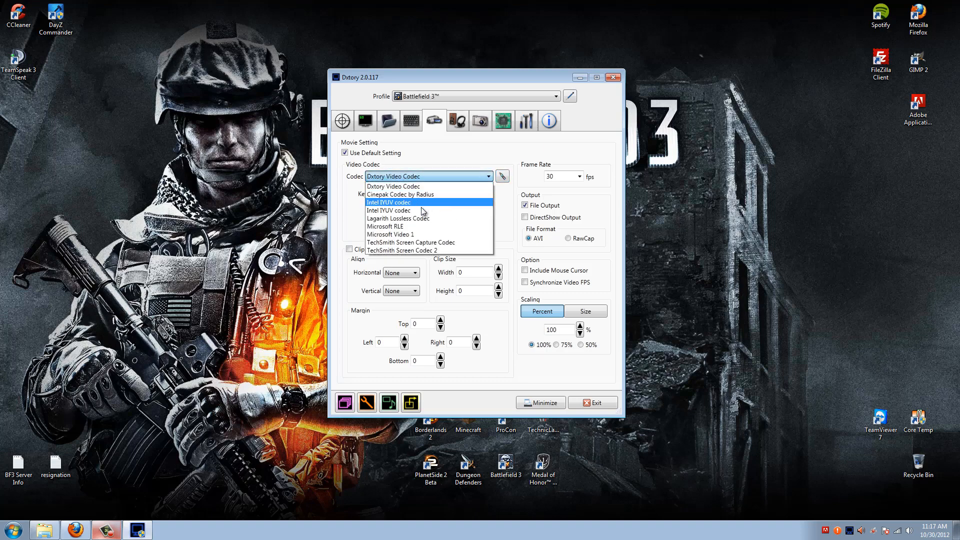
pyautogui.click(398, 218)
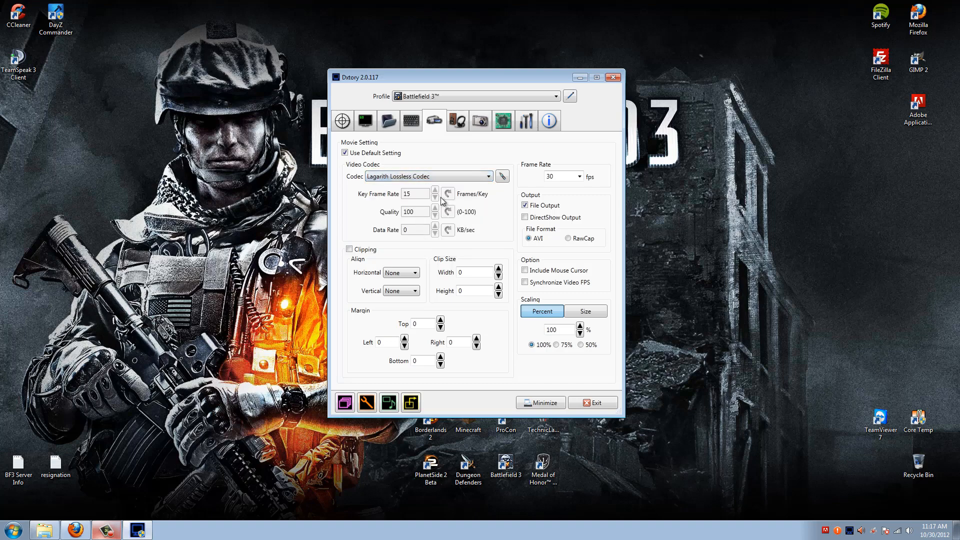
pyautogui.moveTo(359, 253)
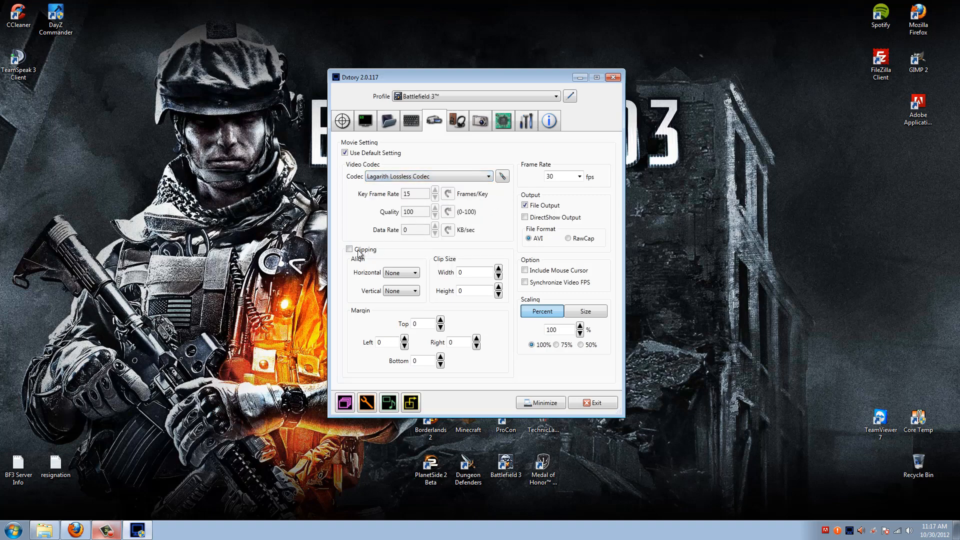
pyautogui.moveTo(360, 349)
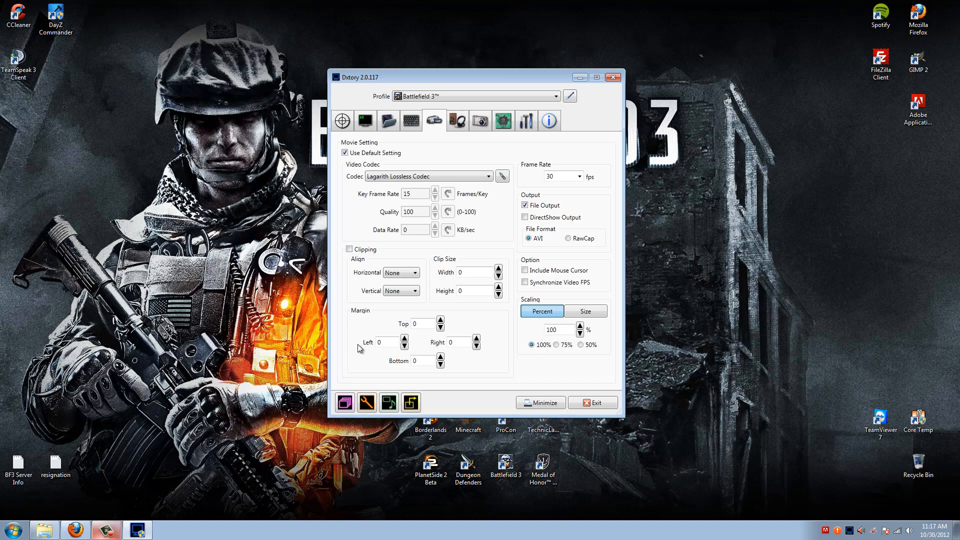
pyautogui.moveTo(367, 349)
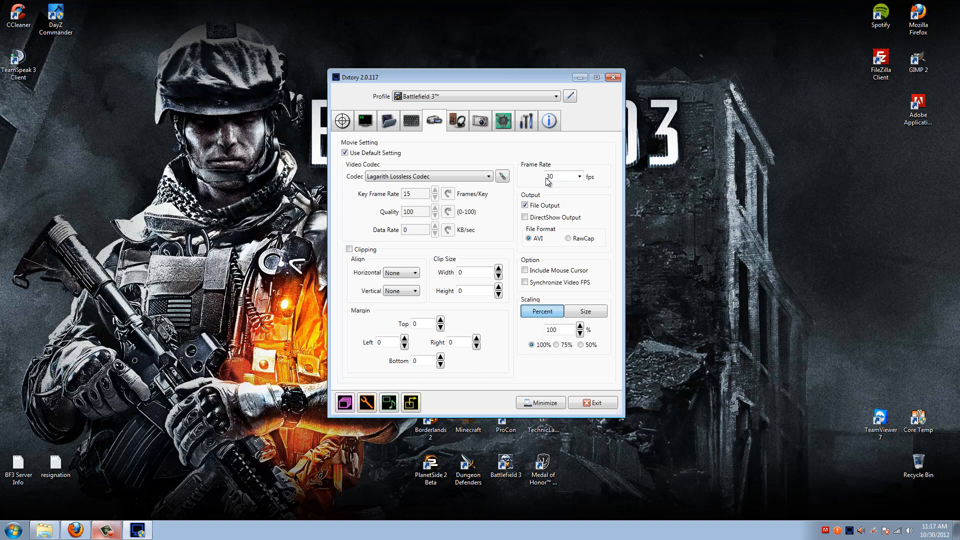
pyautogui.click(577, 176)
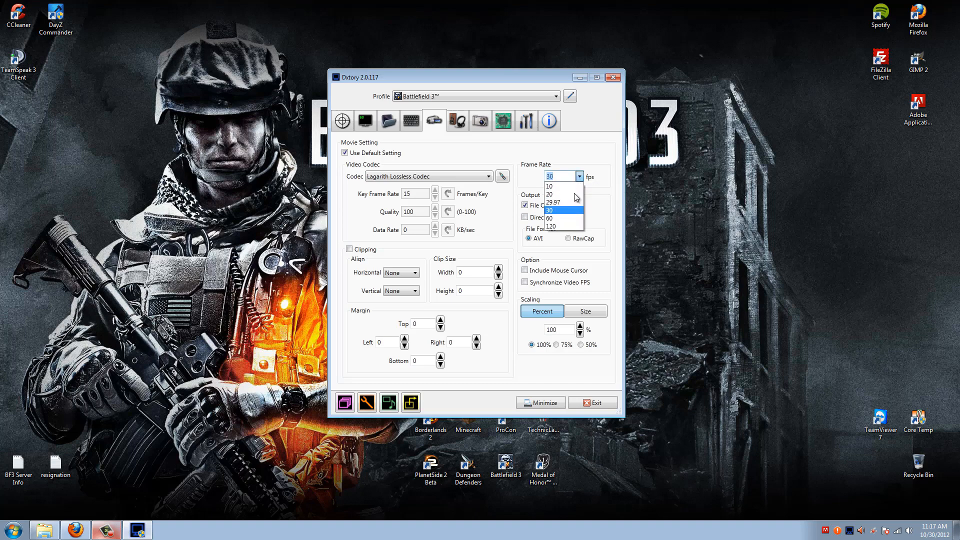
pyautogui.moveTo(563, 204)
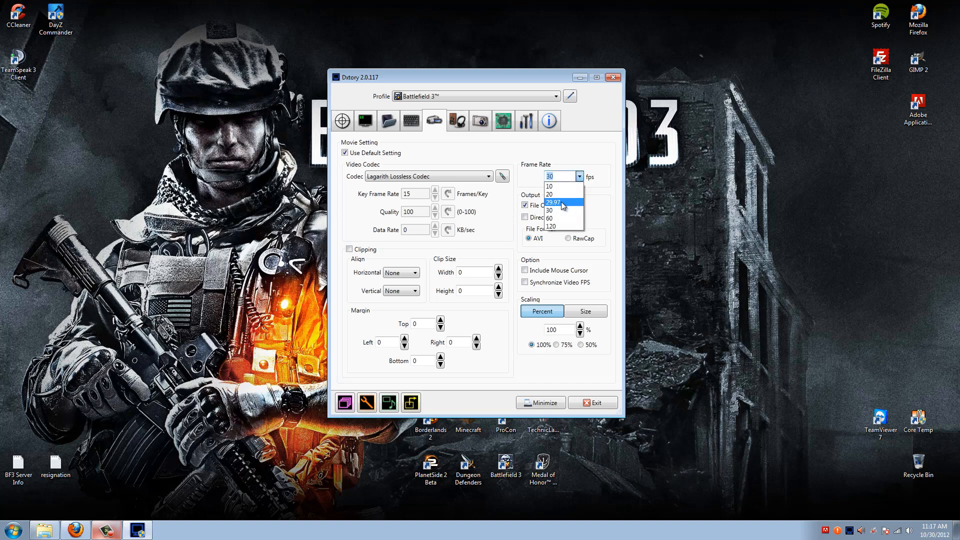
pyautogui.click(557, 210)
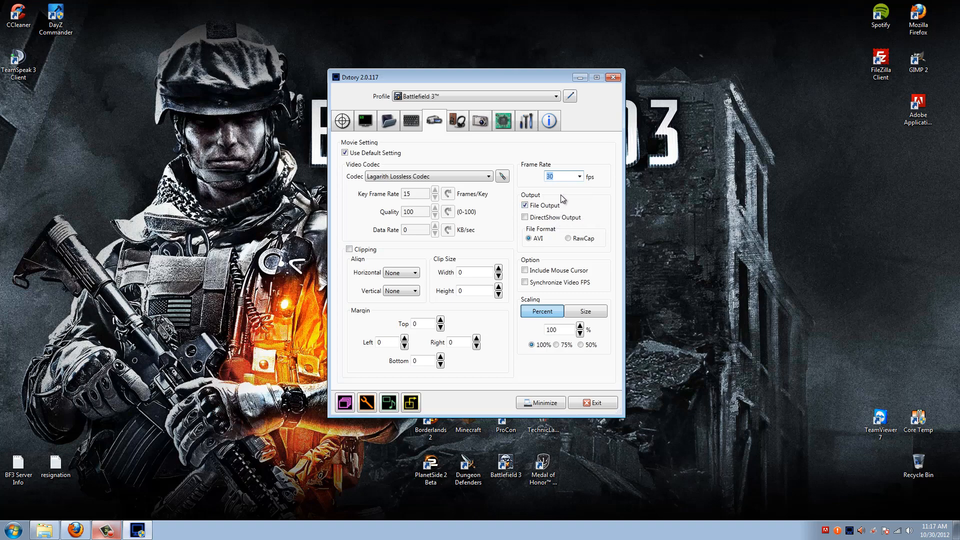
pyautogui.moveTo(574, 191)
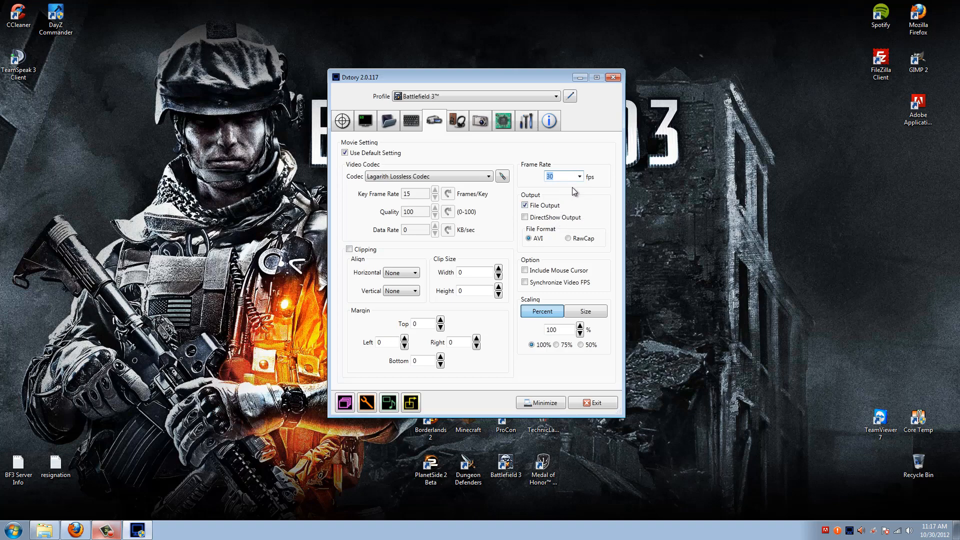
pyautogui.click(578, 176)
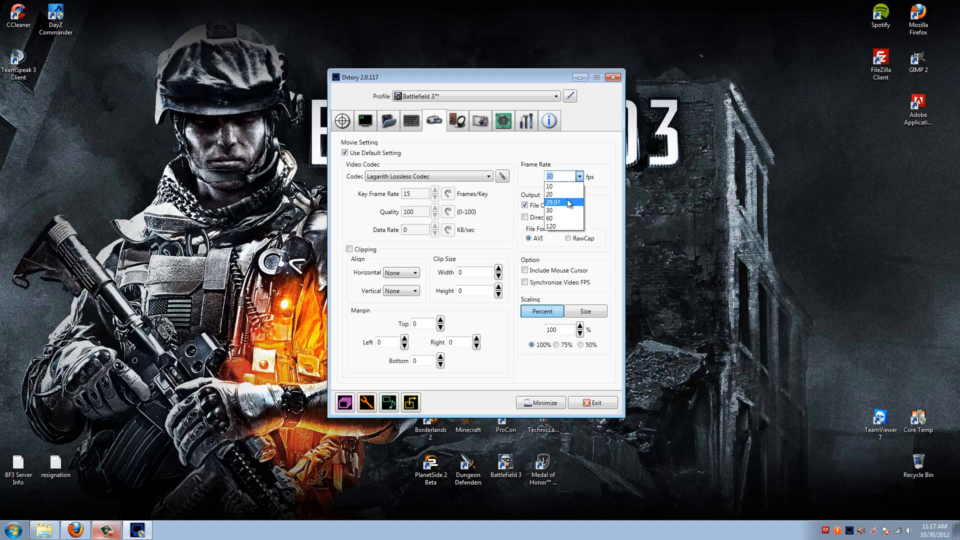
pyautogui.moveTo(561, 202)
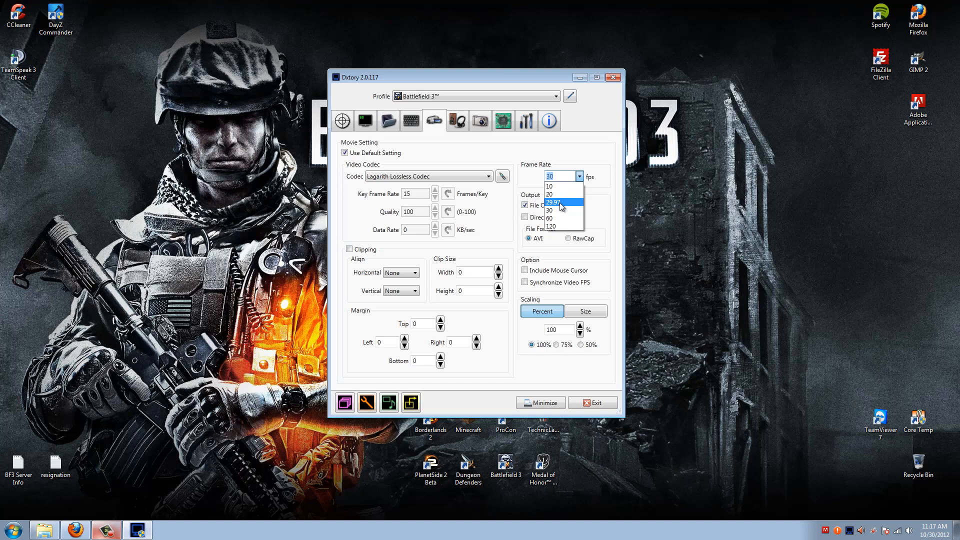
pyautogui.click(554, 210)
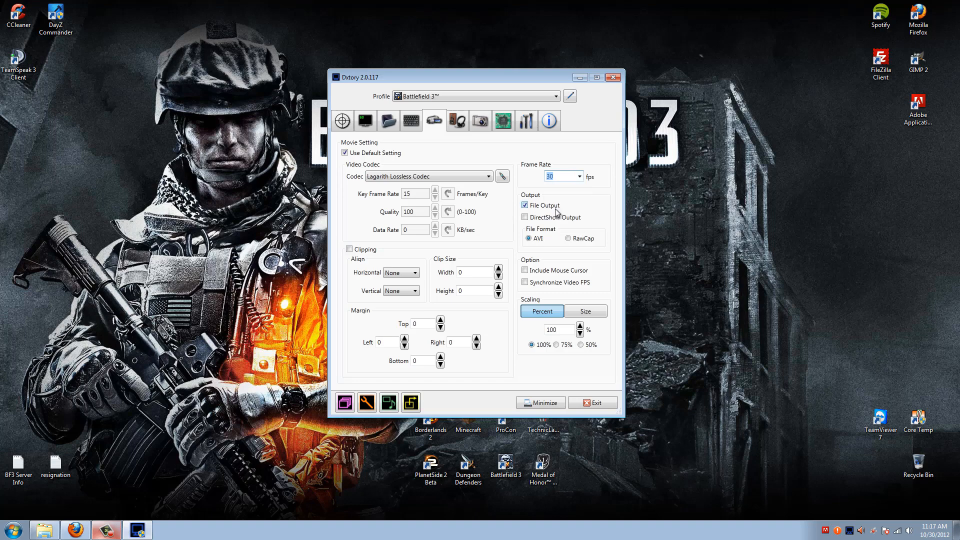
pyautogui.moveTo(555, 211)
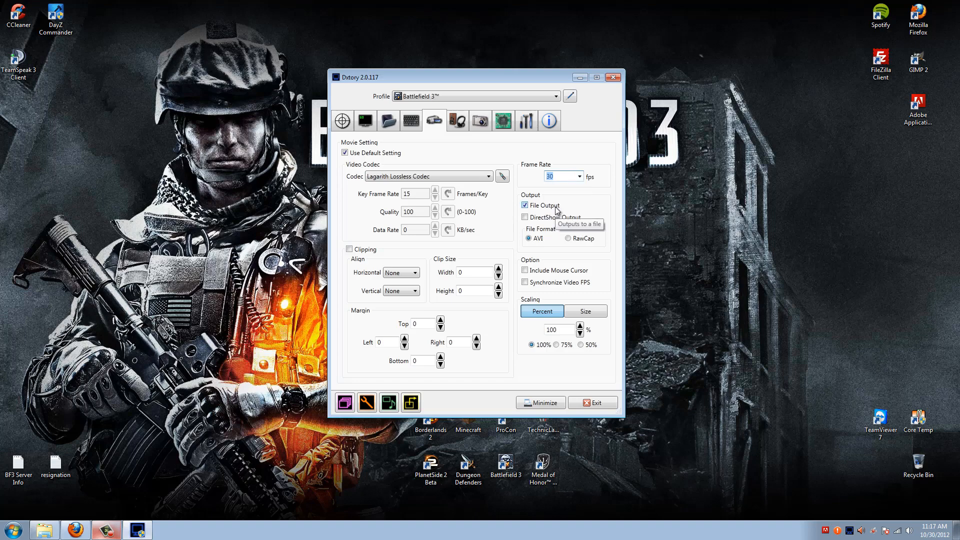
pyautogui.moveTo(563, 197)
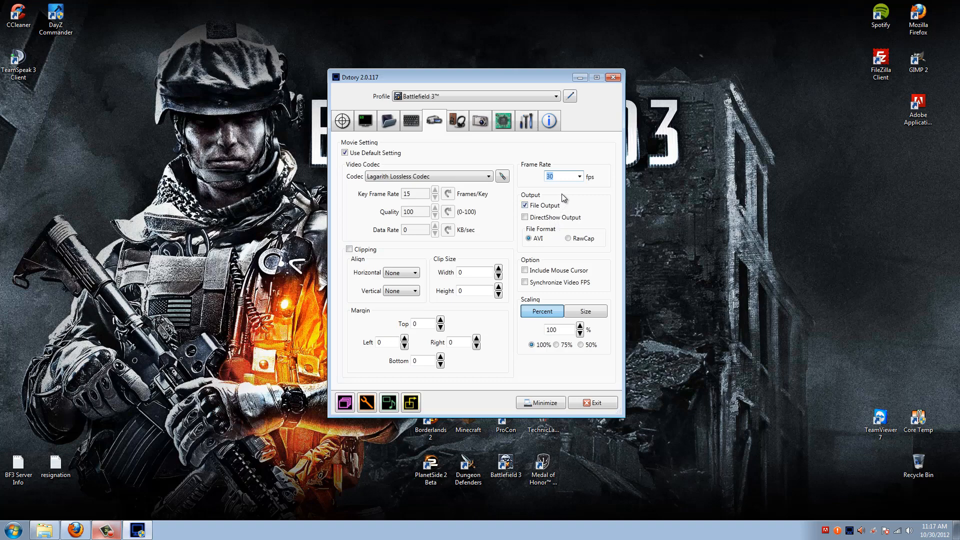
pyautogui.click(578, 176)
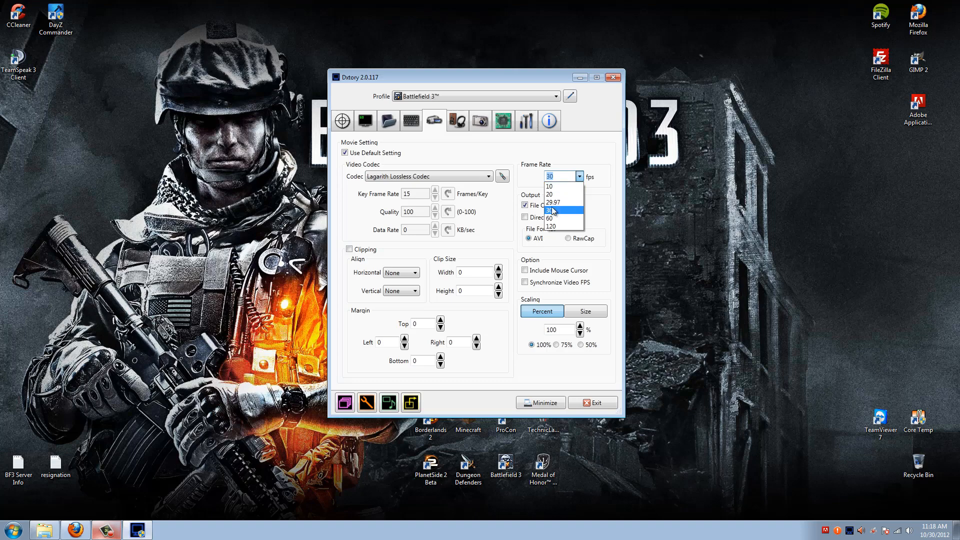
pyautogui.click(550, 210)
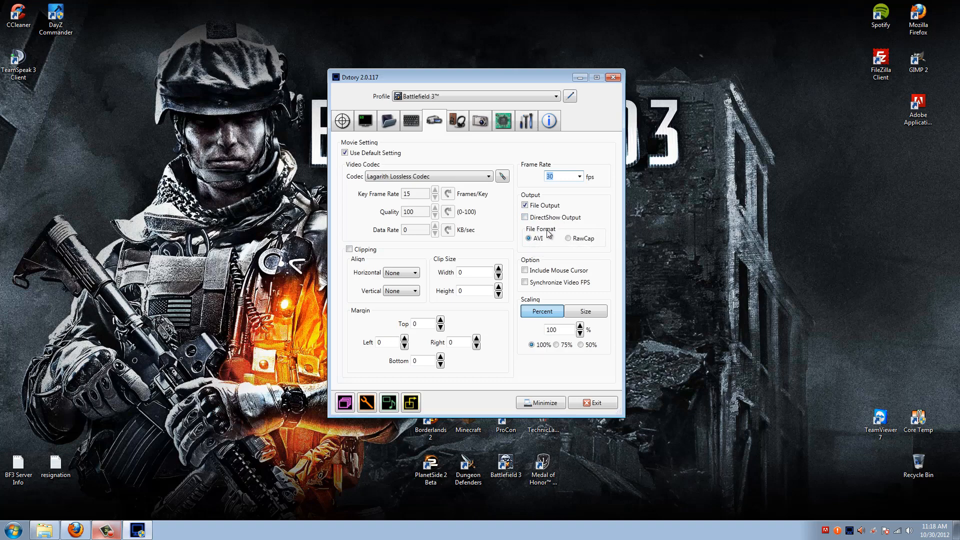
pyautogui.moveTo(537, 242)
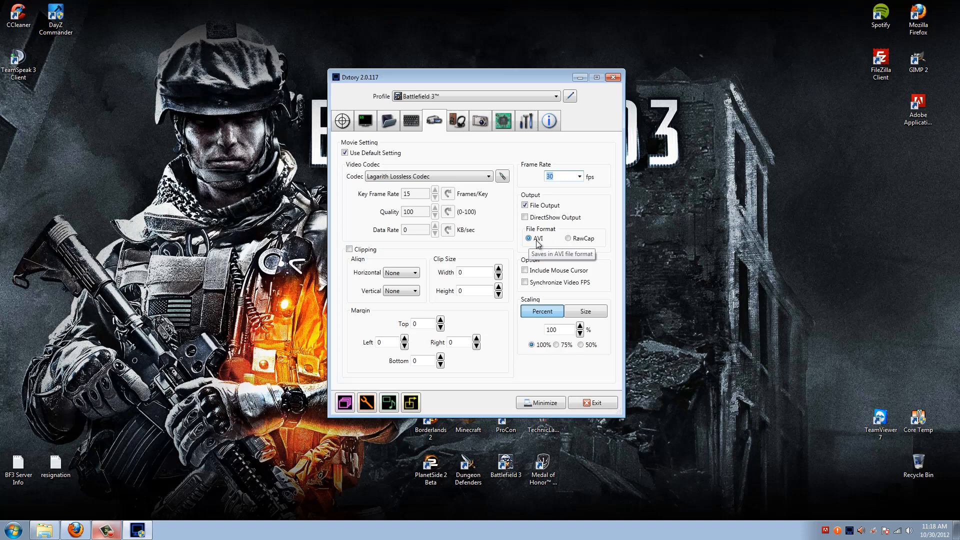
pyautogui.moveTo(533, 240)
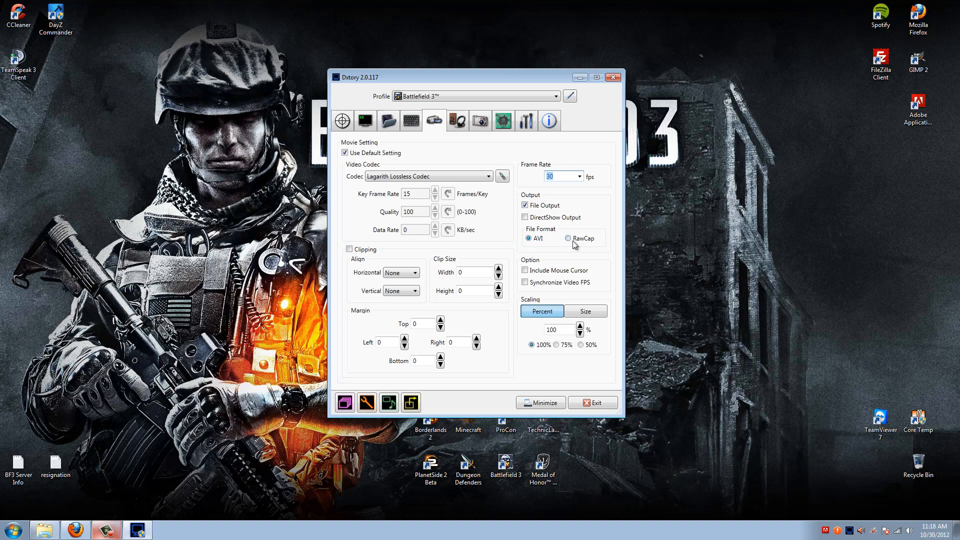
pyautogui.click(567, 239)
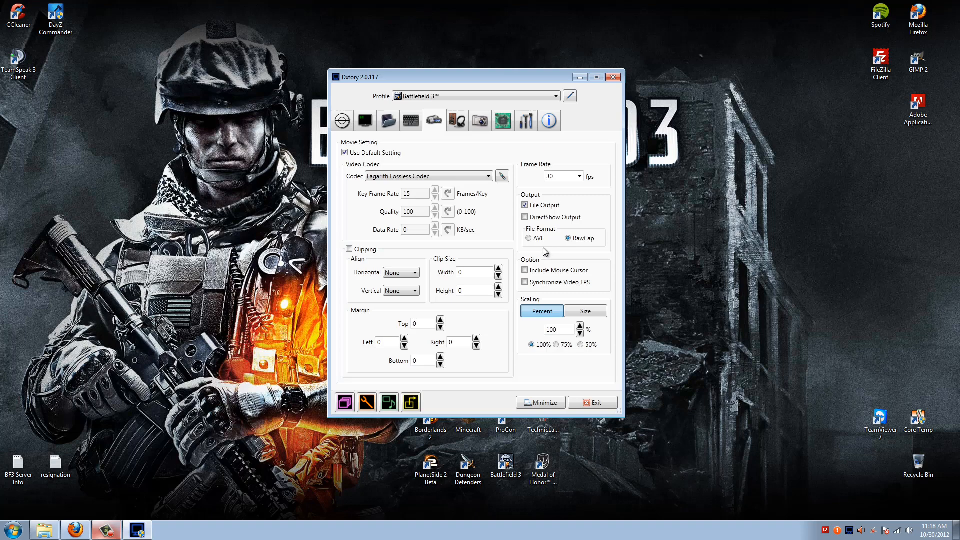
pyautogui.moveTo(565, 251)
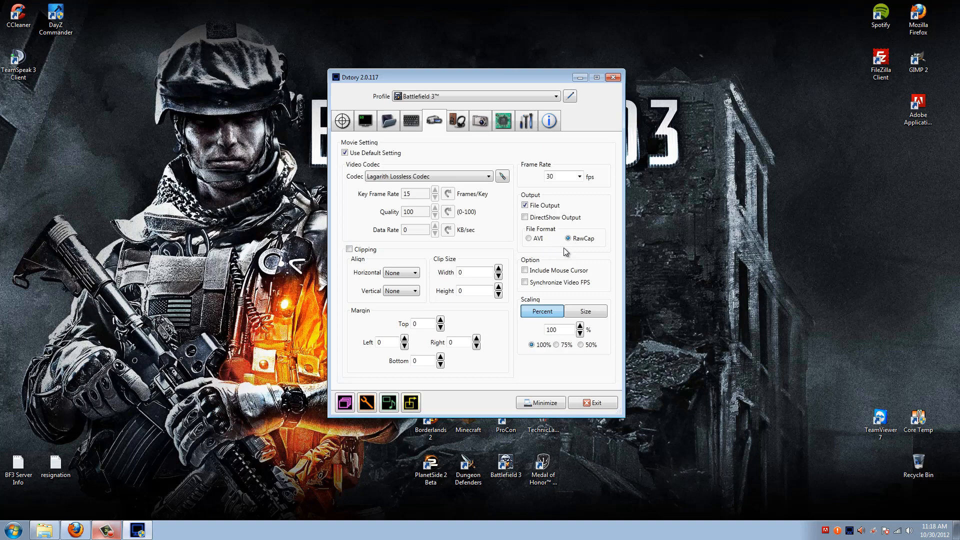
pyautogui.moveTo(580, 246)
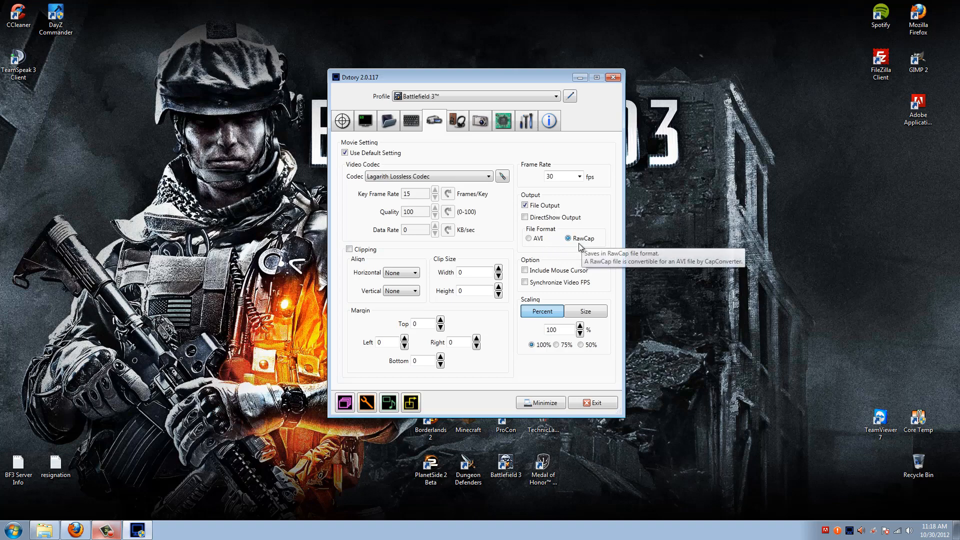
pyautogui.moveTo(579, 251)
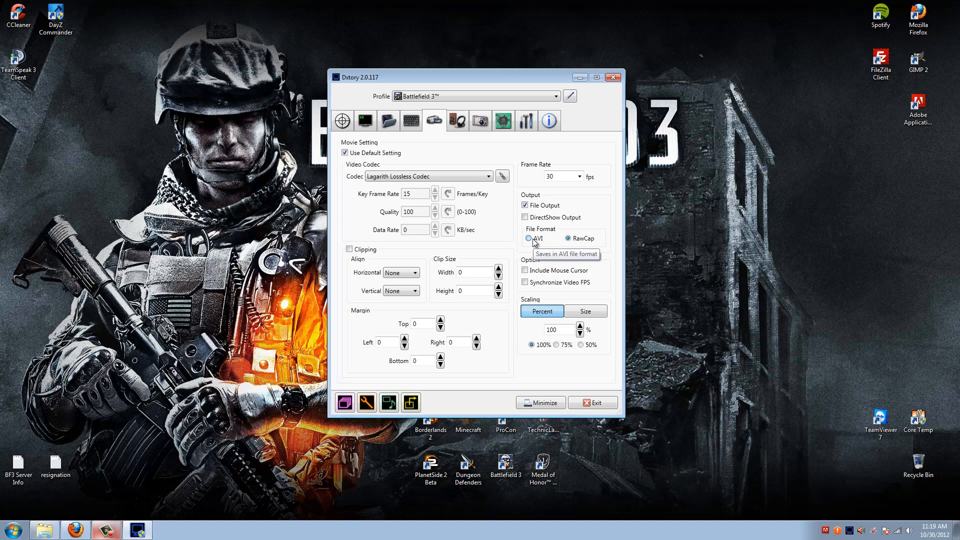
pyautogui.click(567, 238)
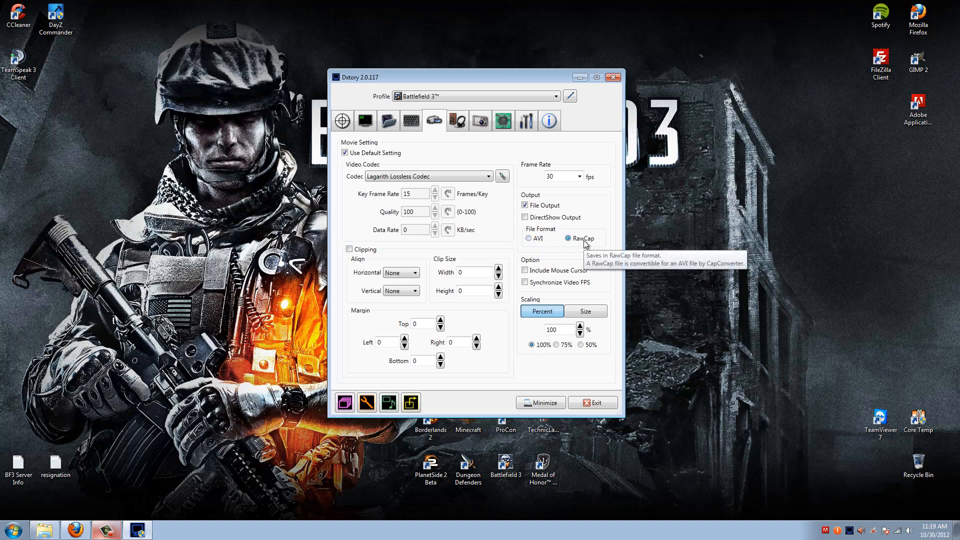
pyautogui.click(528, 238)
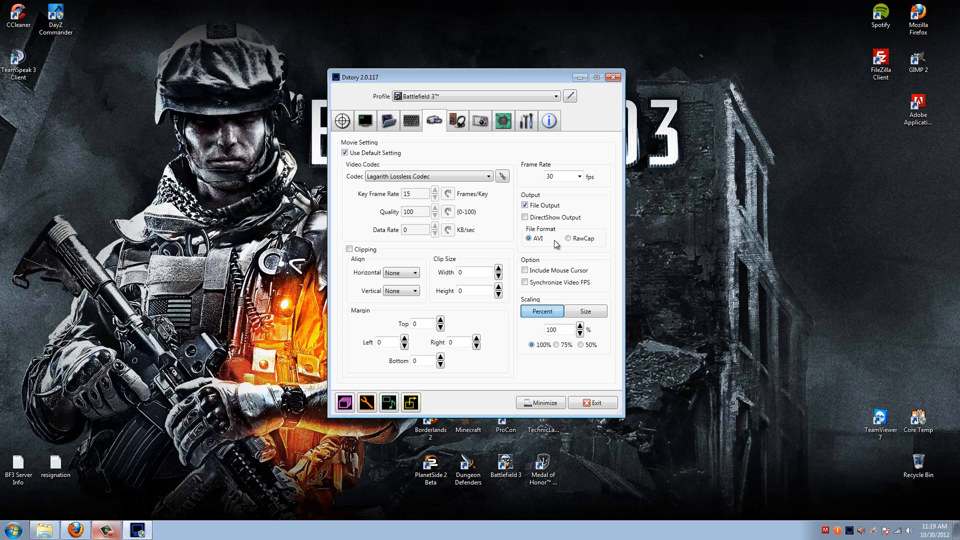
pyautogui.moveTo(576, 274)
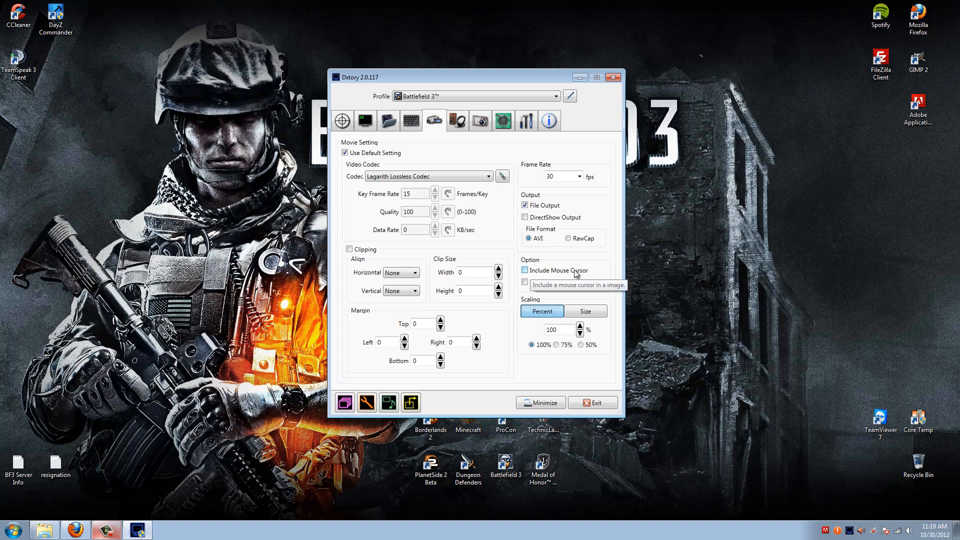
pyautogui.moveTo(549, 290)
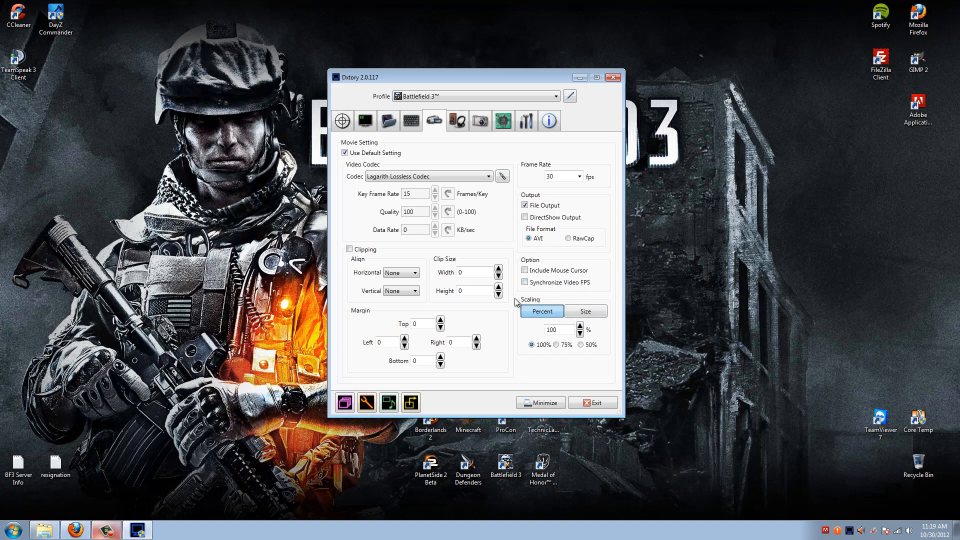
pyautogui.moveTo(533, 301)
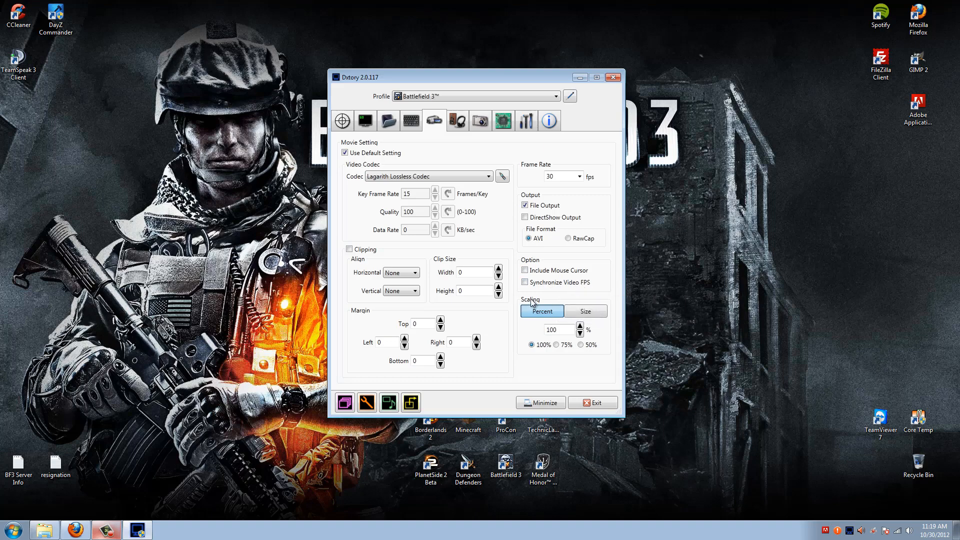
pyautogui.moveTo(535, 297)
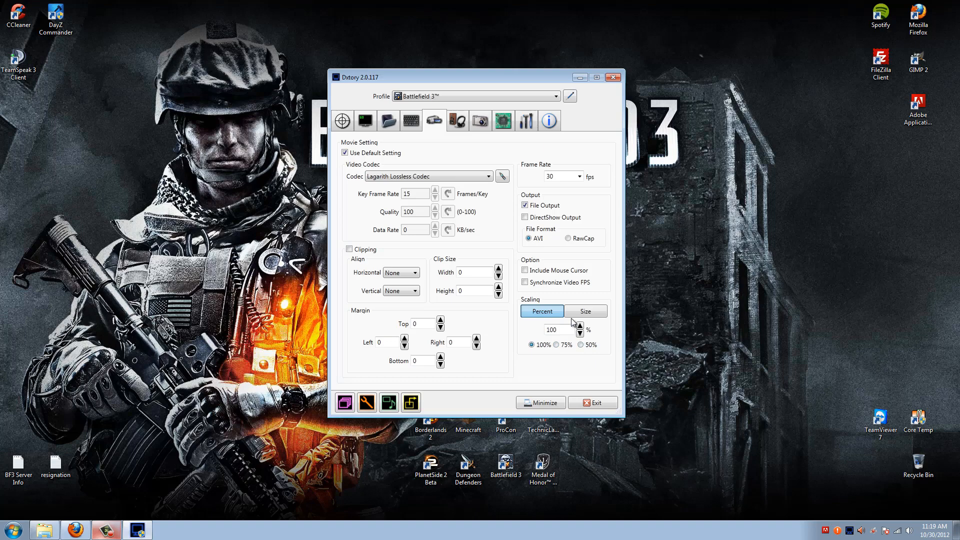
pyautogui.click(585, 311)
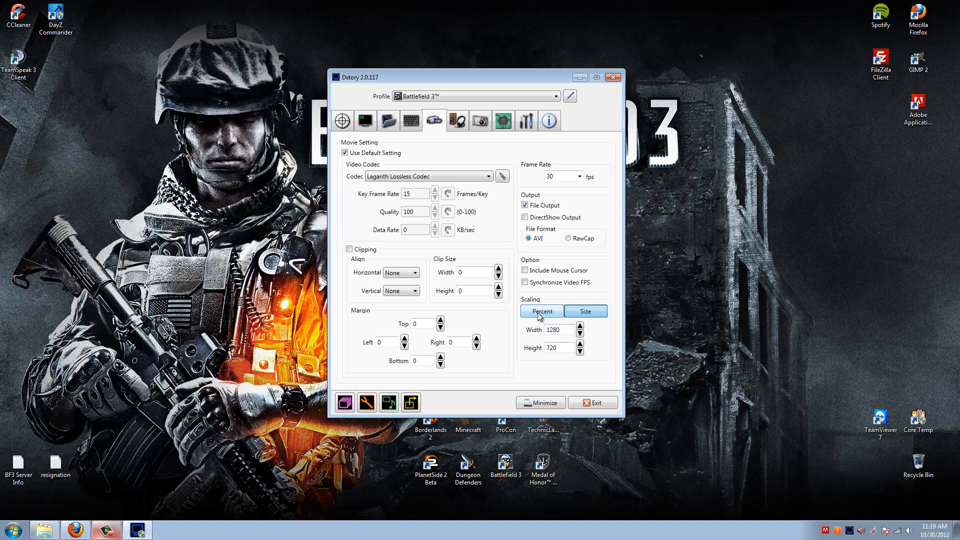
pyautogui.click(542, 311)
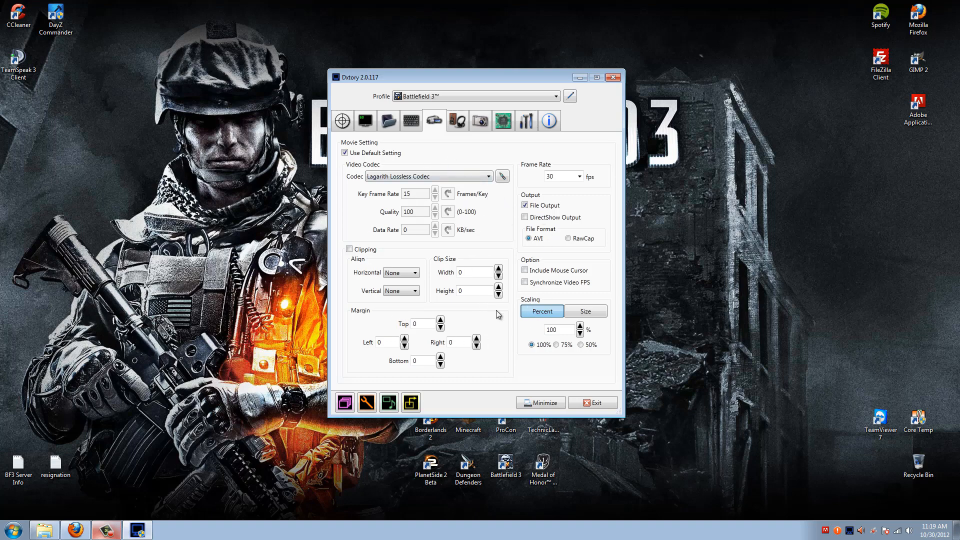
pyautogui.moveTo(515, 277)
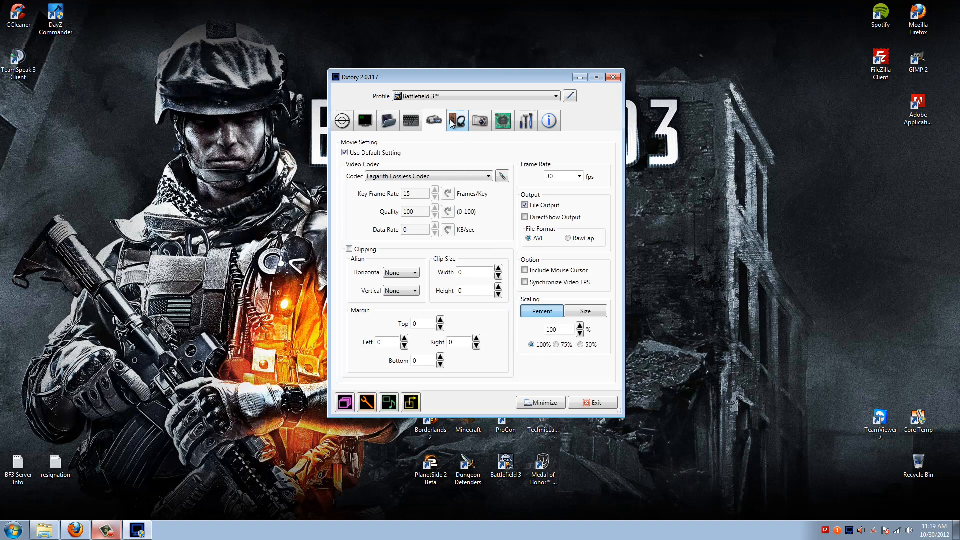
# On the Audio tab, set Speakers to PCM 48000 Hz, 16 bit, Stereo.
pyautogui.click(457, 121)
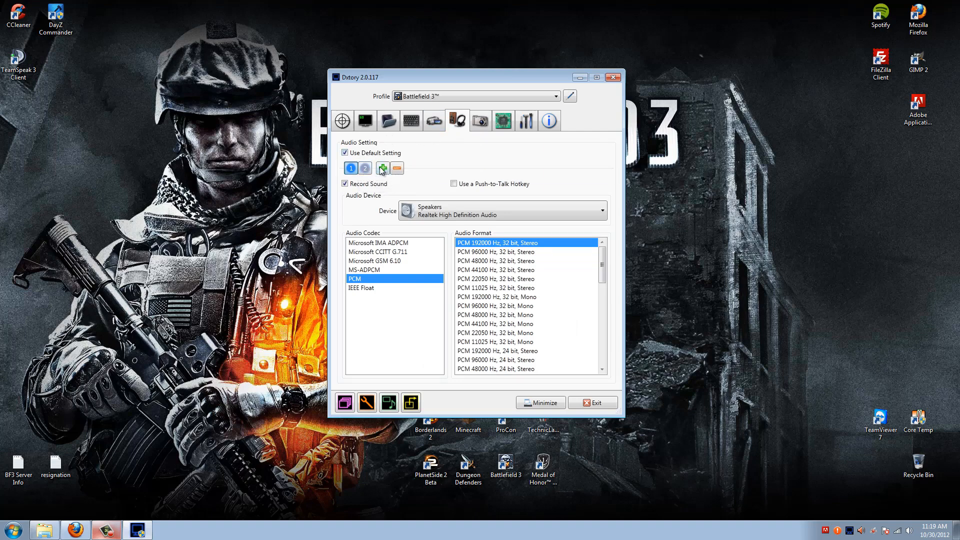
pyautogui.click(383, 168)
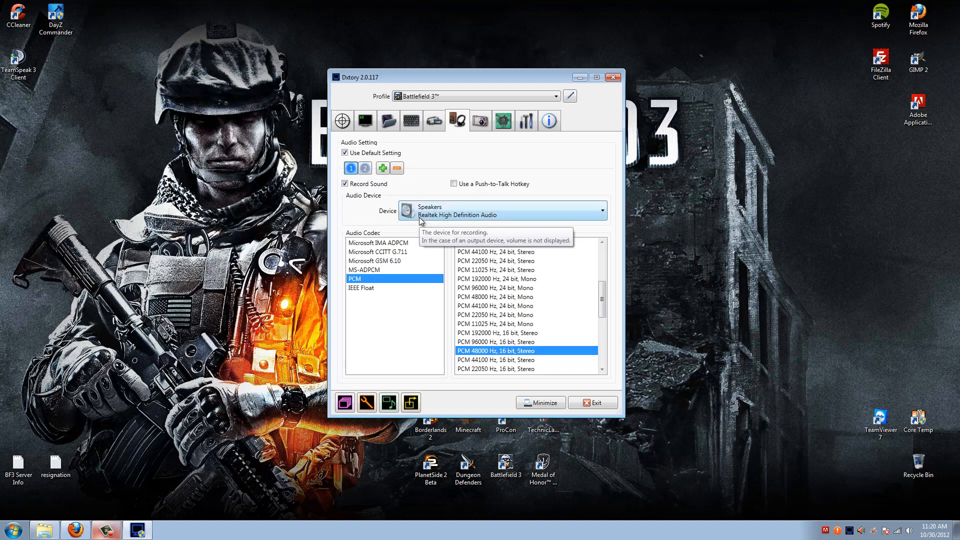
pyautogui.moveTo(364, 194)
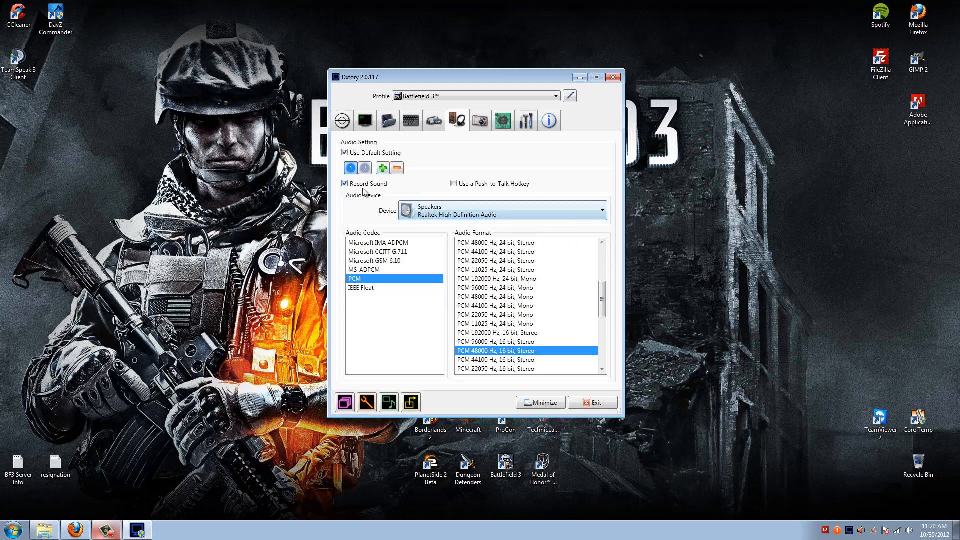
pyautogui.moveTo(362, 269)
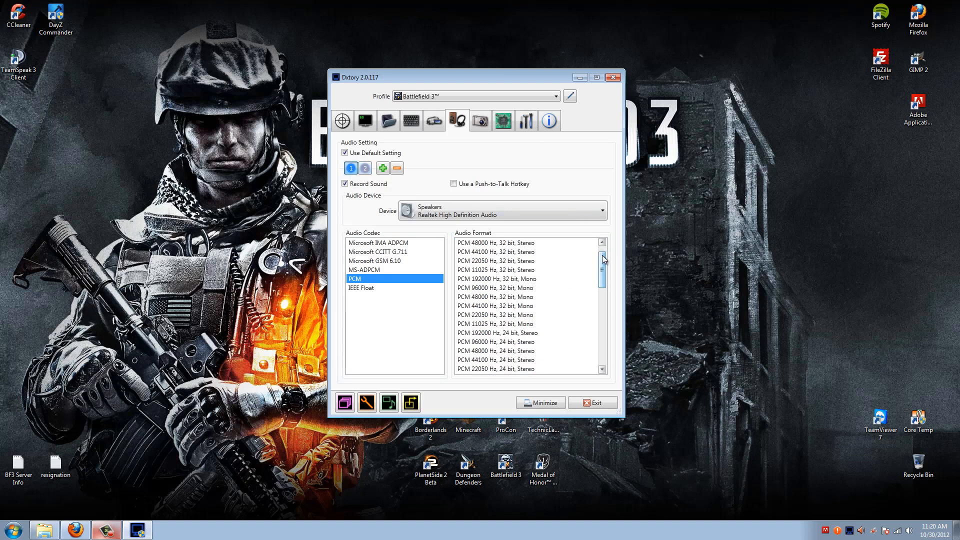
pyautogui.click(512, 242)
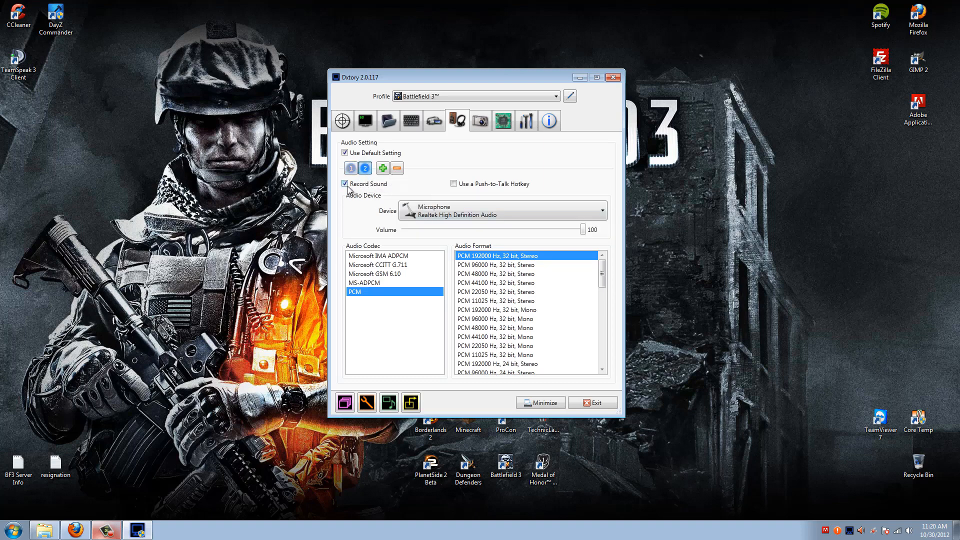
# Toggle the Record Sound checkbox off and back on so the Microphone keeps recording.
pyautogui.click(365, 168)
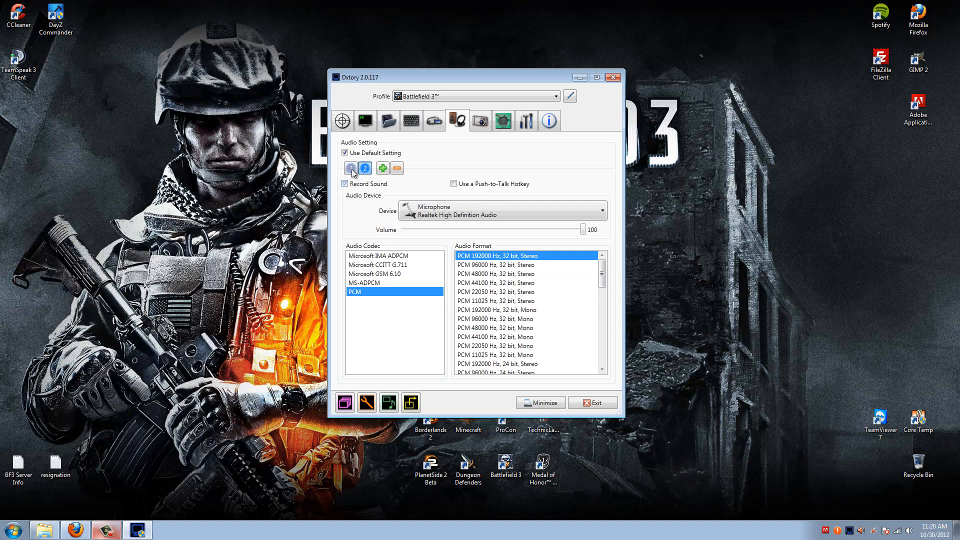
pyautogui.click(344, 184)
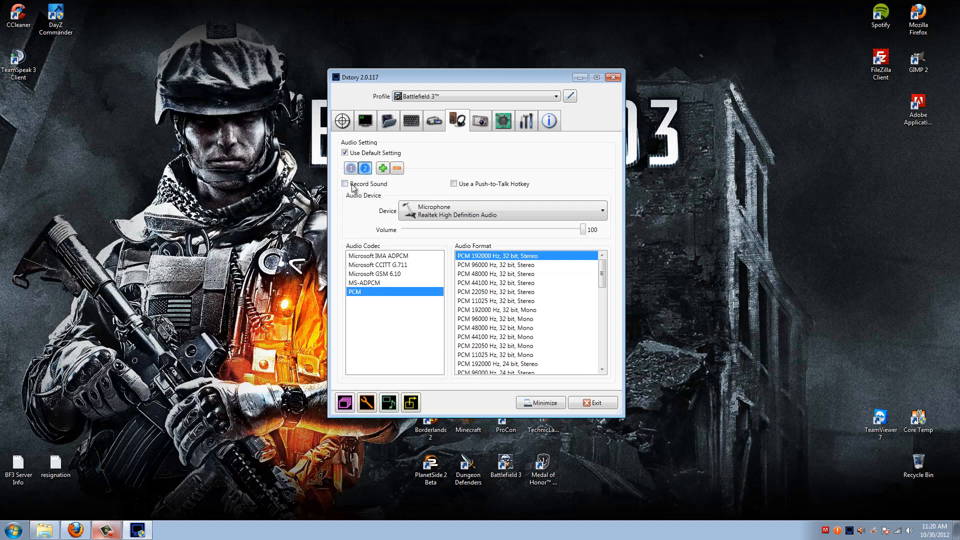
pyautogui.click(345, 184)
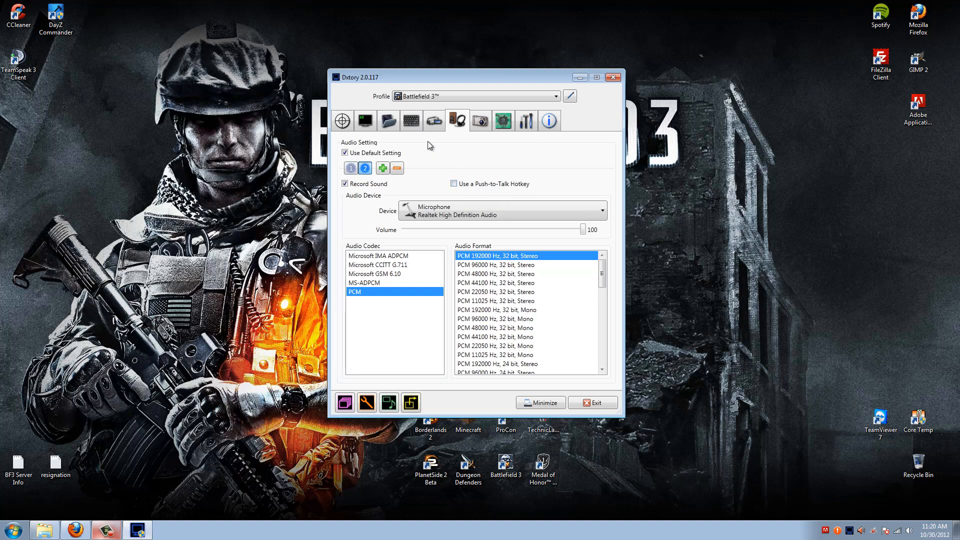
pyautogui.moveTo(446, 159)
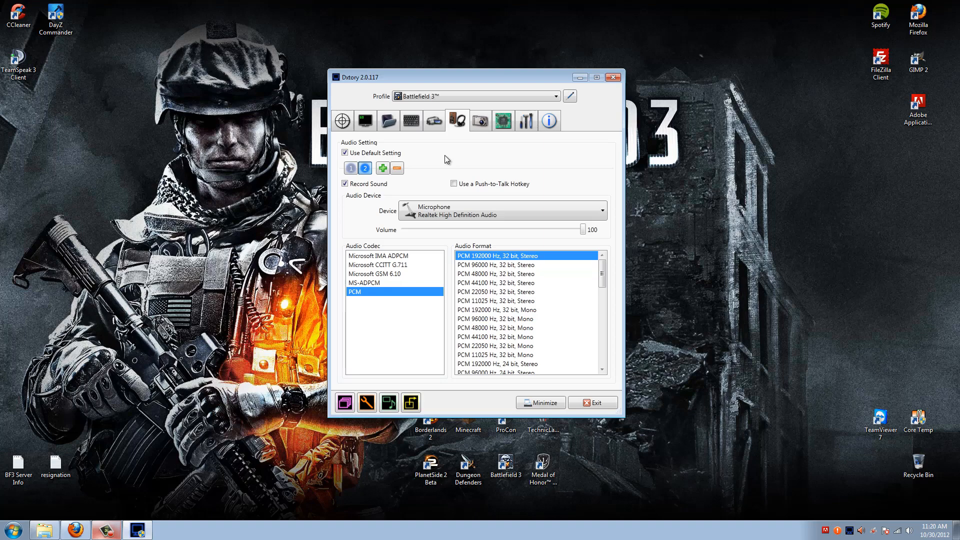
pyautogui.moveTo(448, 151)
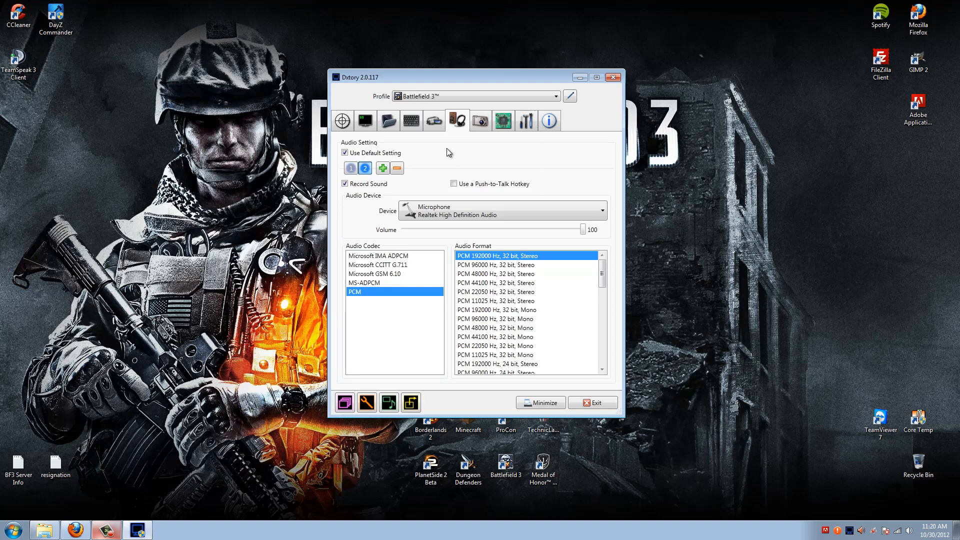
pyautogui.moveTo(485, 134)
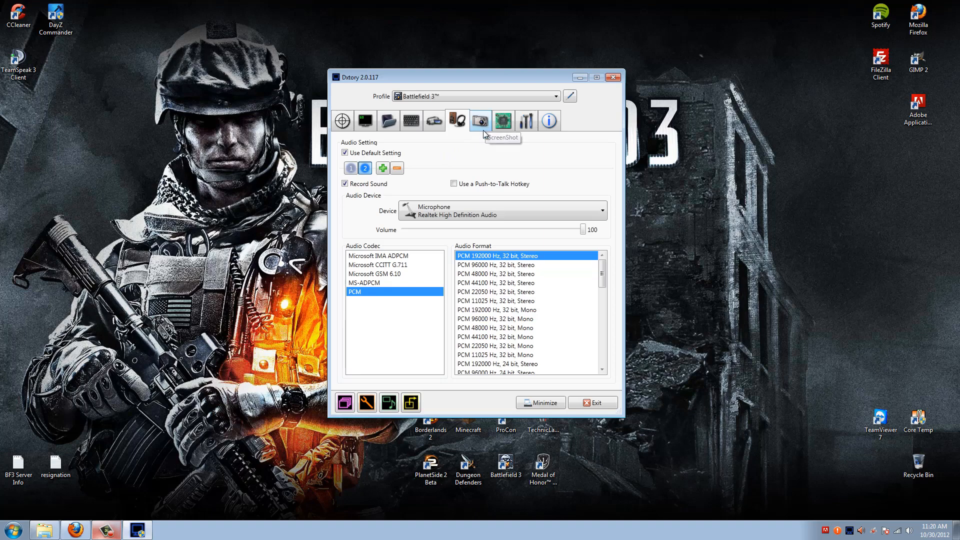
# Check the screenshot format list keeping PNG, and return scaling from Size to 100 percent.
pyautogui.click(480, 120)
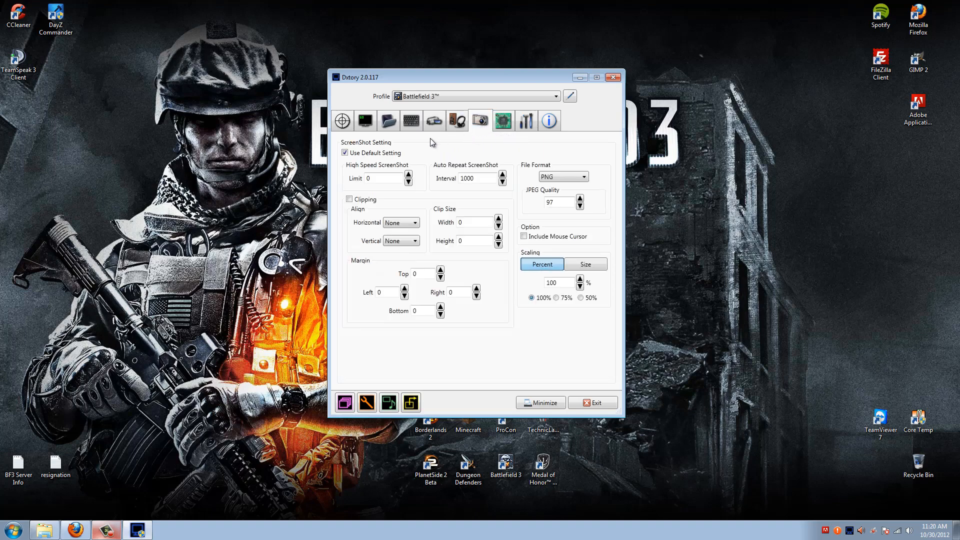
pyautogui.moveTo(432, 180)
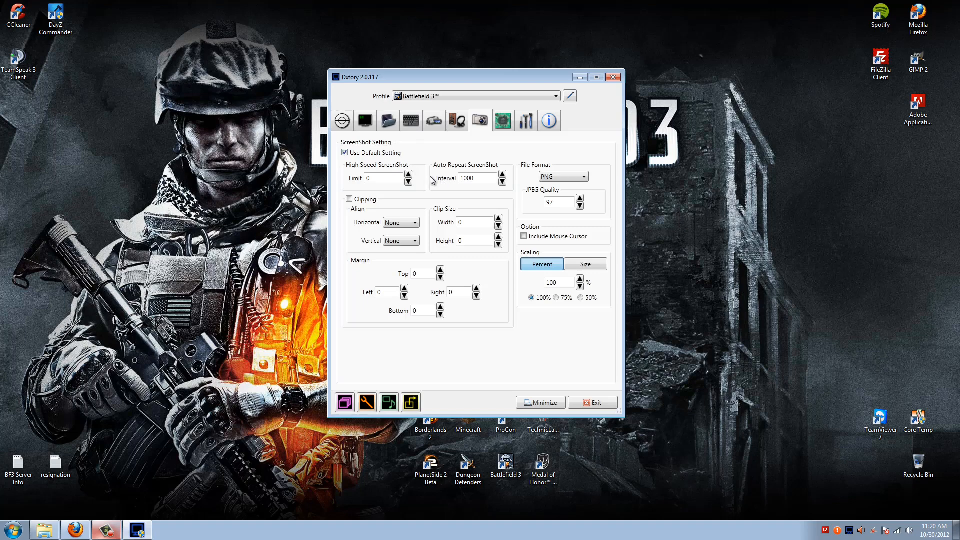
pyautogui.moveTo(433, 175)
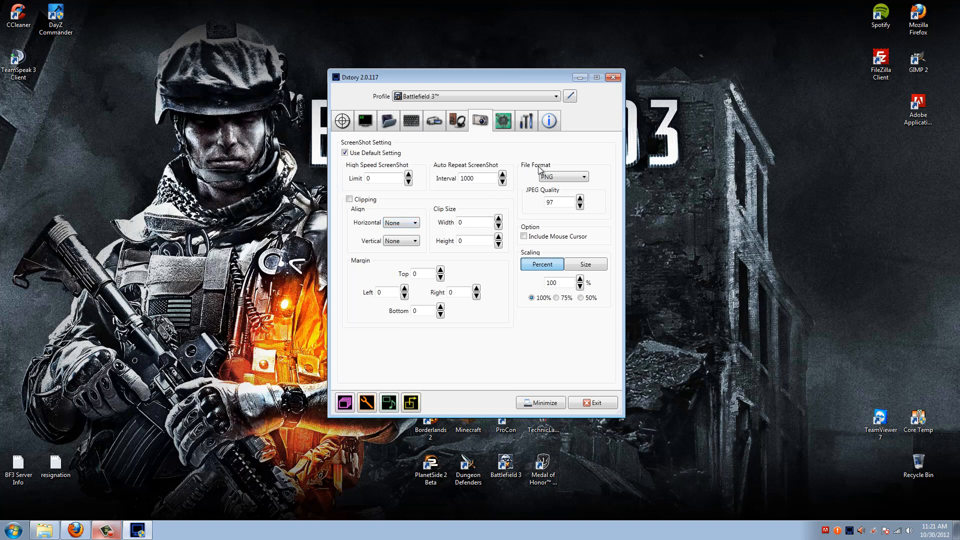
pyautogui.click(588, 176)
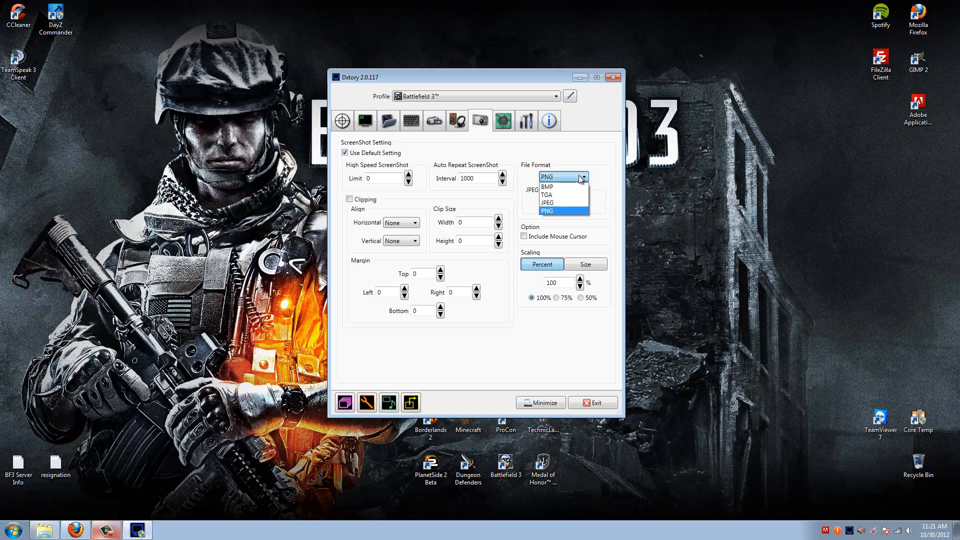
pyautogui.click(563, 210)
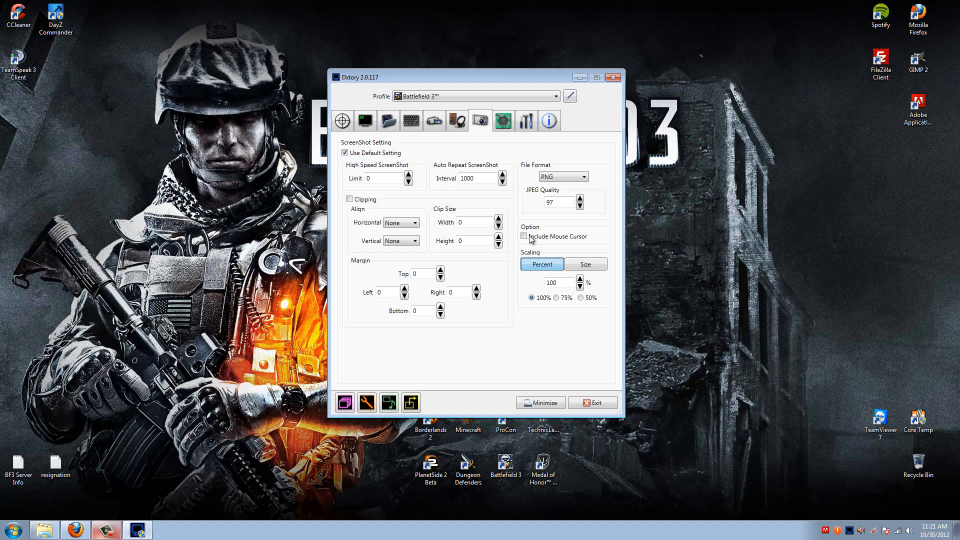
pyautogui.moveTo(545, 251)
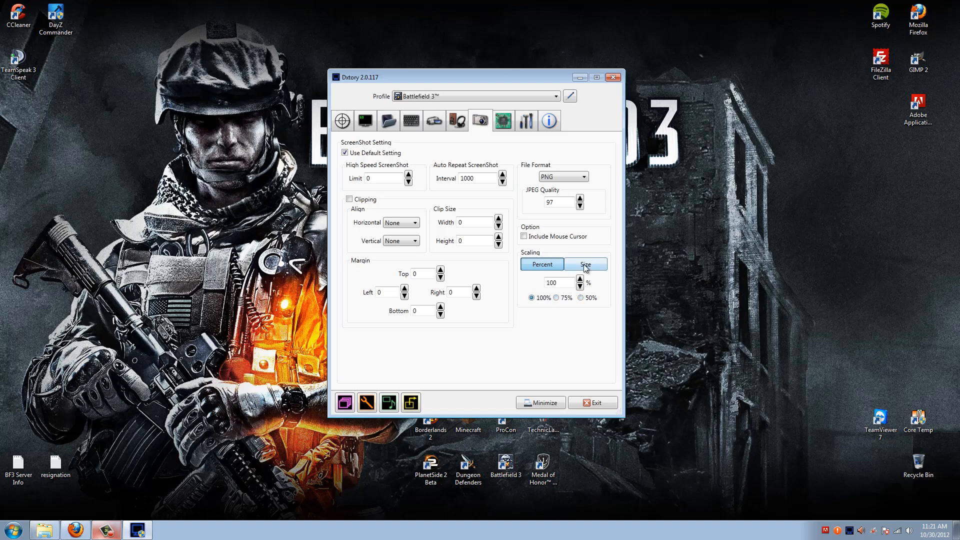
pyautogui.click(585, 264)
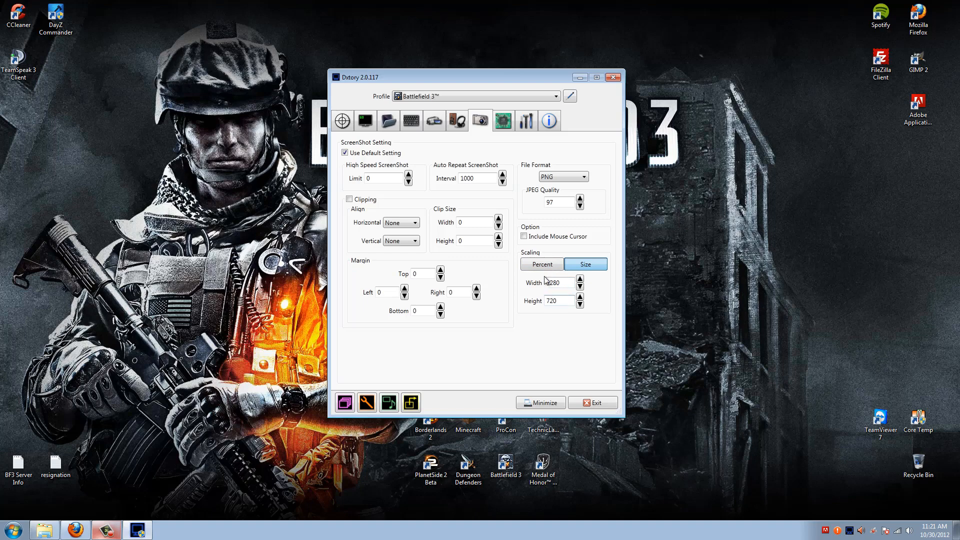
pyautogui.click(541, 264)
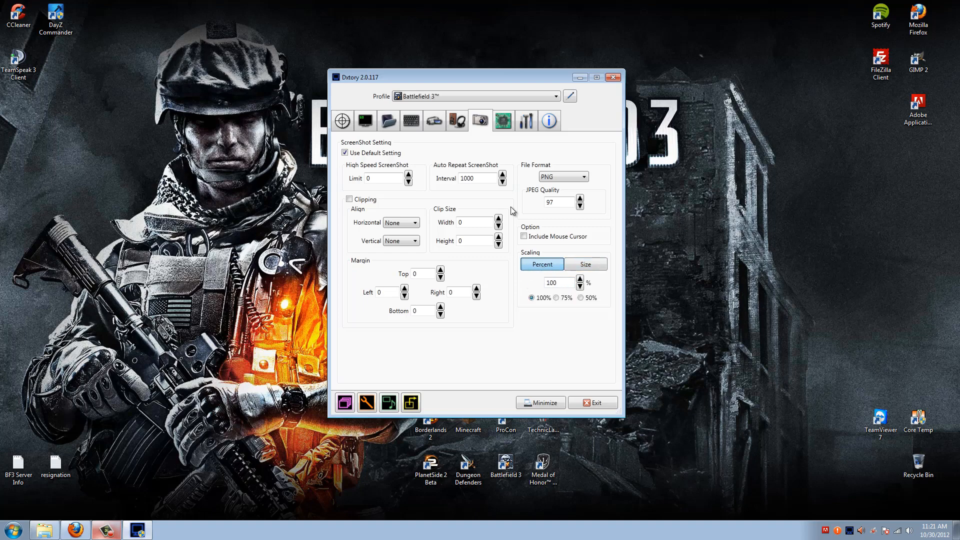
# Switch on Force CPU Processing in Dxtory's Advanced Setting tab.
pyautogui.click(503, 120)
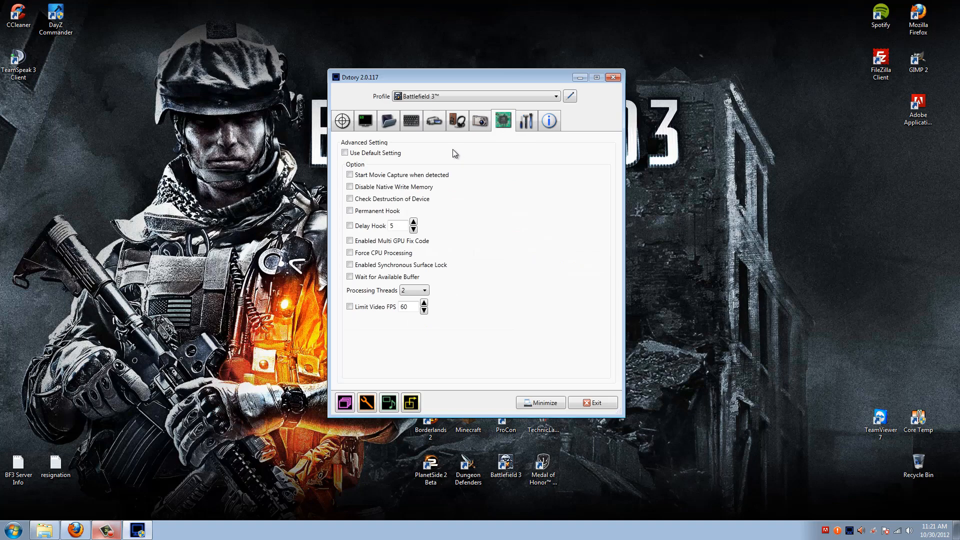
pyautogui.moveTo(441, 159)
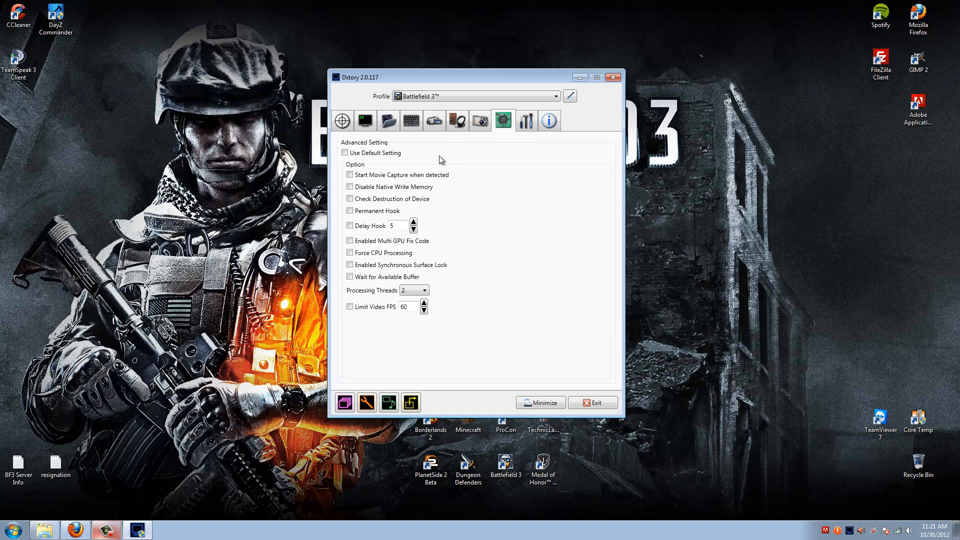
pyautogui.moveTo(473, 184)
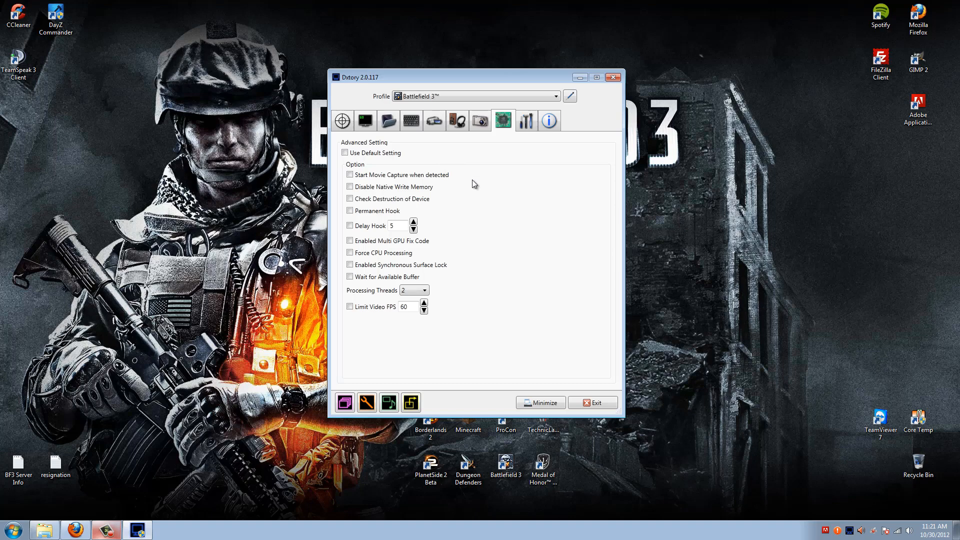
pyautogui.moveTo(468, 195)
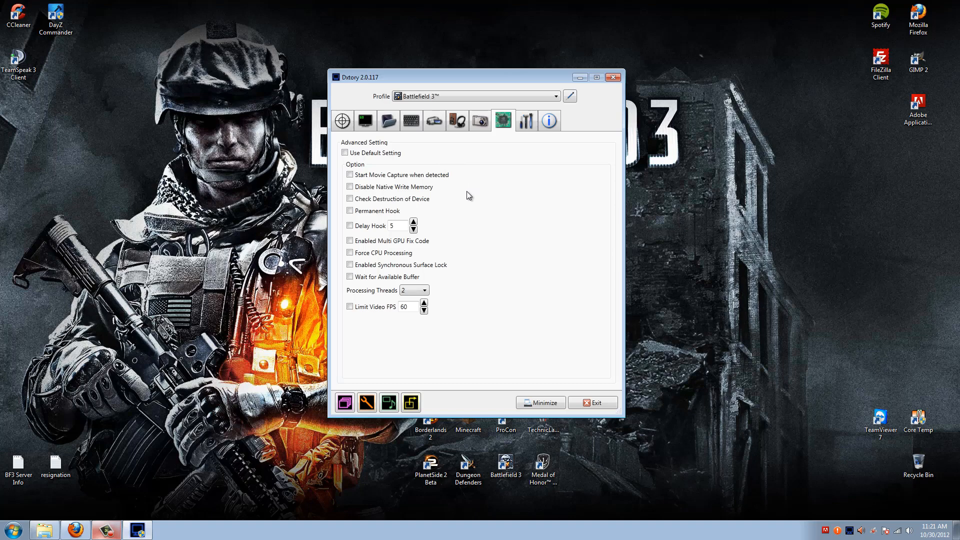
pyautogui.moveTo(475, 217)
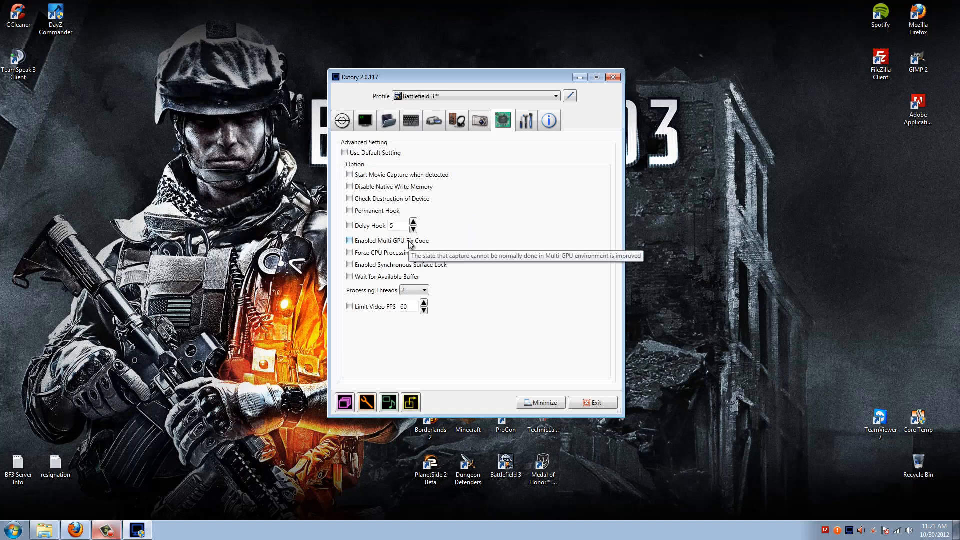
pyautogui.moveTo(459, 245)
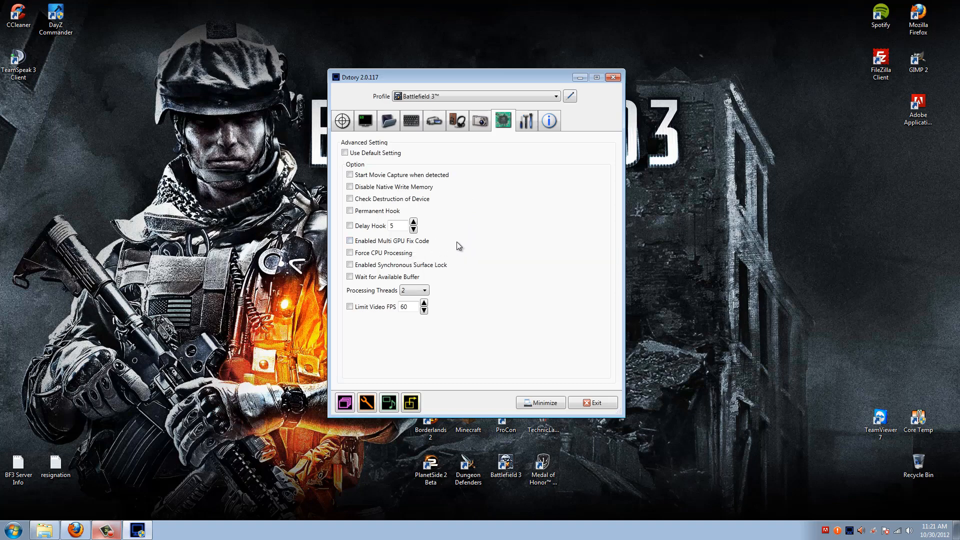
pyautogui.moveTo(448, 249)
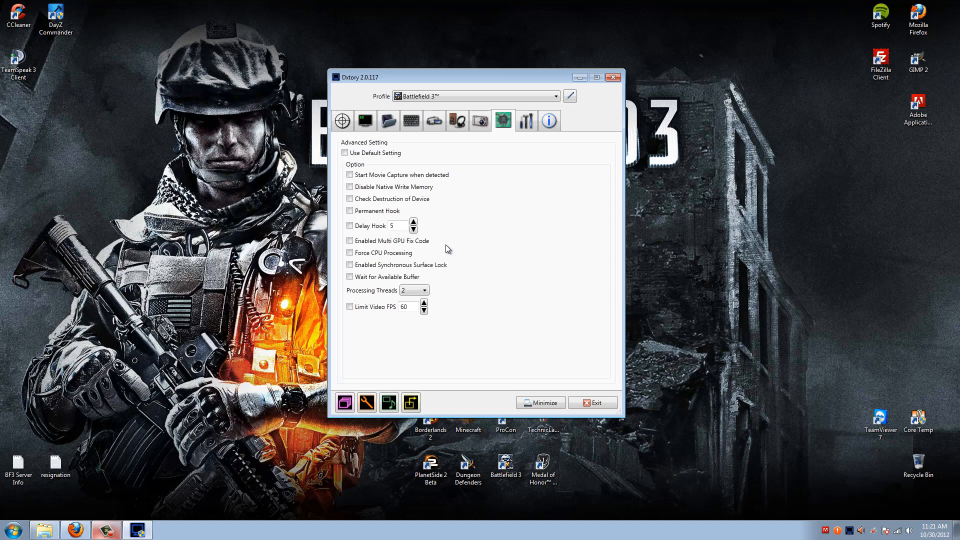
pyautogui.moveTo(430, 243)
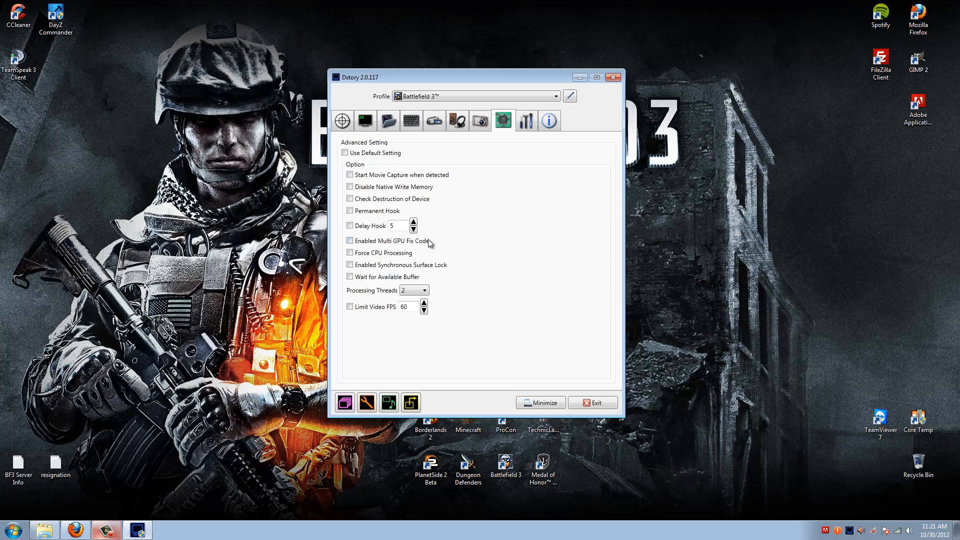
pyautogui.moveTo(421, 243)
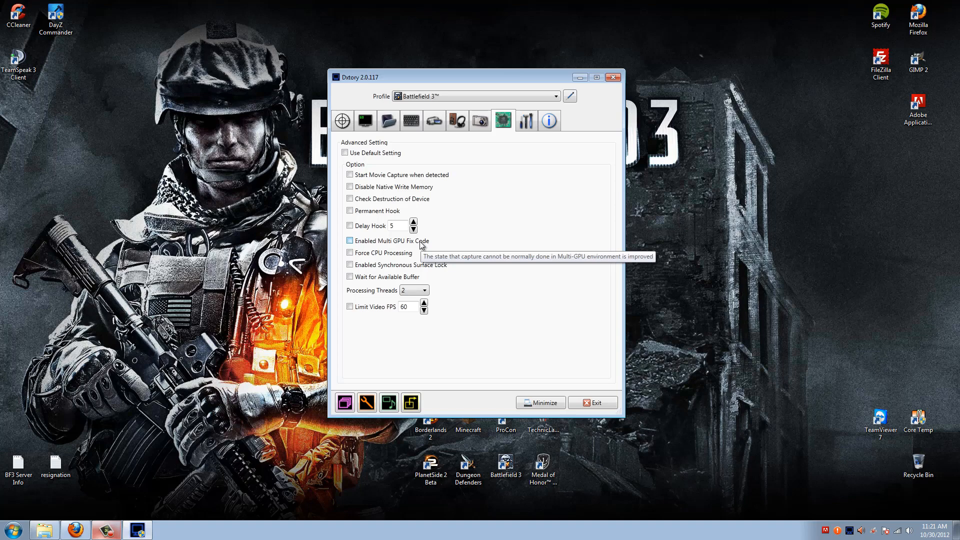
pyautogui.moveTo(429, 250)
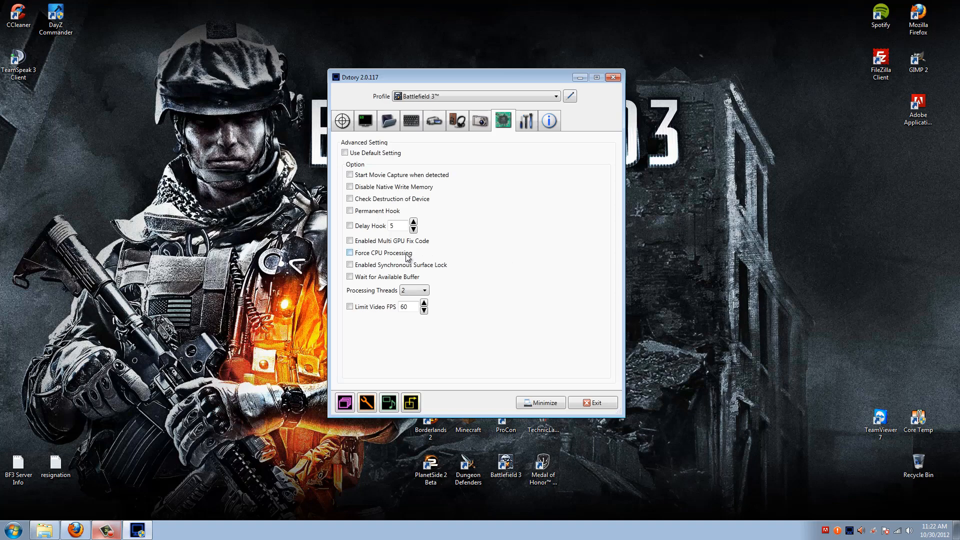
pyautogui.click(350, 252)
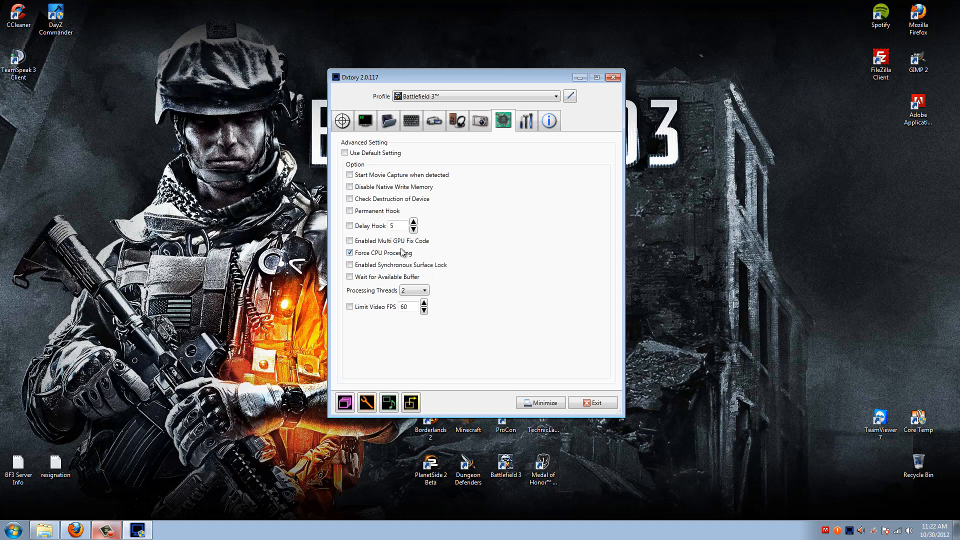
pyautogui.moveTo(393, 252)
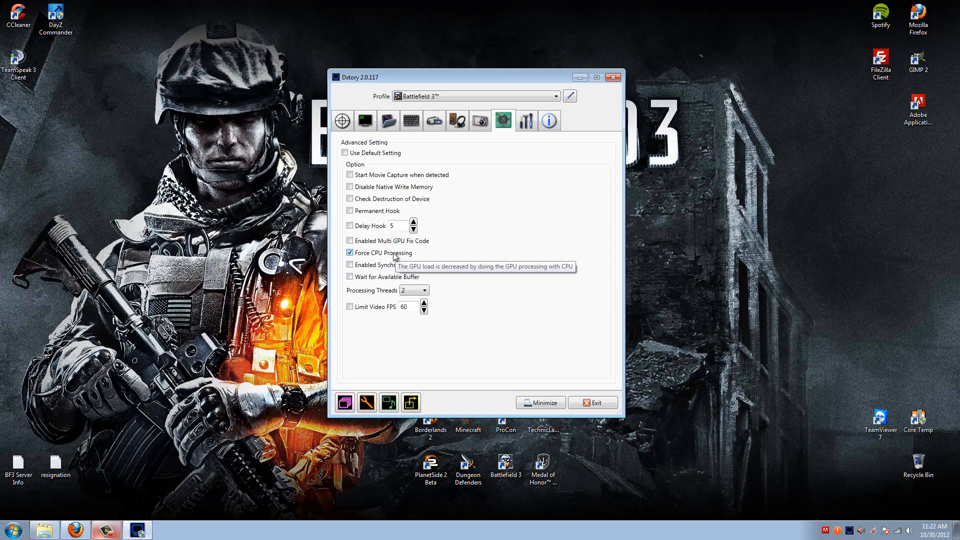
# Turn Force CPU Processing back off and keep Processing Threads at 2.
pyautogui.click(349, 252)
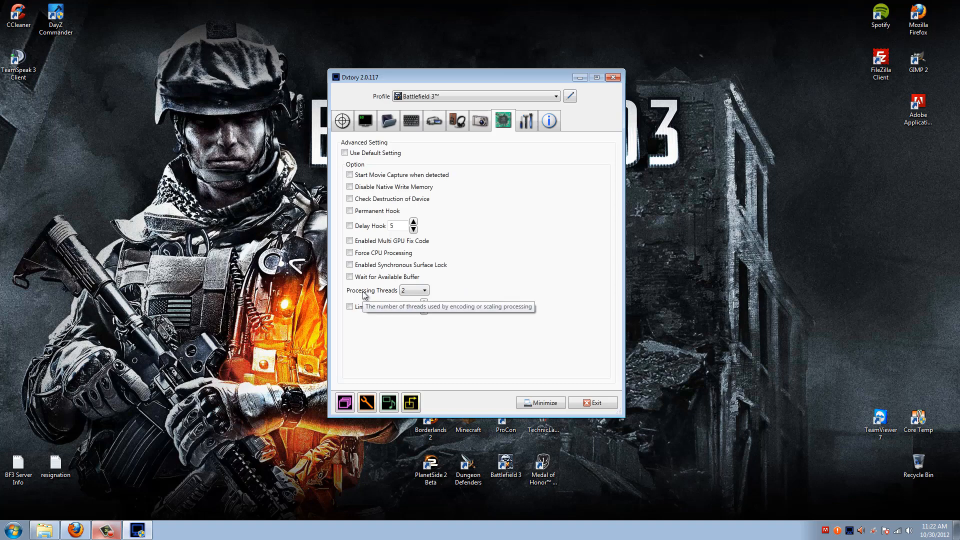
pyautogui.moveTo(451, 298)
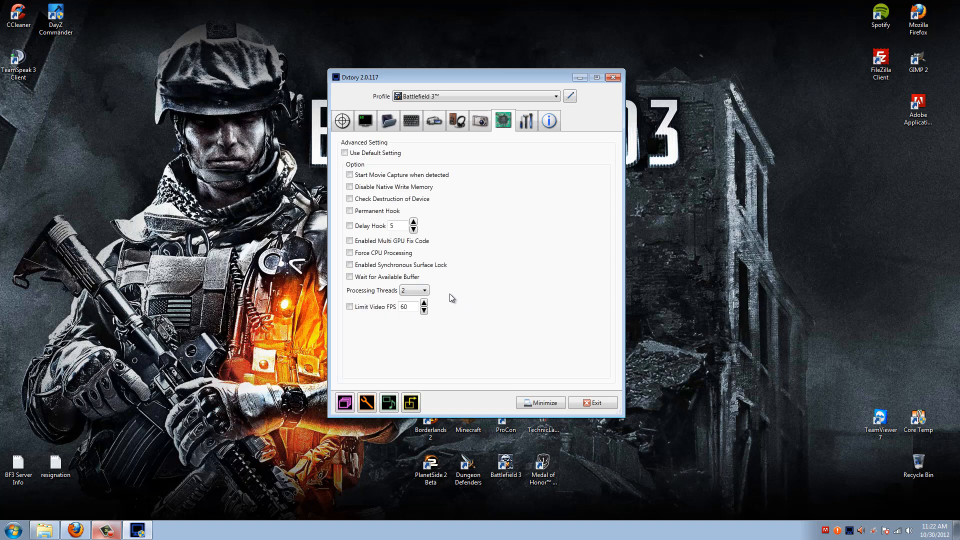
pyautogui.moveTo(451, 297)
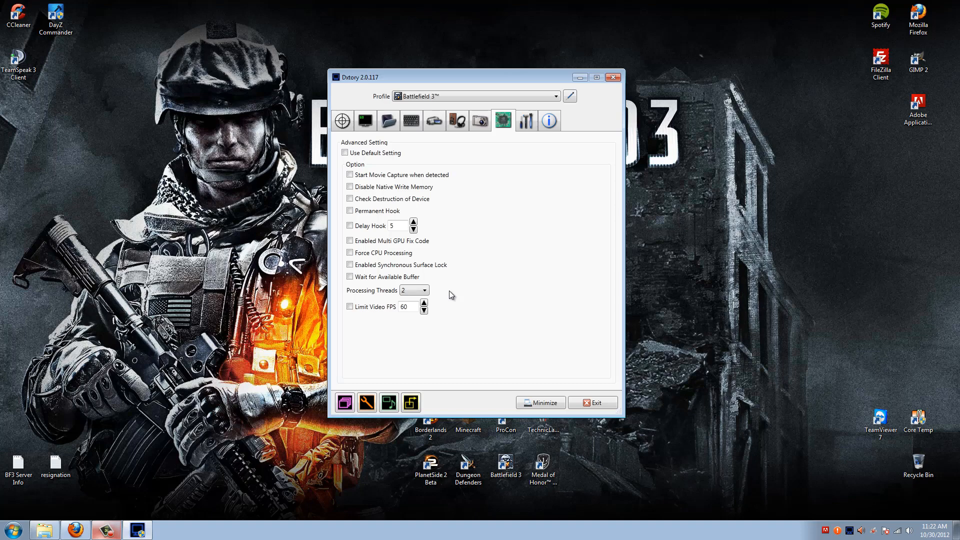
pyautogui.click(425, 290)
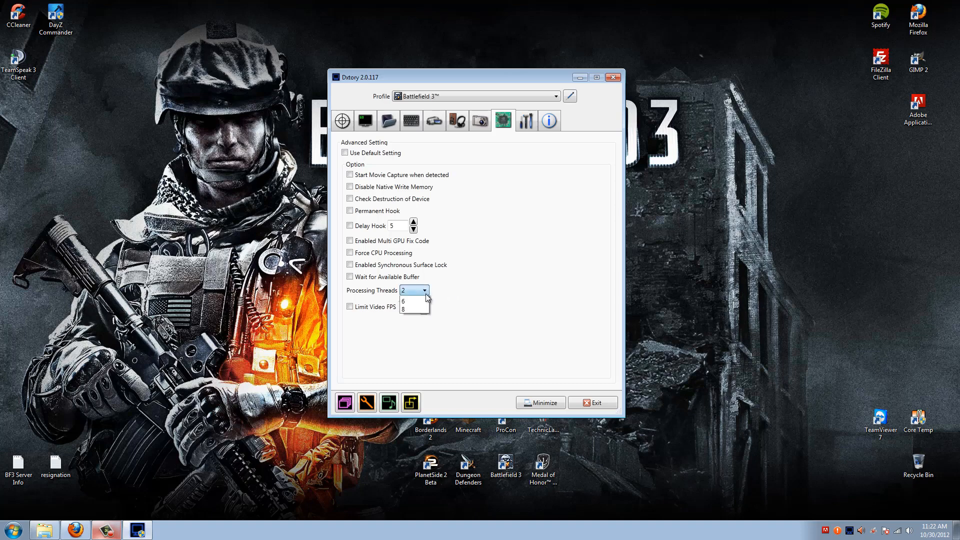
pyautogui.click(426, 290)
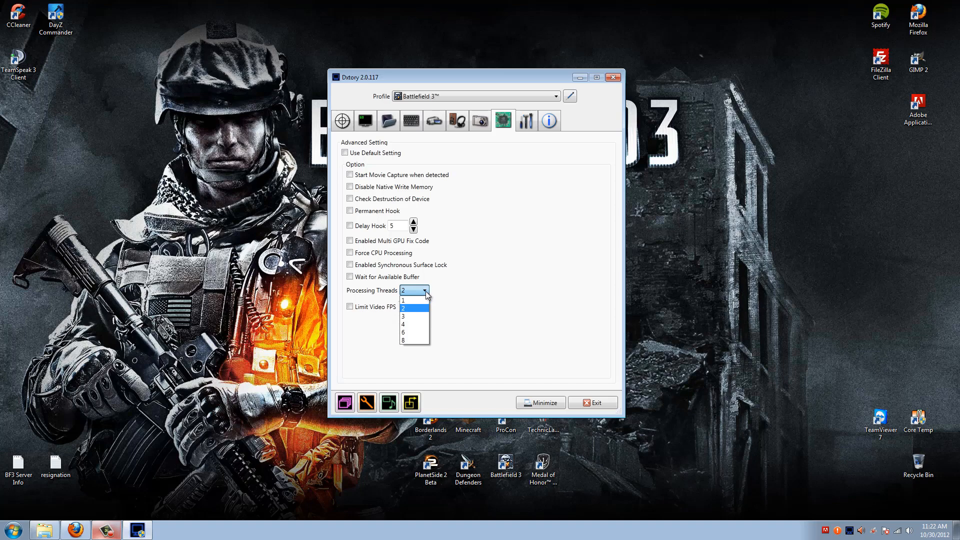
pyautogui.click(410, 308)
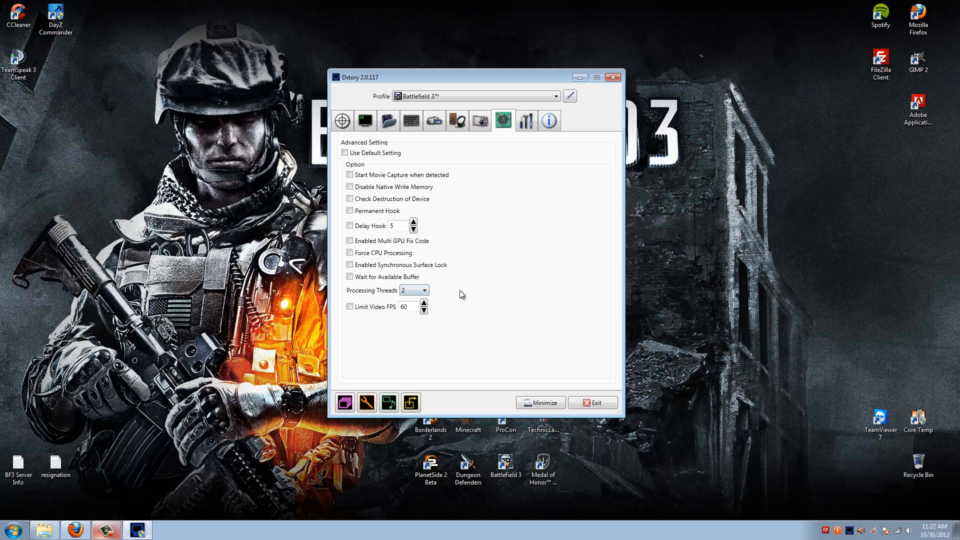
pyautogui.moveTo(389, 296)
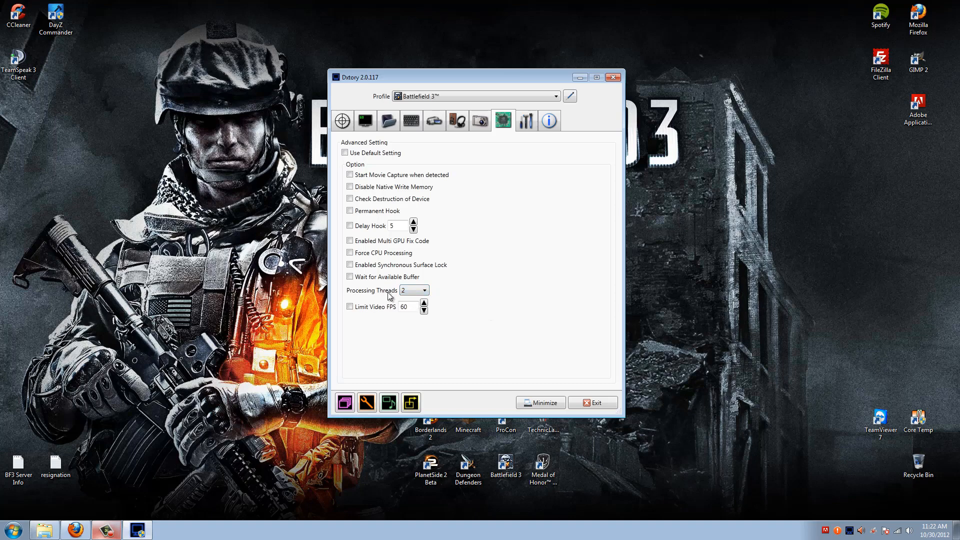
pyautogui.moveTo(443, 291)
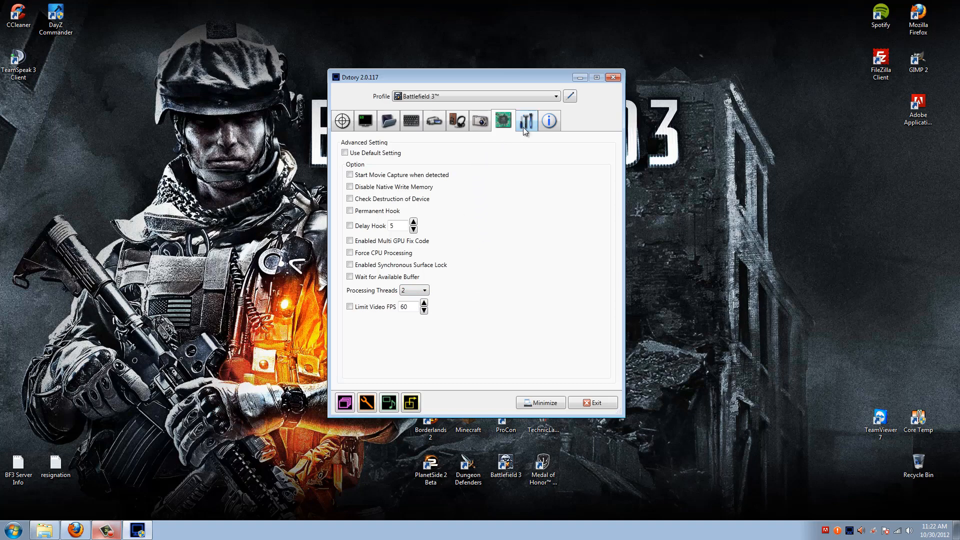
# Review the global settings, then view the About page's registered license with unlimited expiry.
pyautogui.click(526, 120)
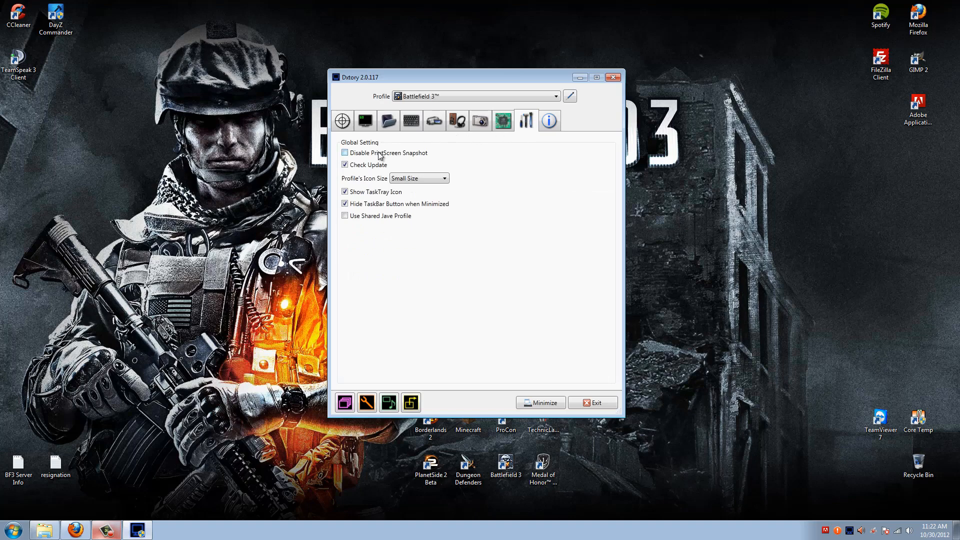
pyautogui.moveTo(384, 166)
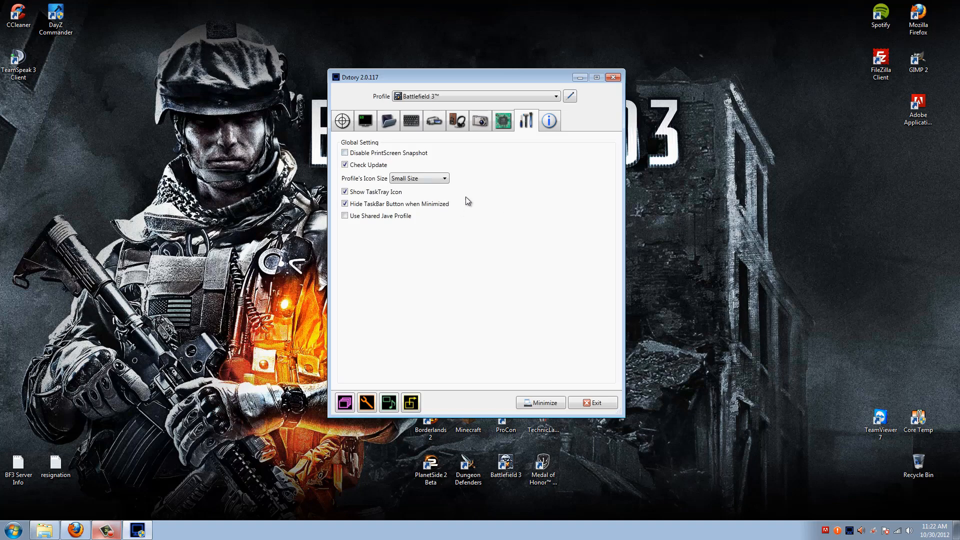
pyautogui.moveTo(410, 151)
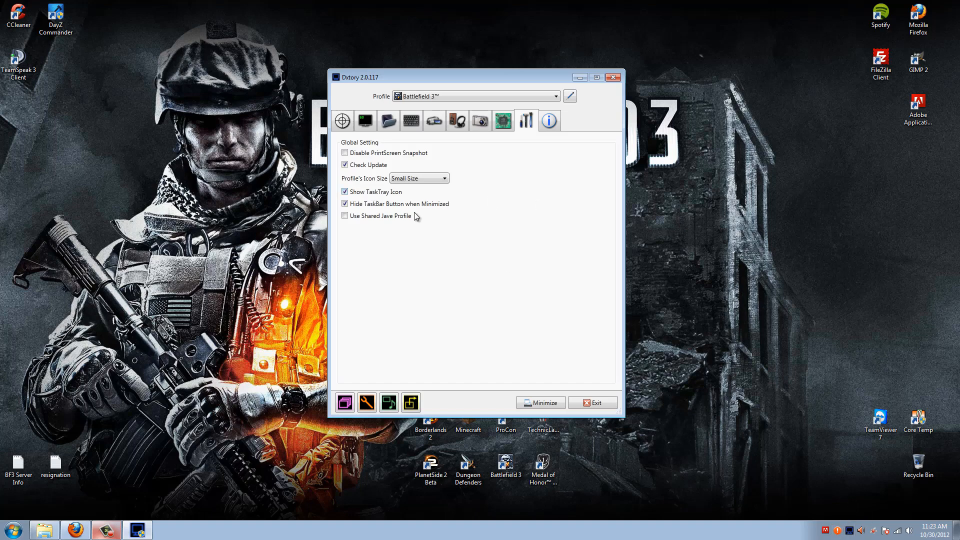
pyautogui.moveTo(153, 518)
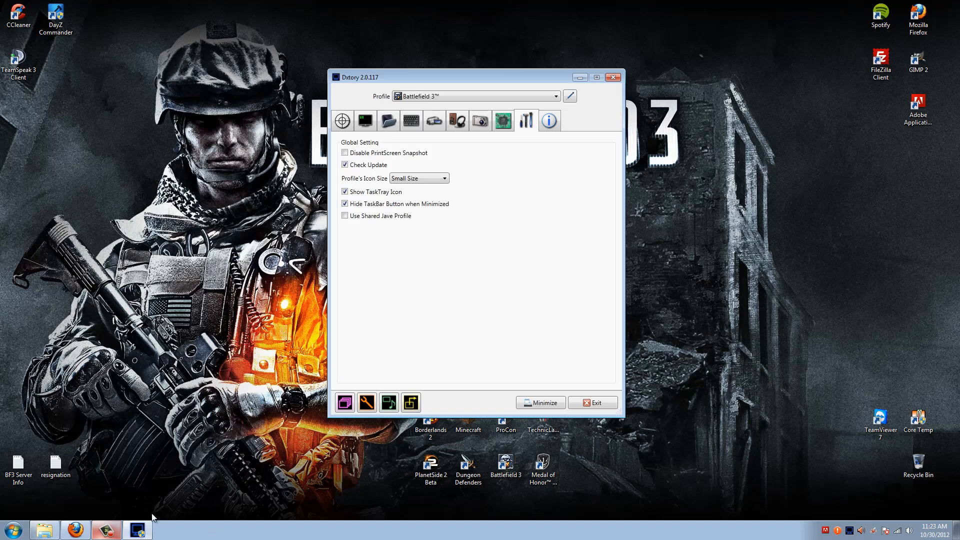
pyautogui.moveTo(493, 225)
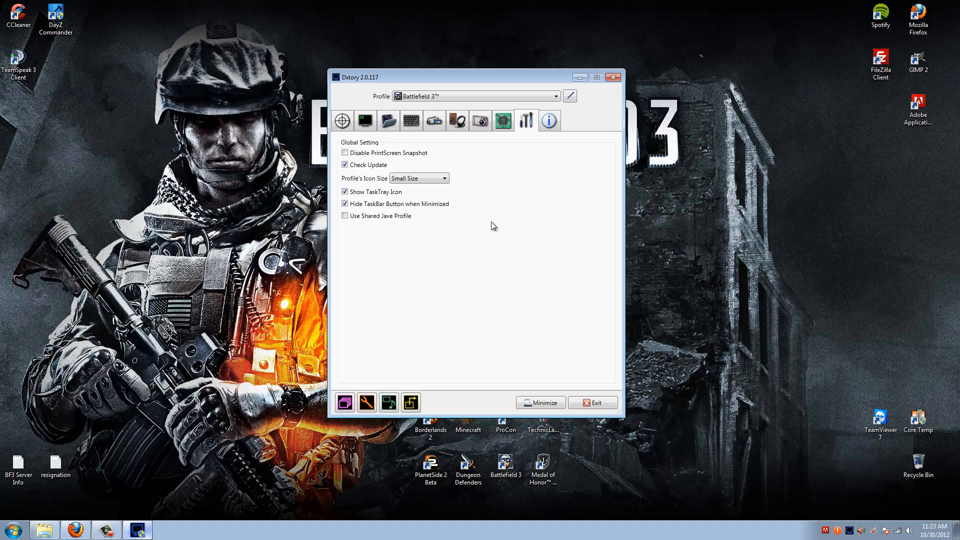
pyautogui.click(549, 120)
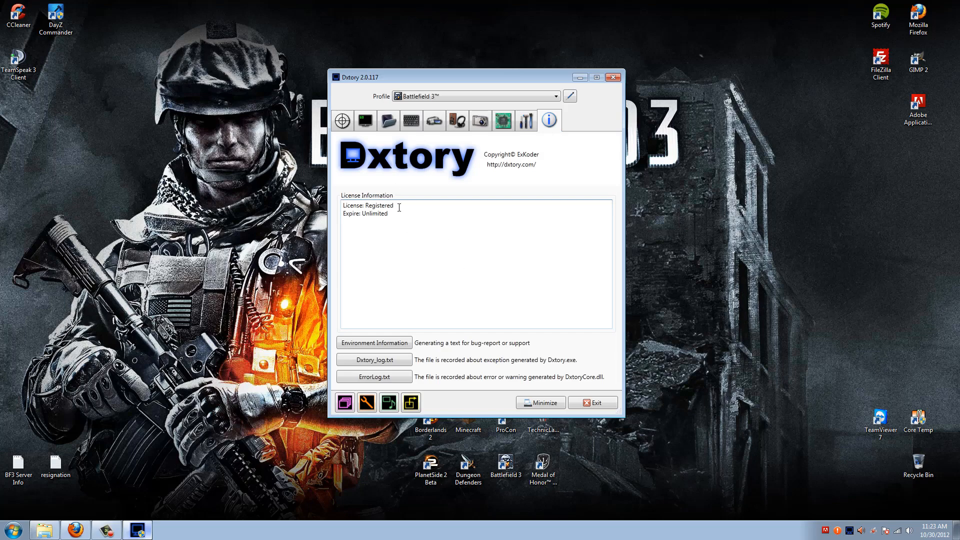
# Return to the Target tab with its empty process list.
pyautogui.click(479, 120)
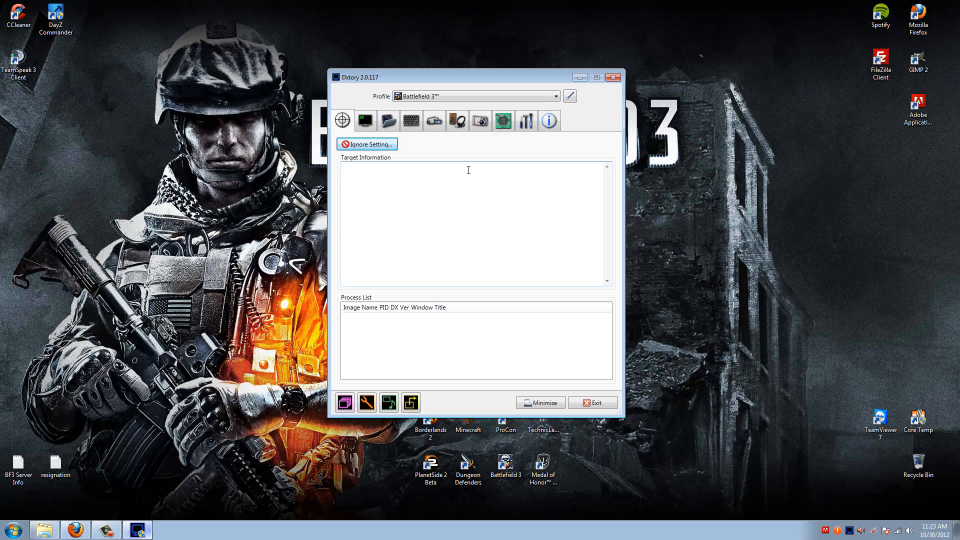
pyautogui.moveTo(453, 159)
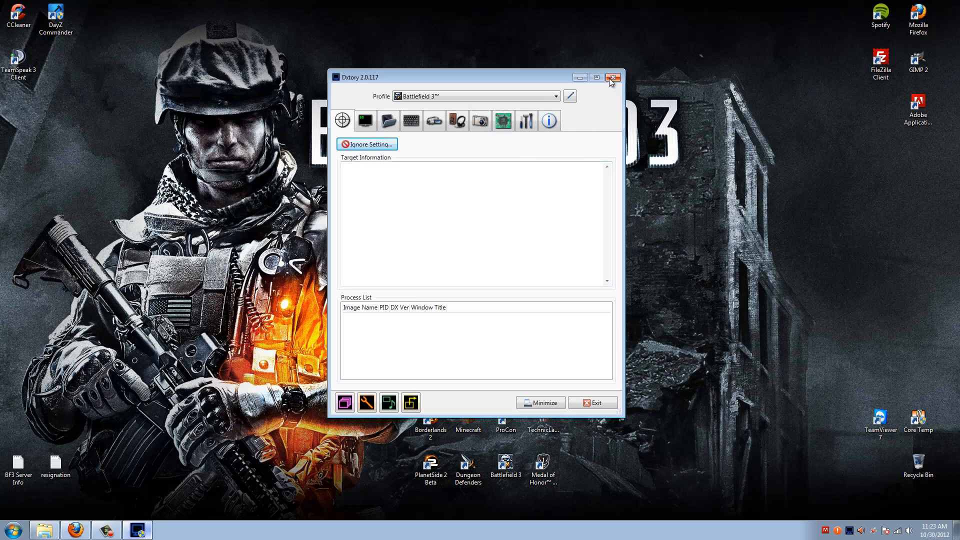
# Close Dxtory, launch Vegas Movie Studio HD 11 and dismiss its welcome window.
pyautogui.click(613, 78)
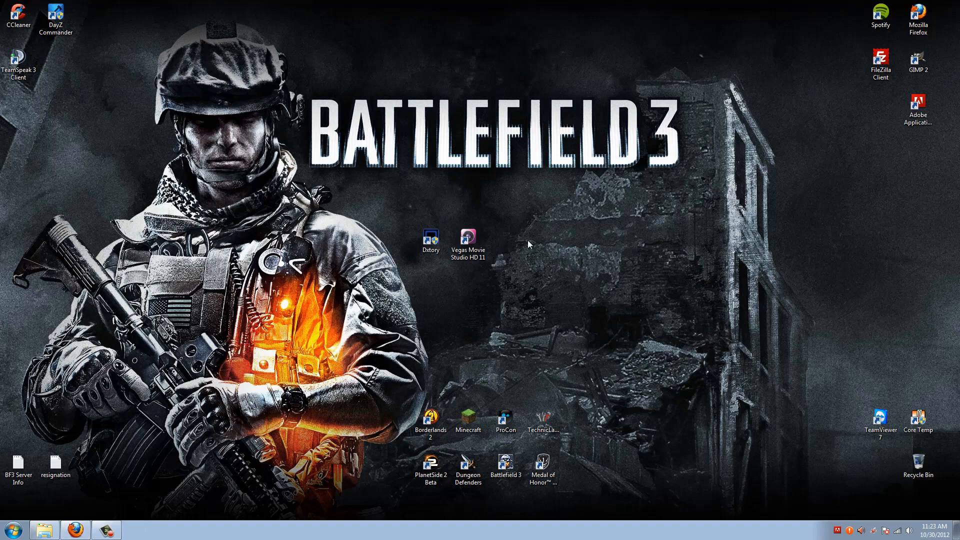
pyautogui.moveTo(476, 239)
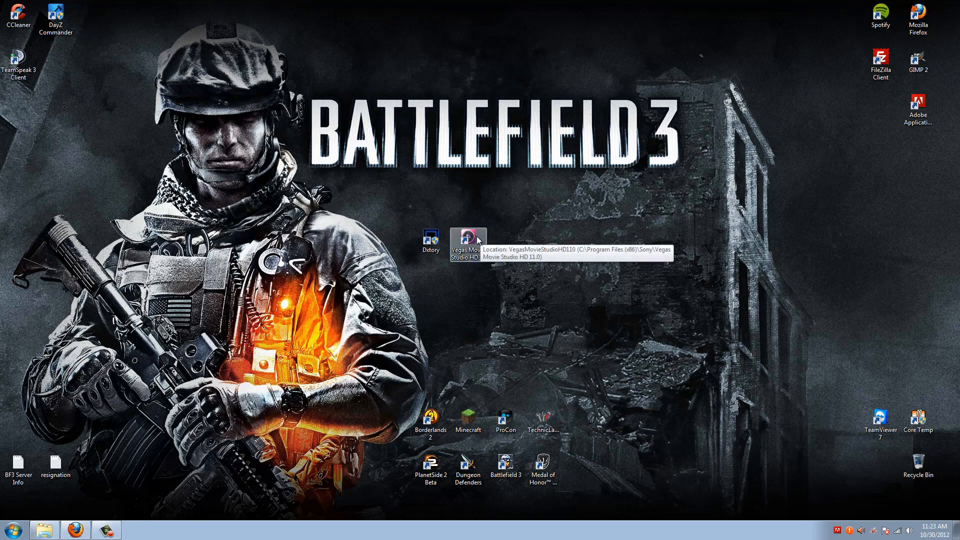
pyautogui.doubleClick(467, 240)
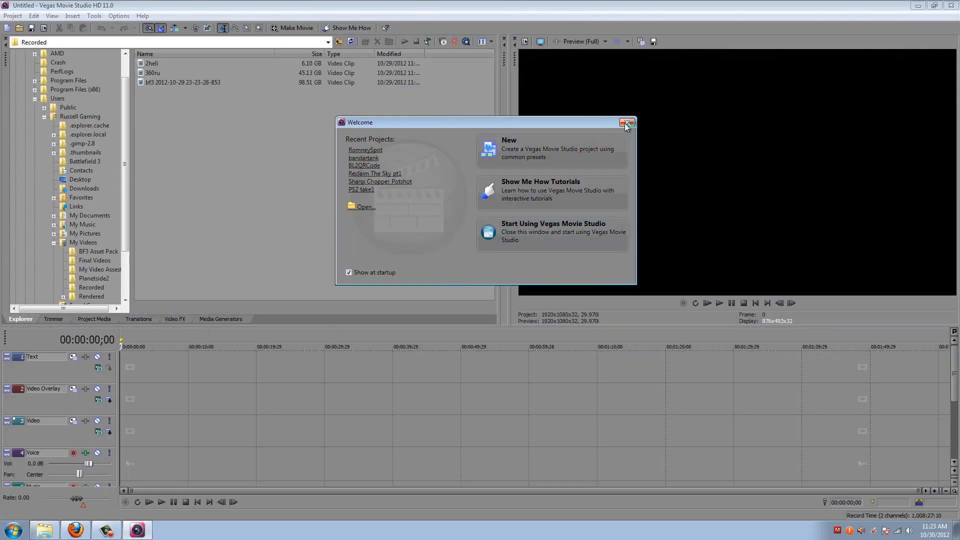
pyautogui.click(626, 122)
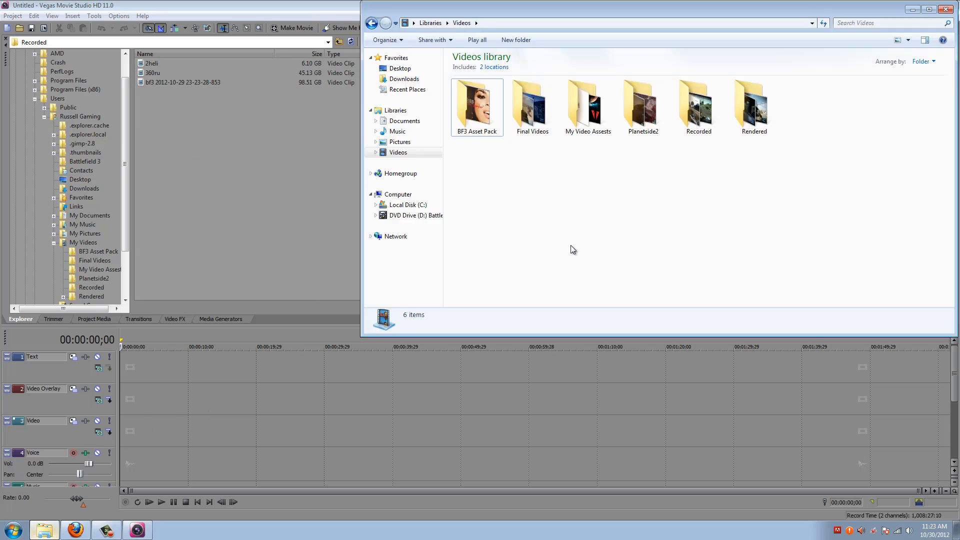
# Open the Recorded folder and check the length and size of 2heli, 360ru and bf3.
pyautogui.doubleClick(698, 100)
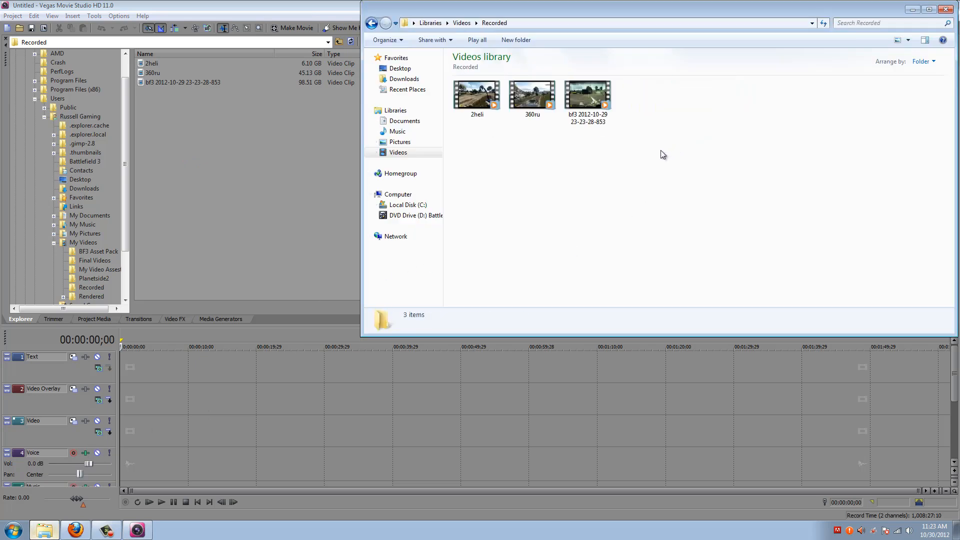
pyautogui.moveTo(296, 74)
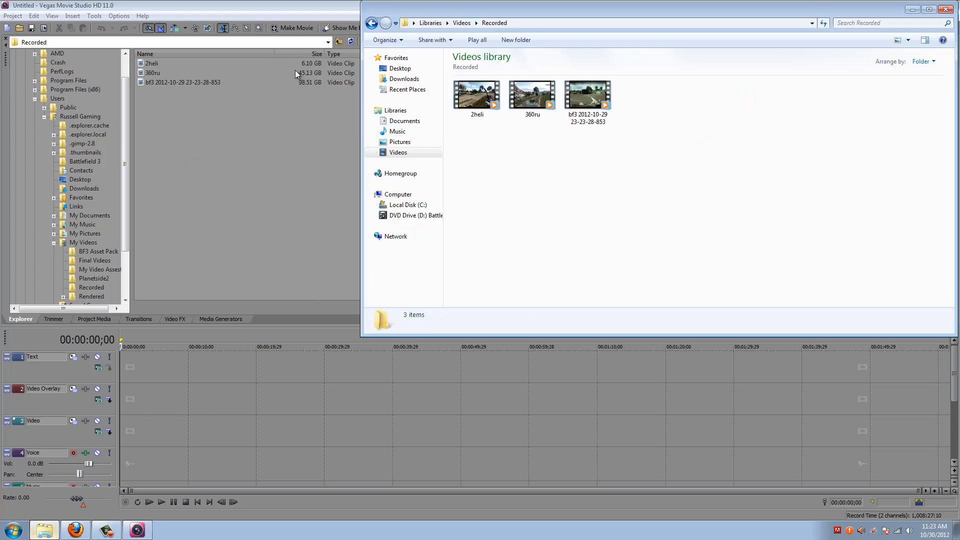
pyautogui.click(477, 95)
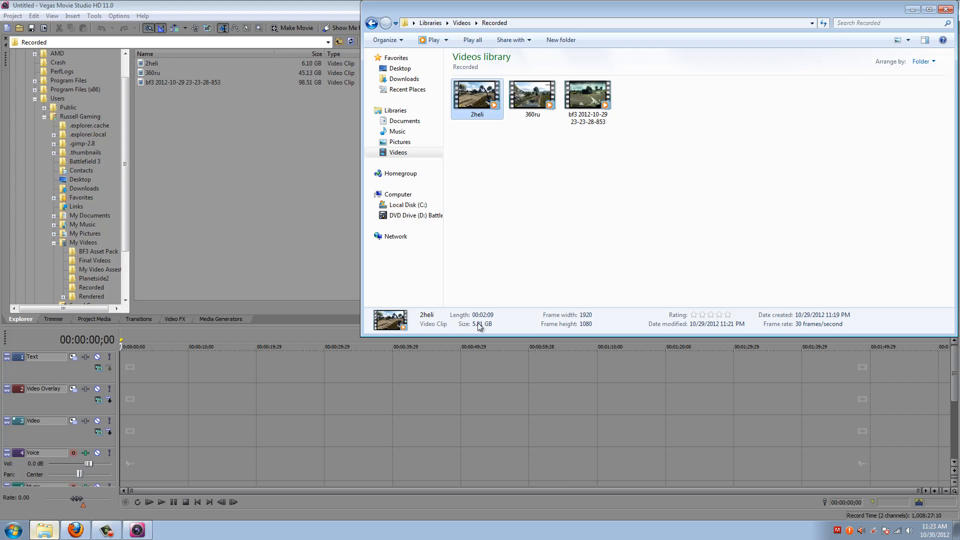
pyautogui.moveTo(487, 330)
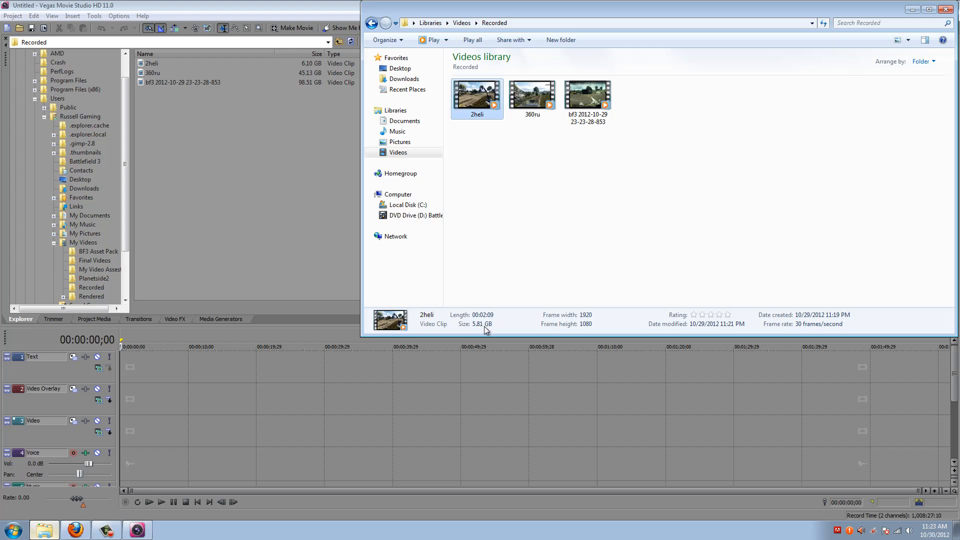
pyautogui.click(532, 94)
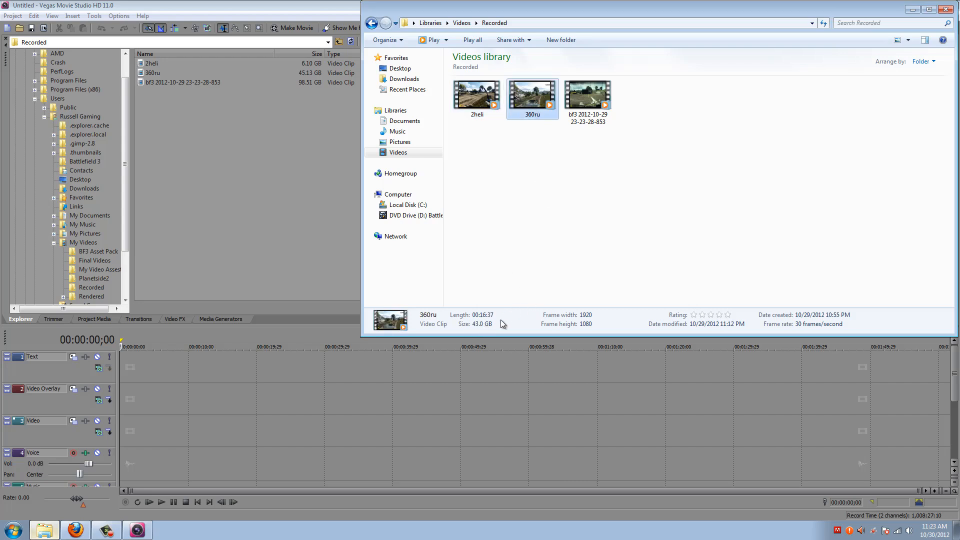
pyautogui.moveTo(491, 325)
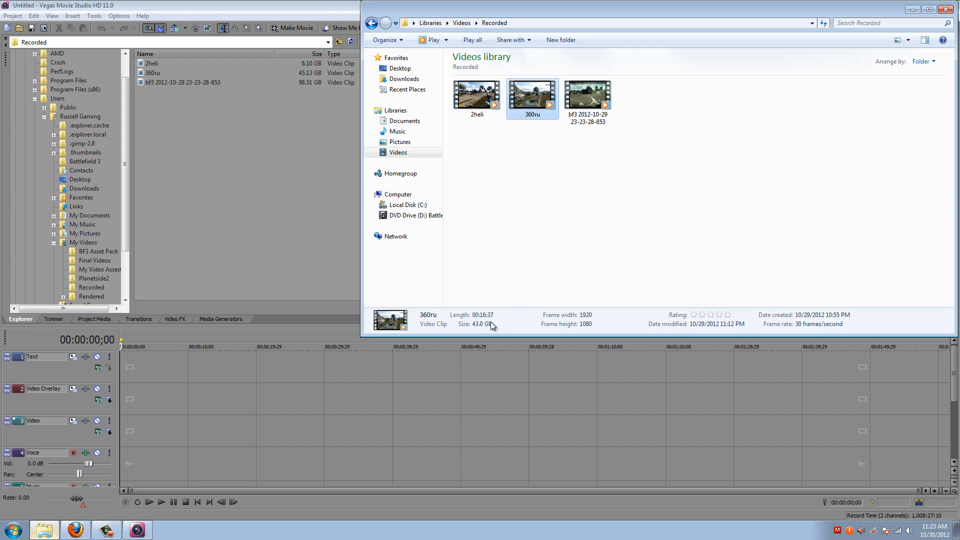
pyautogui.click(587, 95)
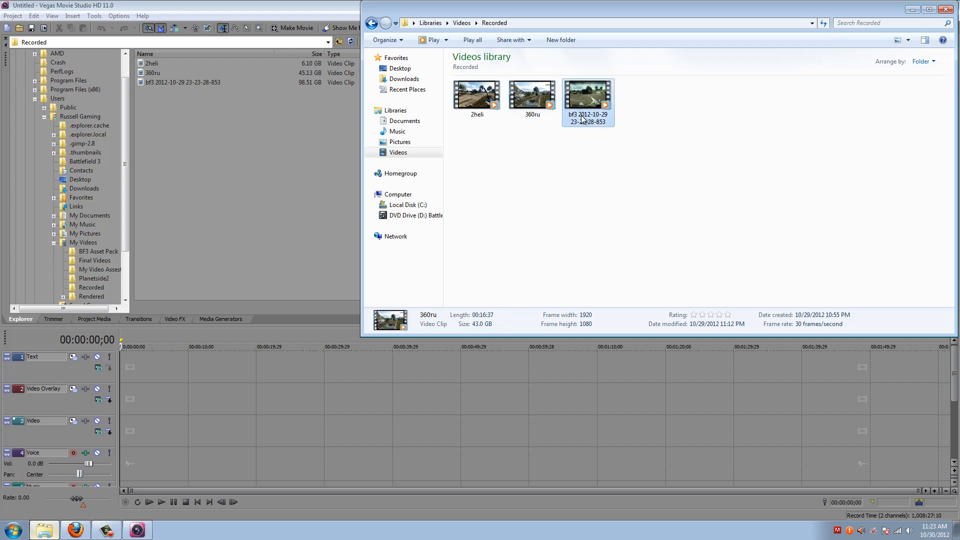
pyautogui.click(588, 92)
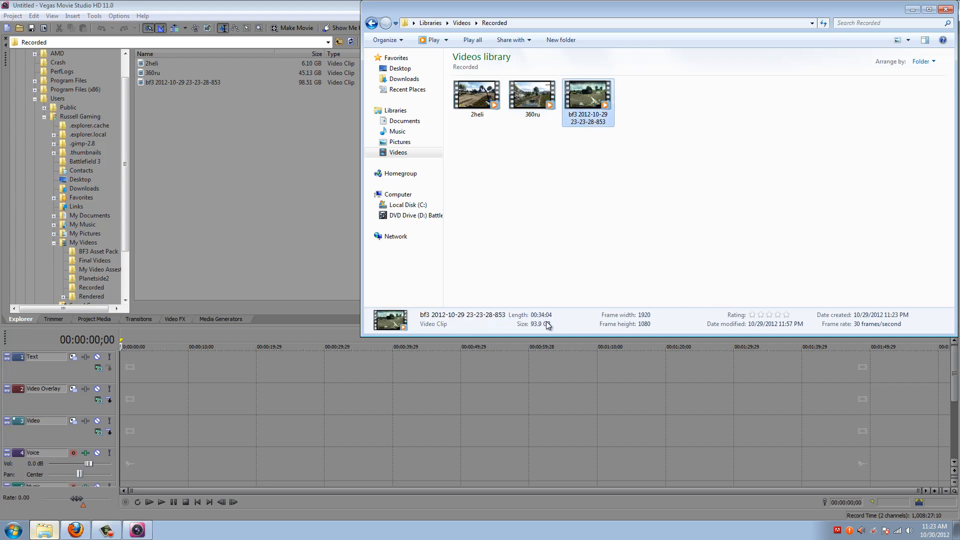
pyautogui.click(529, 253)
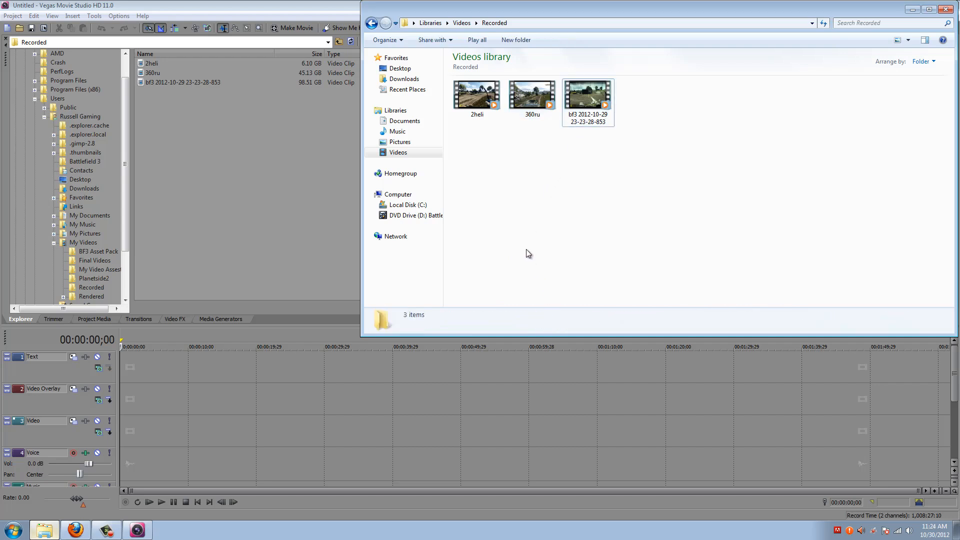
pyautogui.moveTo(540, 255)
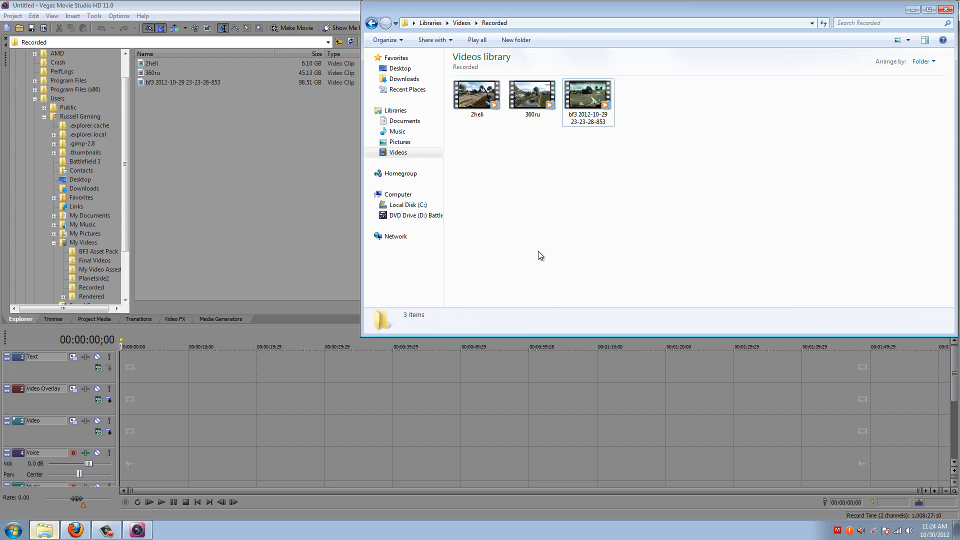
pyautogui.moveTo(492, 253)
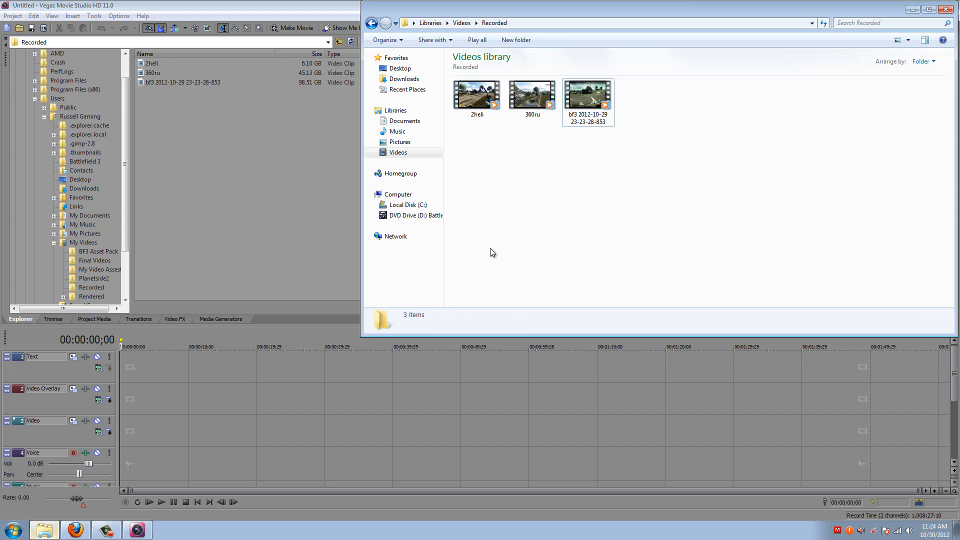
pyautogui.moveTo(554, 225)
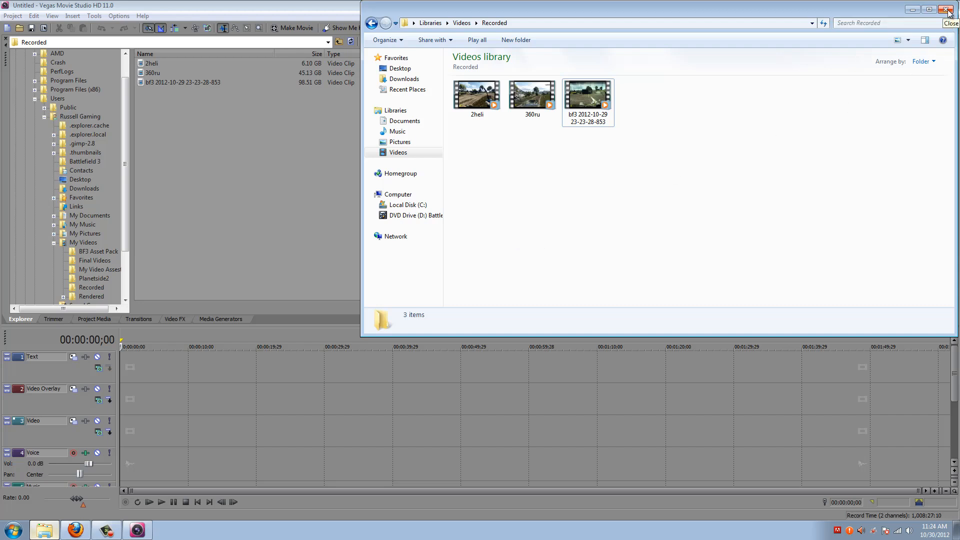
# Close the Recorded folder window and scroll through the Movie Studio 11 Overview page.
pyautogui.click(943, 9)
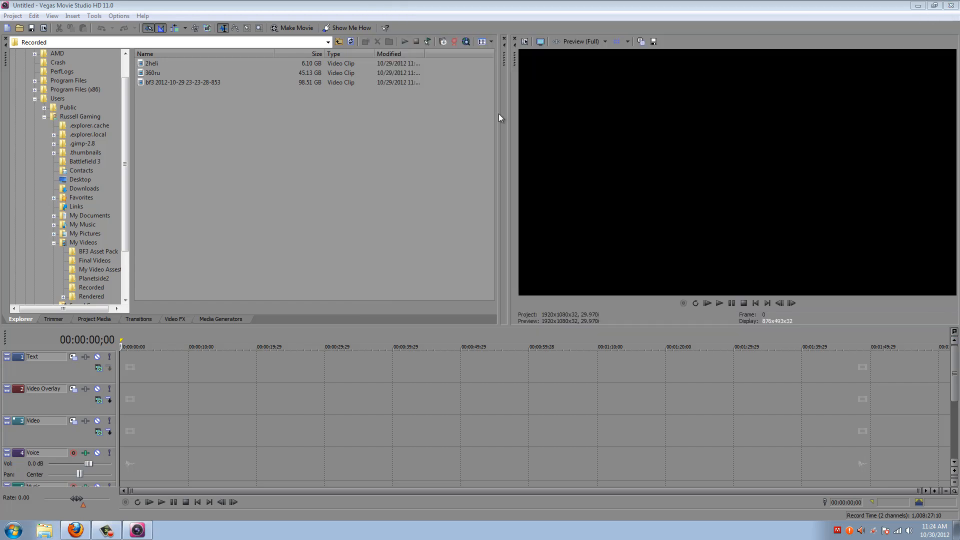
pyautogui.moveTo(203, 254)
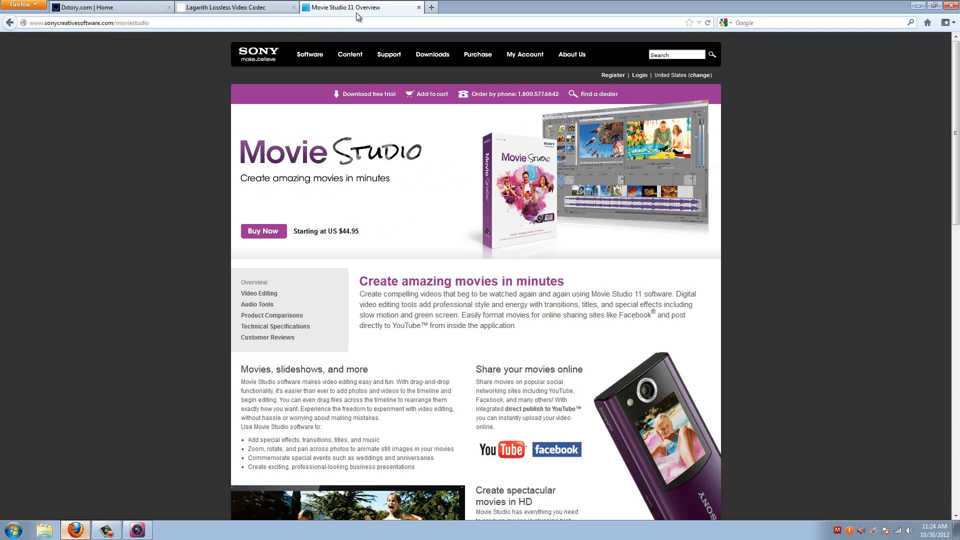
pyautogui.scroll(-3)
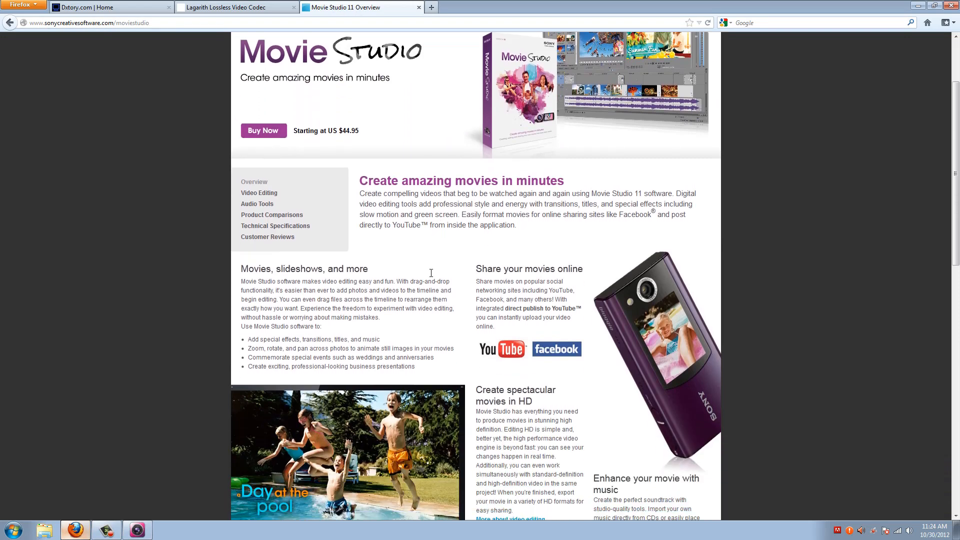
pyautogui.scroll(-3)
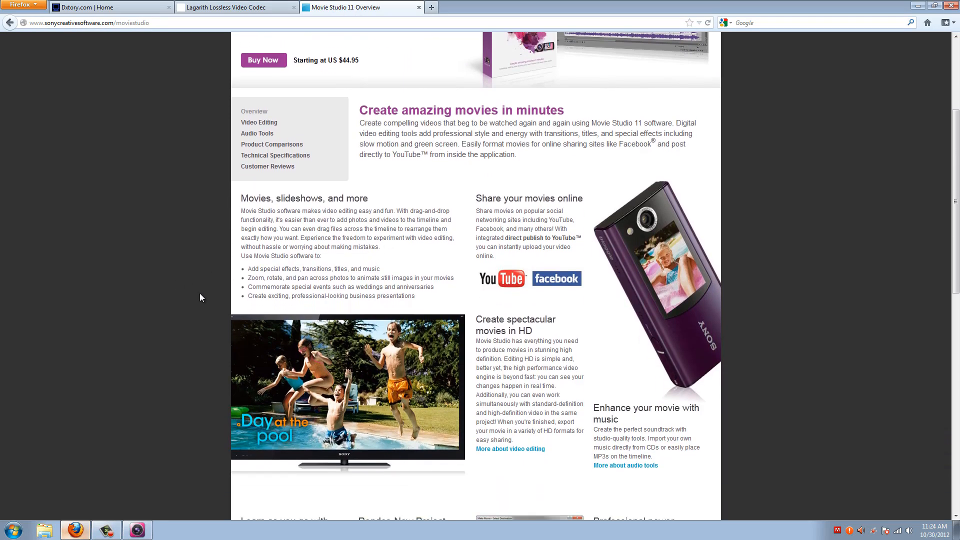
pyautogui.scroll(-3)
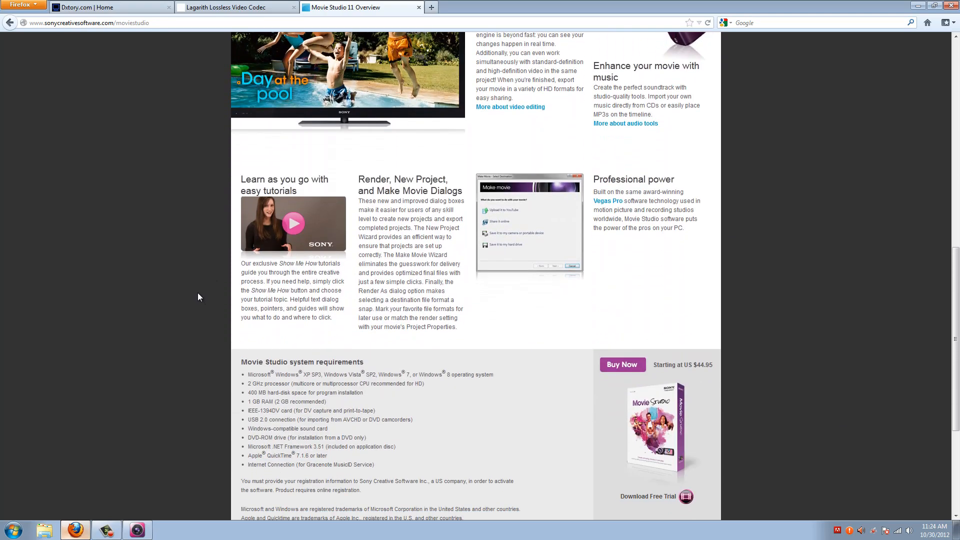
pyautogui.scroll(3)
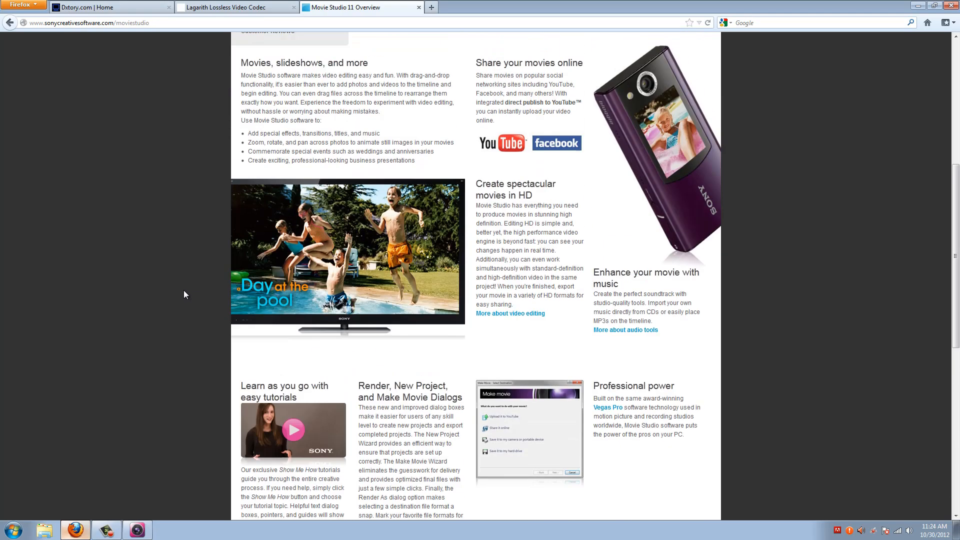
pyautogui.scroll(3)
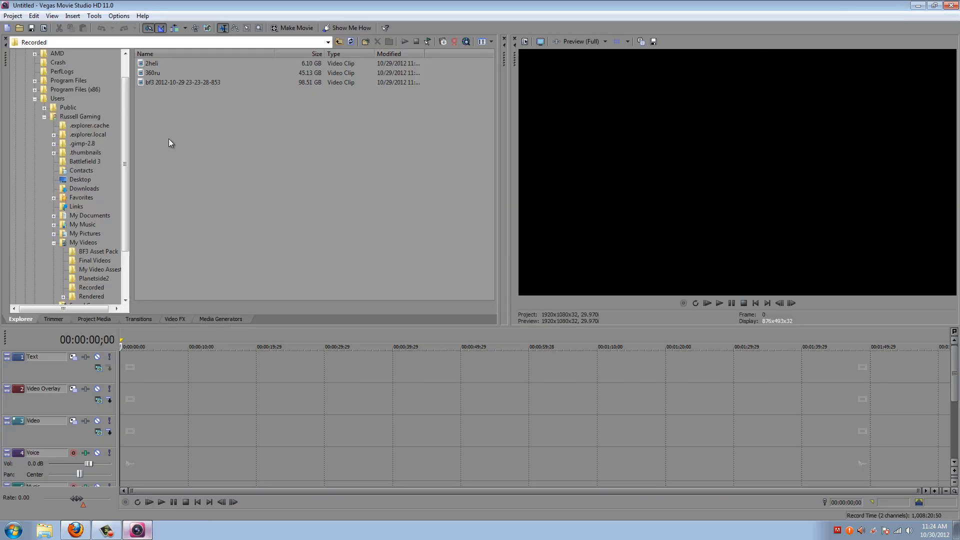
pyautogui.moveTo(158, 74)
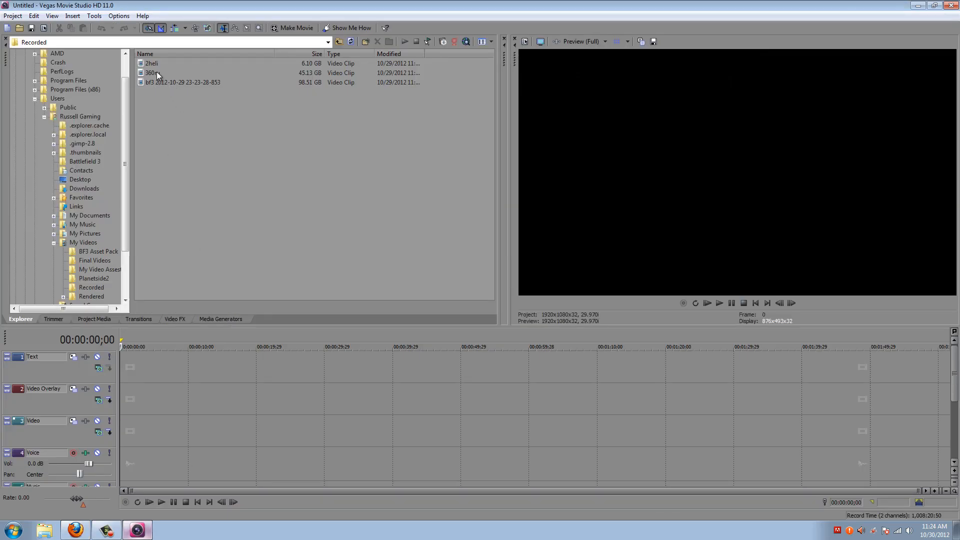
# Select the 360ru clip and browse to My Videos > Recorded in the Explorer tab.
pyautogui.click(151, 73)
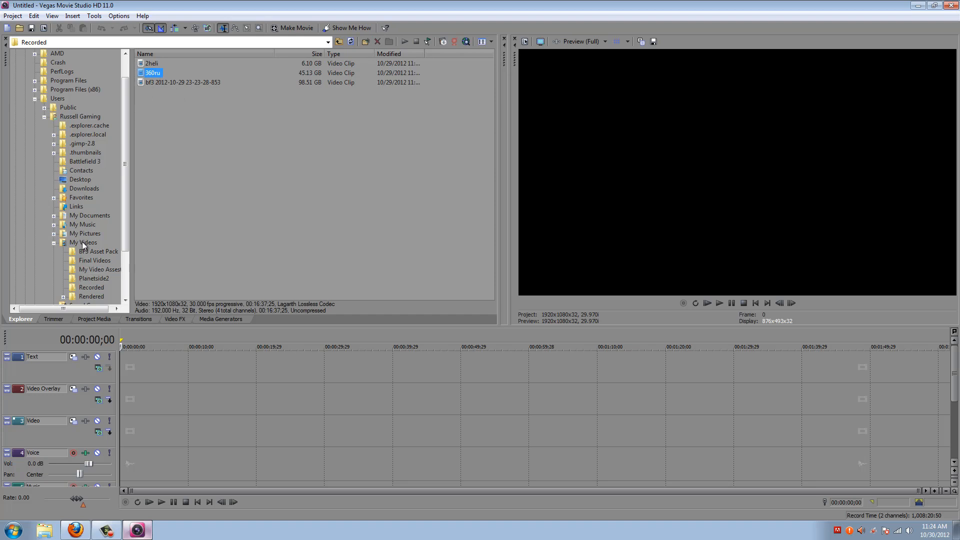
pyautogui.click(83, 242)
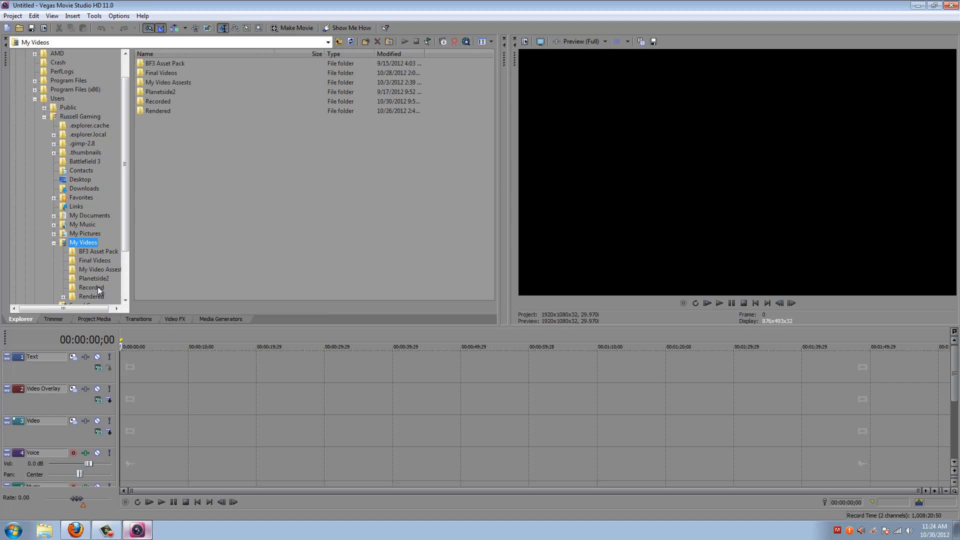
pyautogui.doubleClick(91, 287)
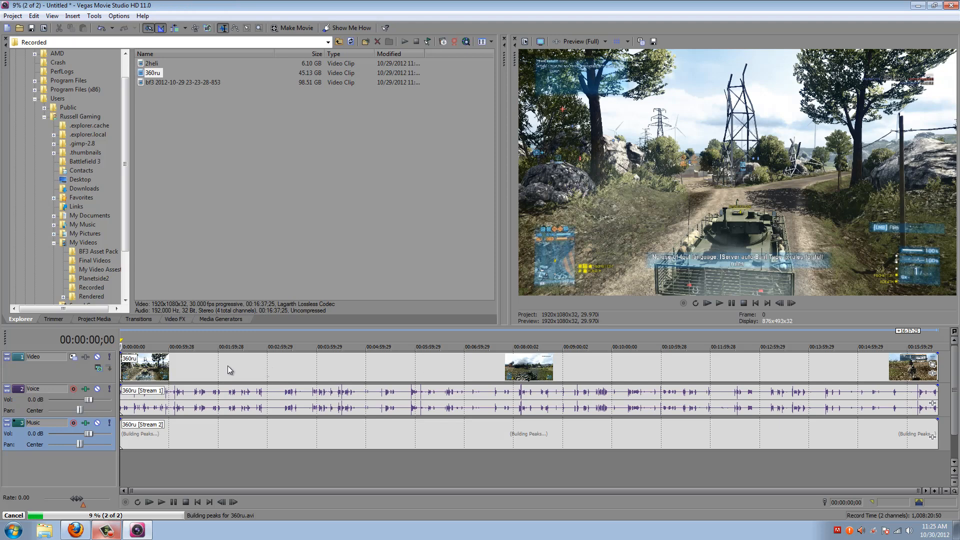
# In the 360ru event's properties, uncheck Maintain aspect ratio and select Disable resample.
pyautogui.rightClick(229, 367)
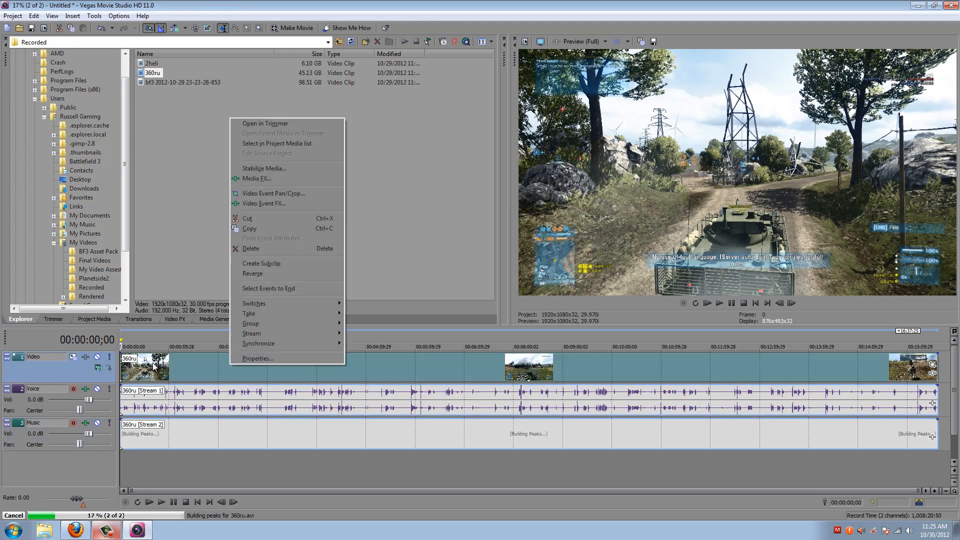
pyautogui.moveTo(806, 370)
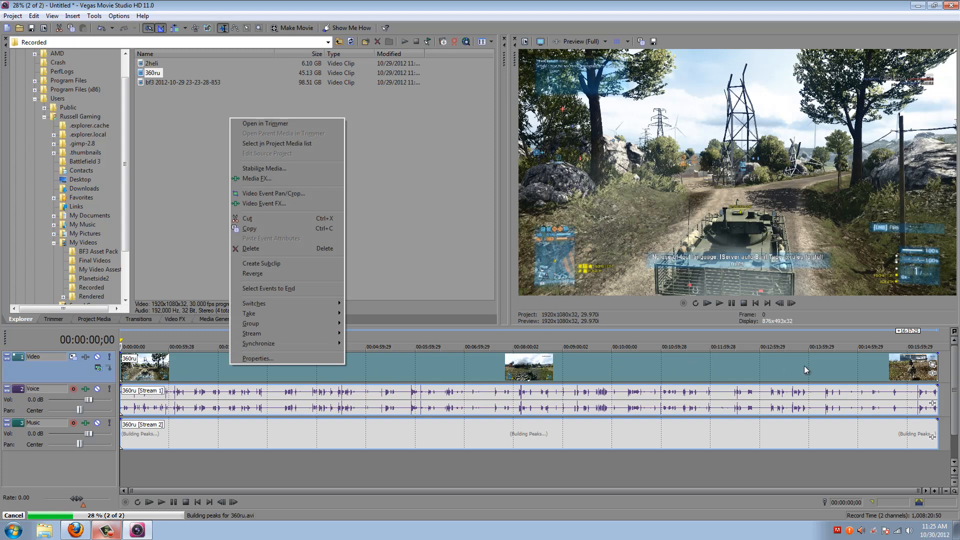
pyautogui.moveTo(268, 359)
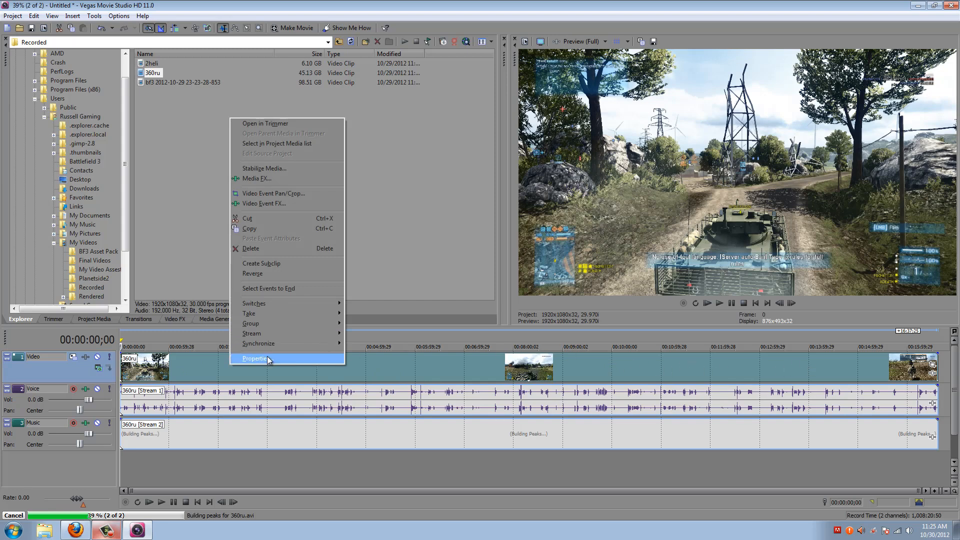
pyautogui.click(254, 358)
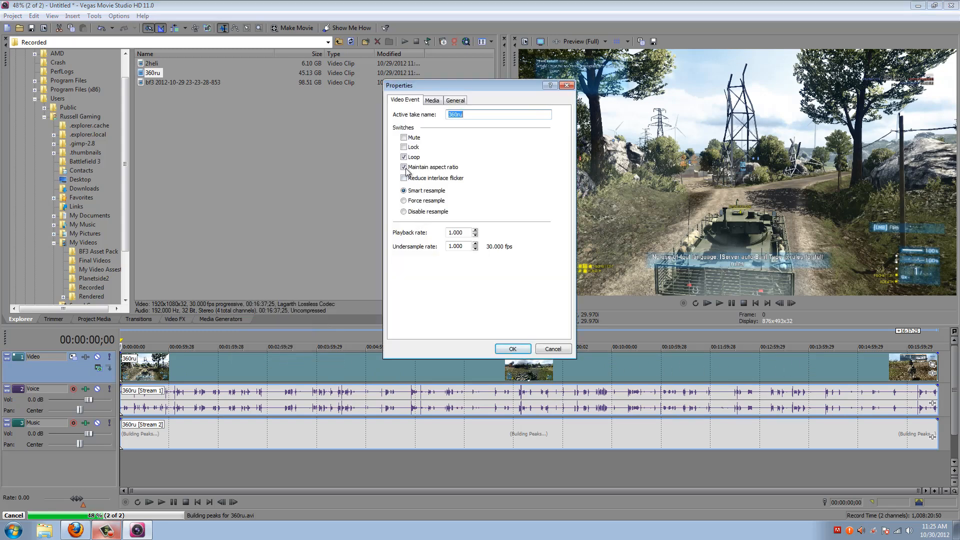
pyautogui.click(403, 167)
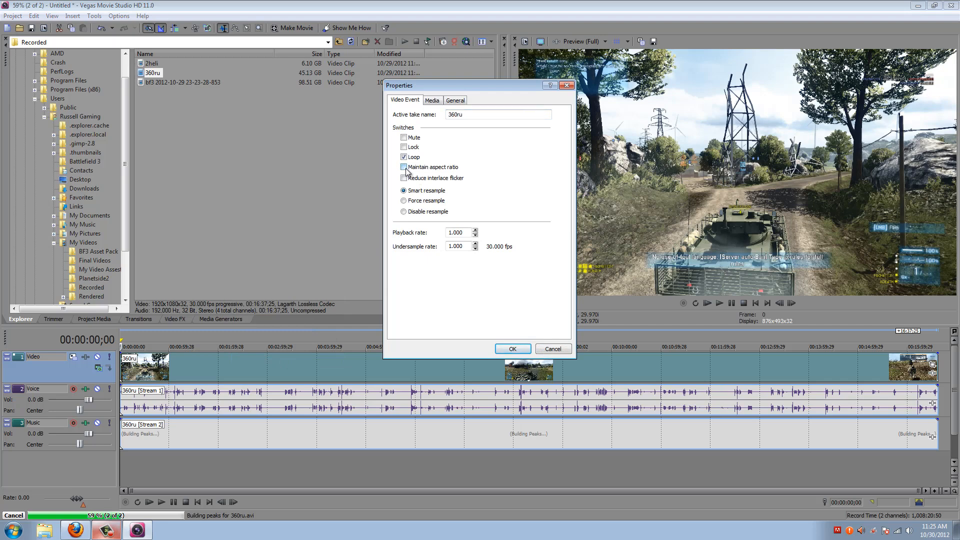
pyautogui.click(403, 212)
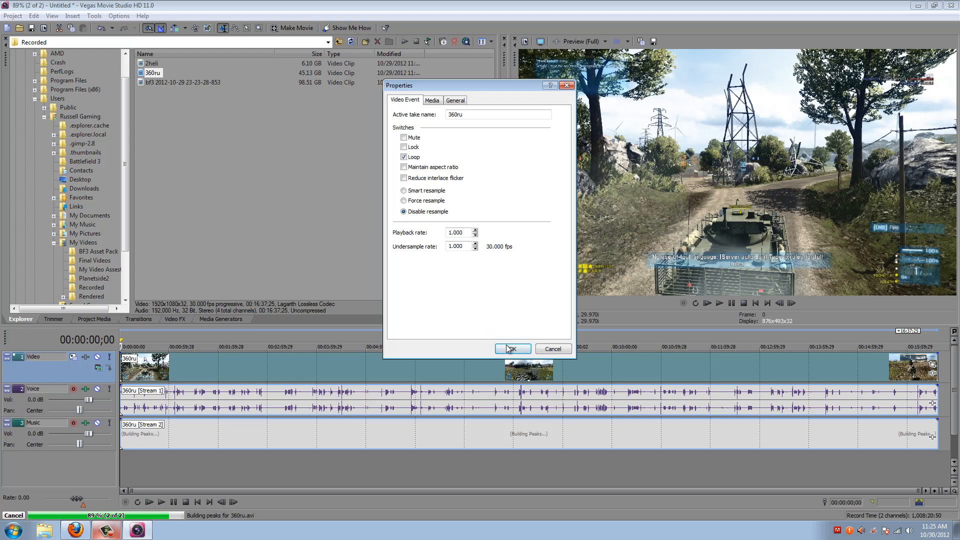
pyautogui.click(512, 349)
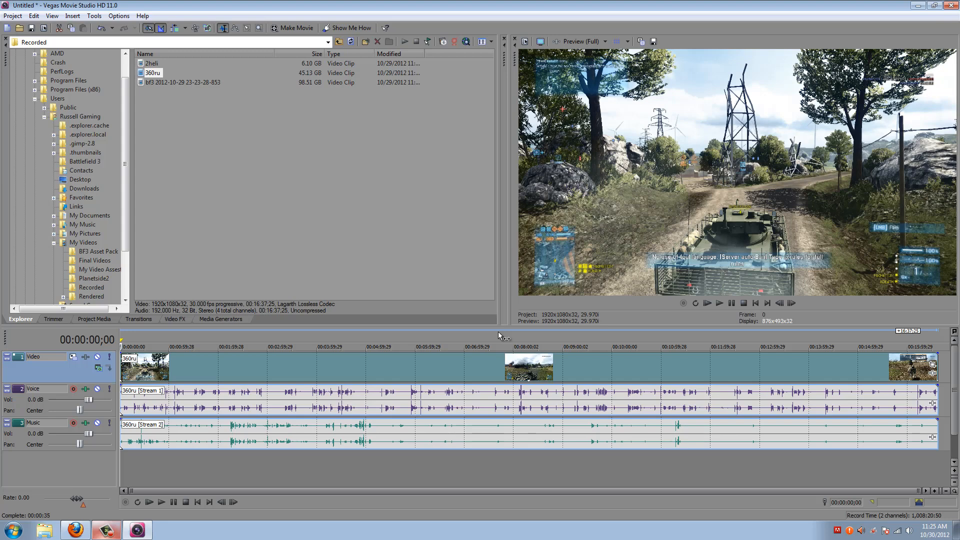
pyautogui.moveTo(340, 343)
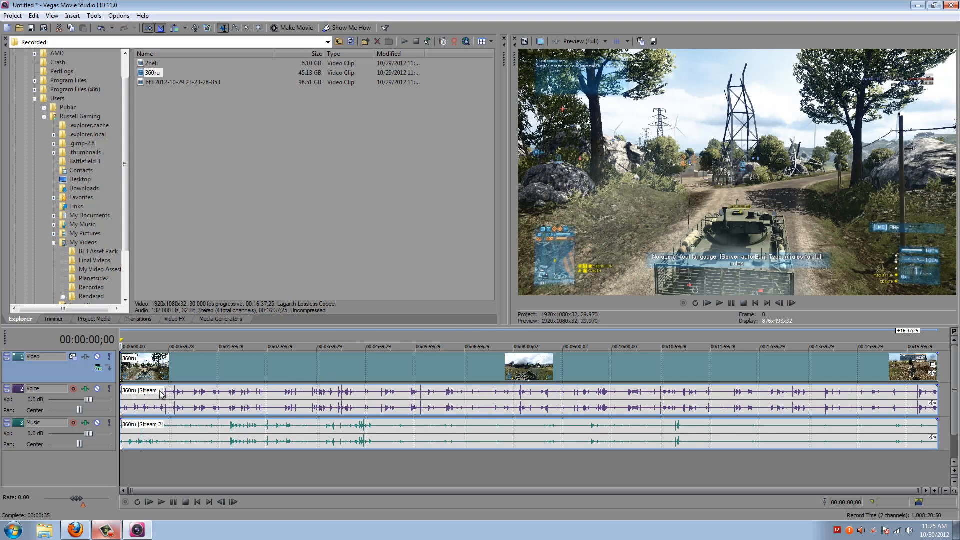
pyautogui.moveTo(284, 401)
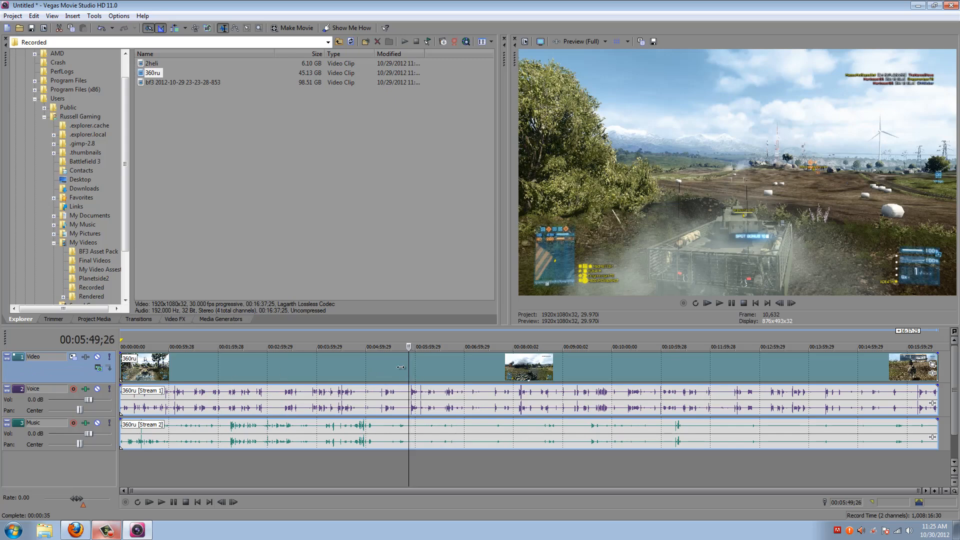
# Jump mid-way into the 360ru clip and trim it to a roughly 37-second section at the start.
pyautogui.click(216, 370)
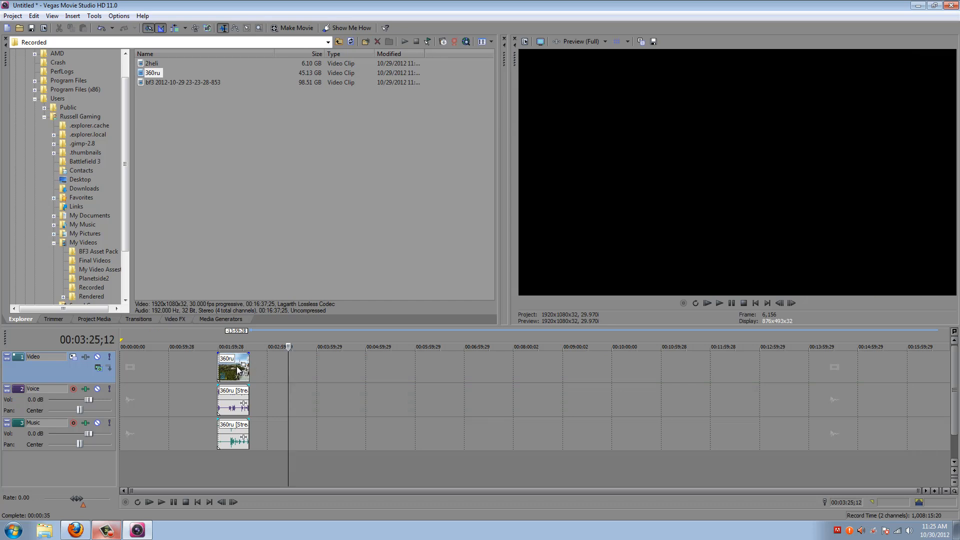
pyautogui.moveTo(233, 367); pyautogui.dragTo(135, 367)
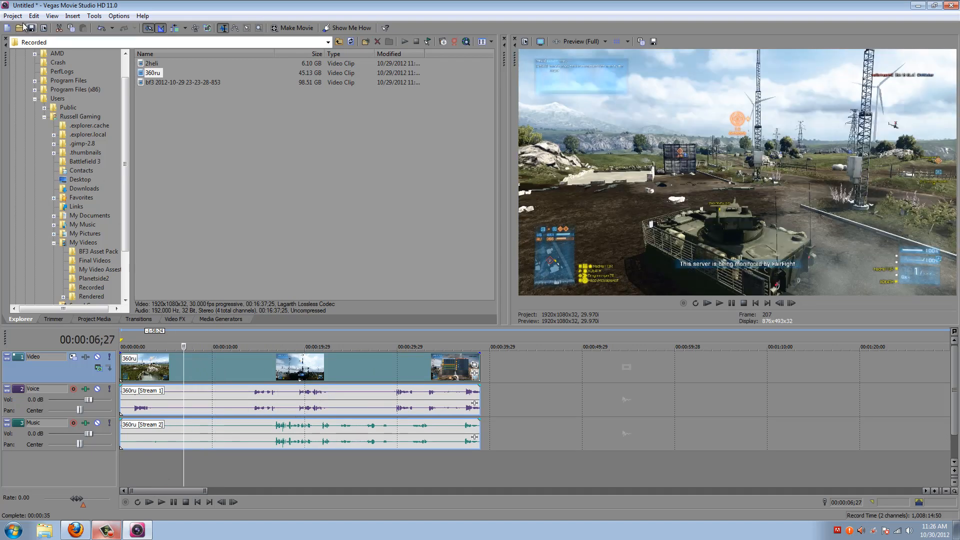
# Open Render As and set the output location to the Rendered folder.
pyautogui.click(12, 16)
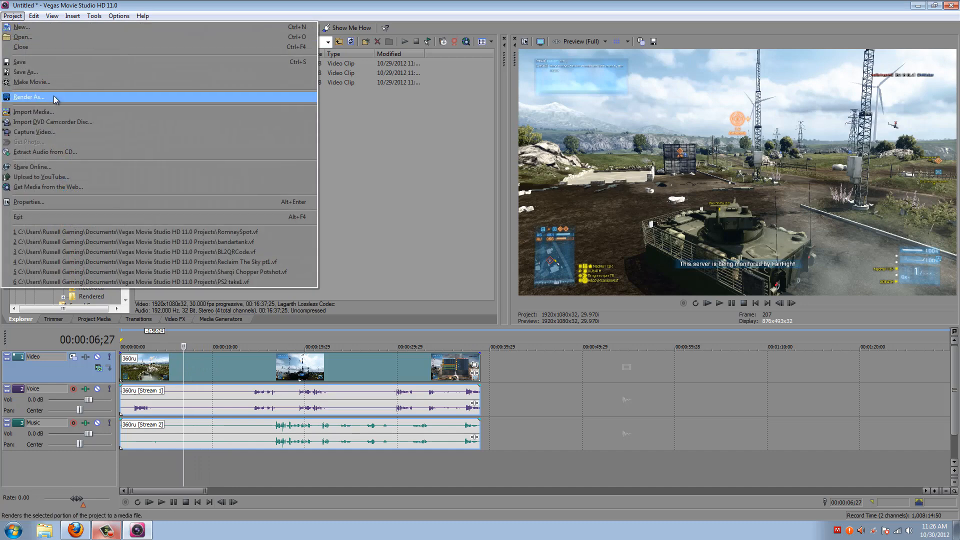
pyautogui.click(30, 97)
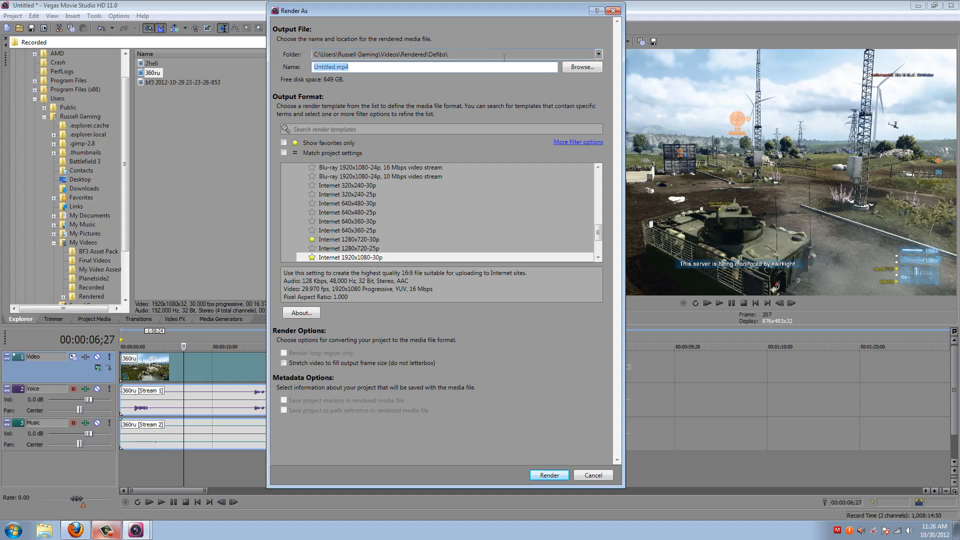
pyautogui.click(598, 53)
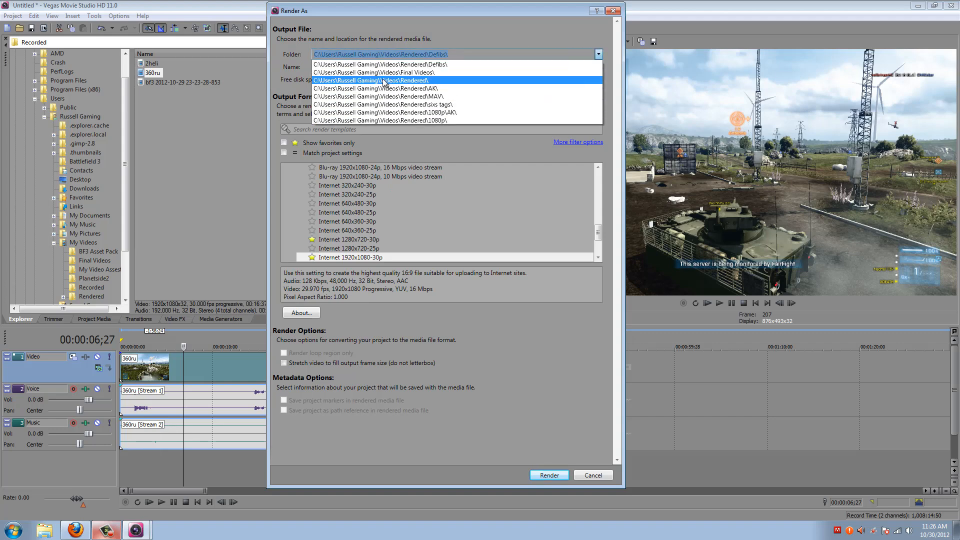
pyautogui.click(380, 80)
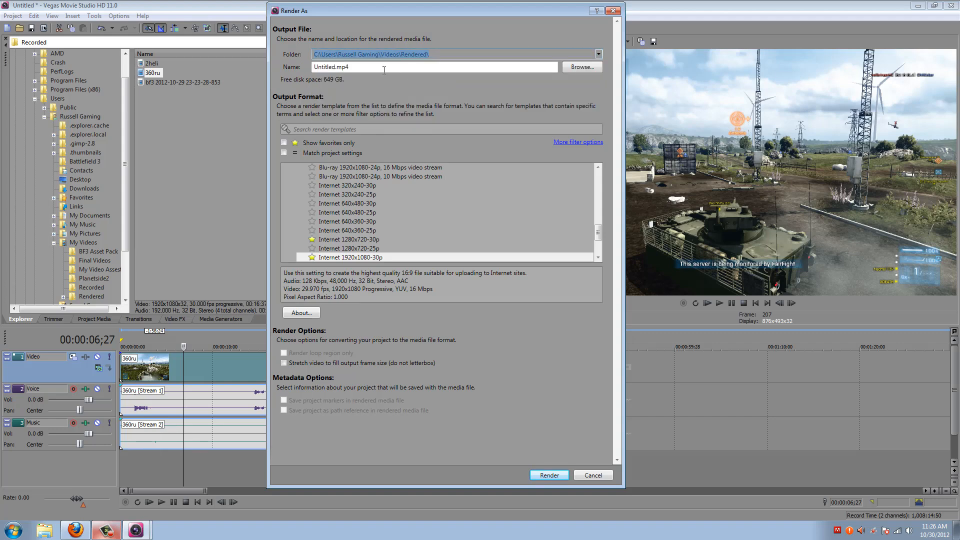
pyautogui.write('test')
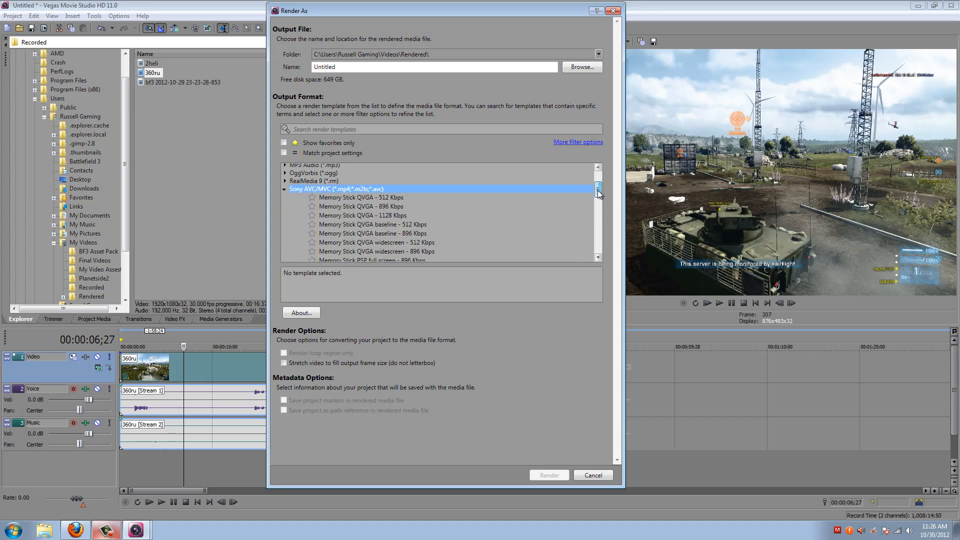
# Render to Untitled.mp4 using the Internet 1920x1080-30p template.
pyautogui.scroll(-3)
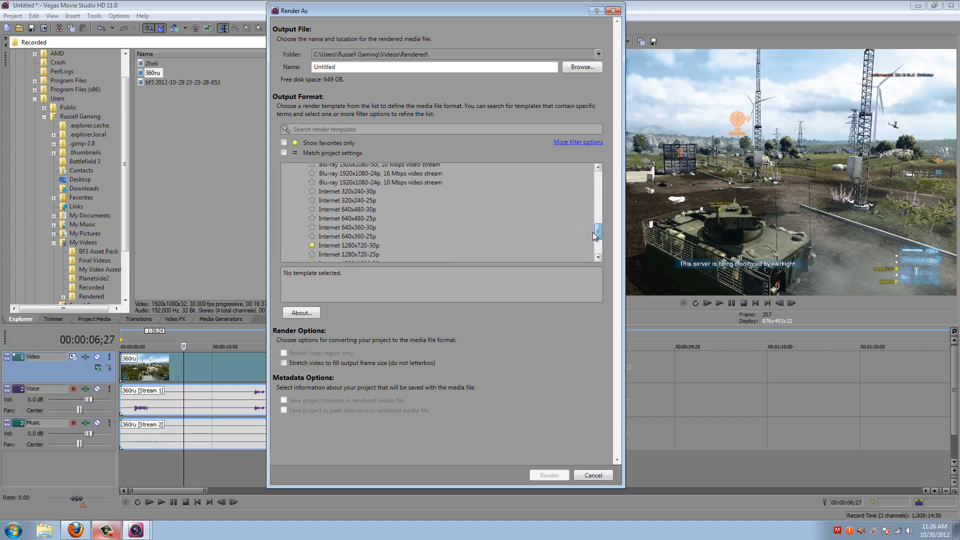
pyautogui.click(351, 230)
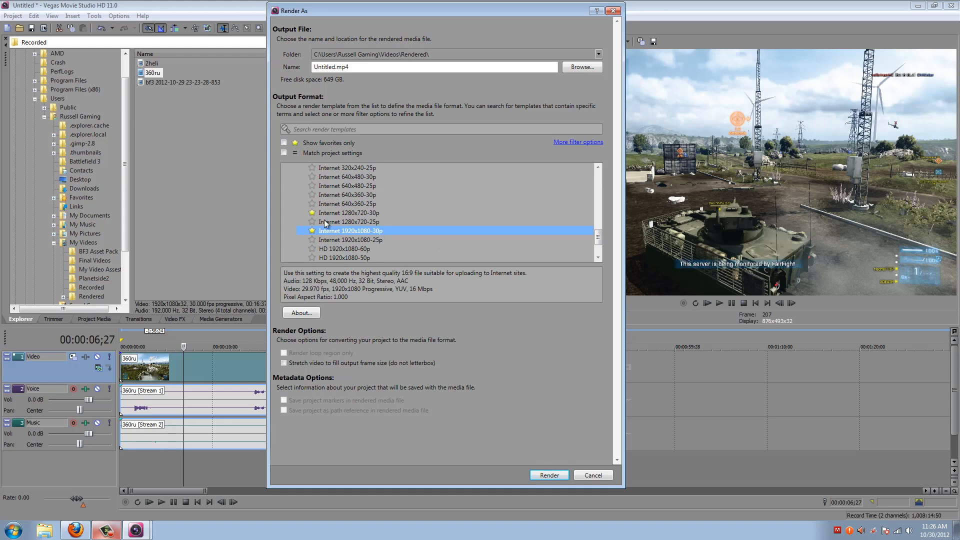
pyautogui.moveTo(366, 221)
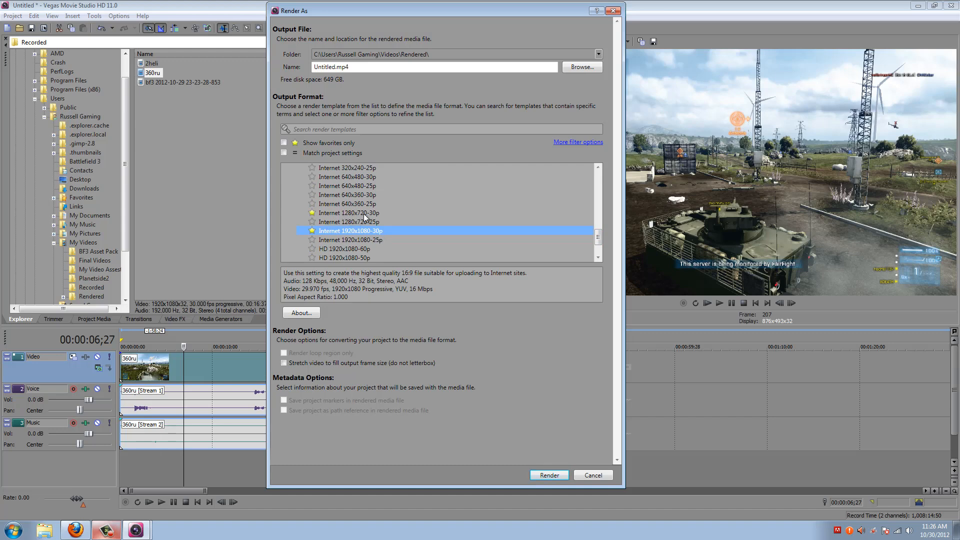
pyautogui.moveTo(336, 232)
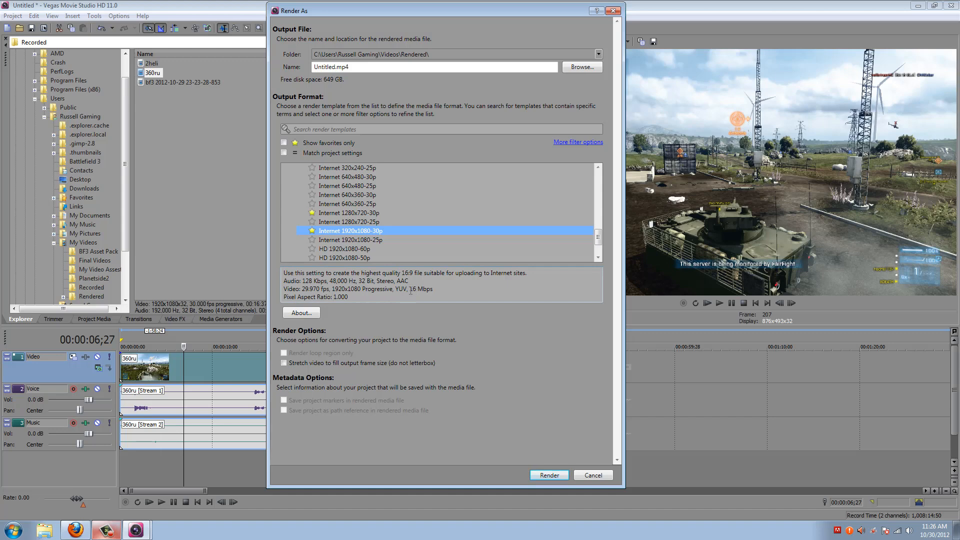
pyautogui.moveTo(422, 290)
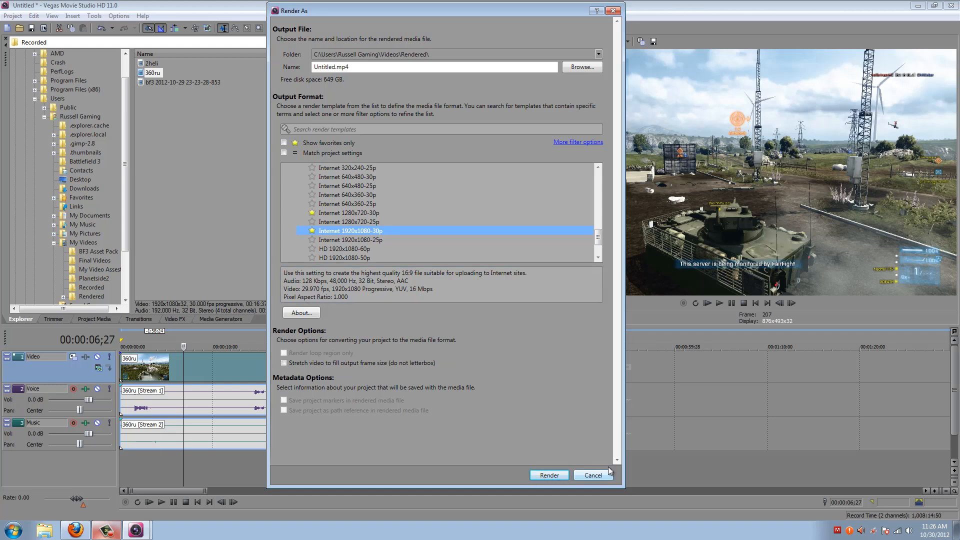
pyautogui.click(548, 475)
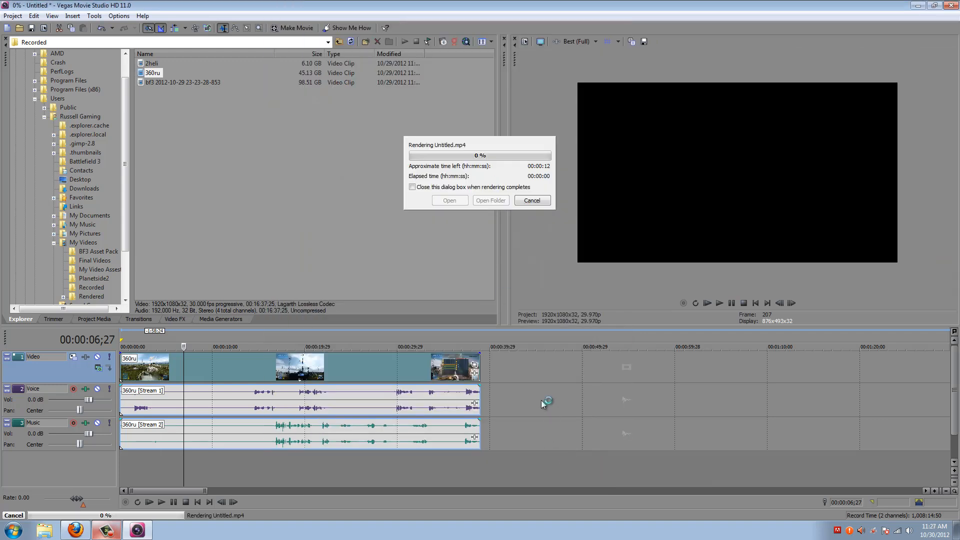